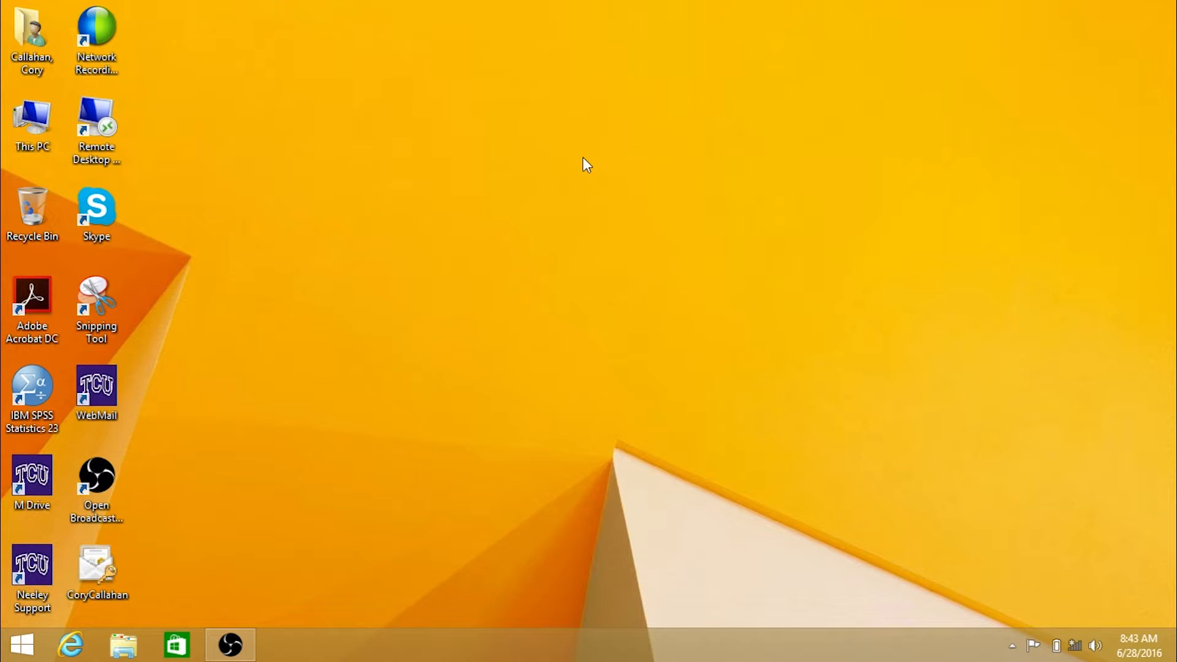
- Launch Adobe Acrobat Pro DC from its desktop shortcut
click(32, 301)
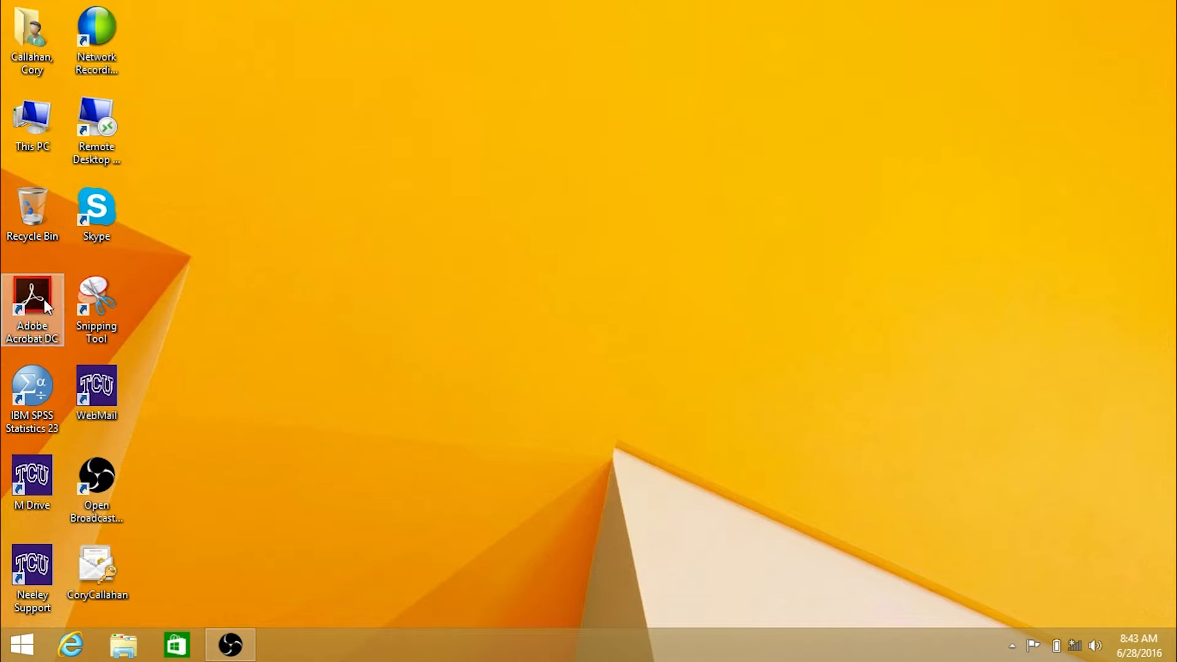
double_click(32, 301)
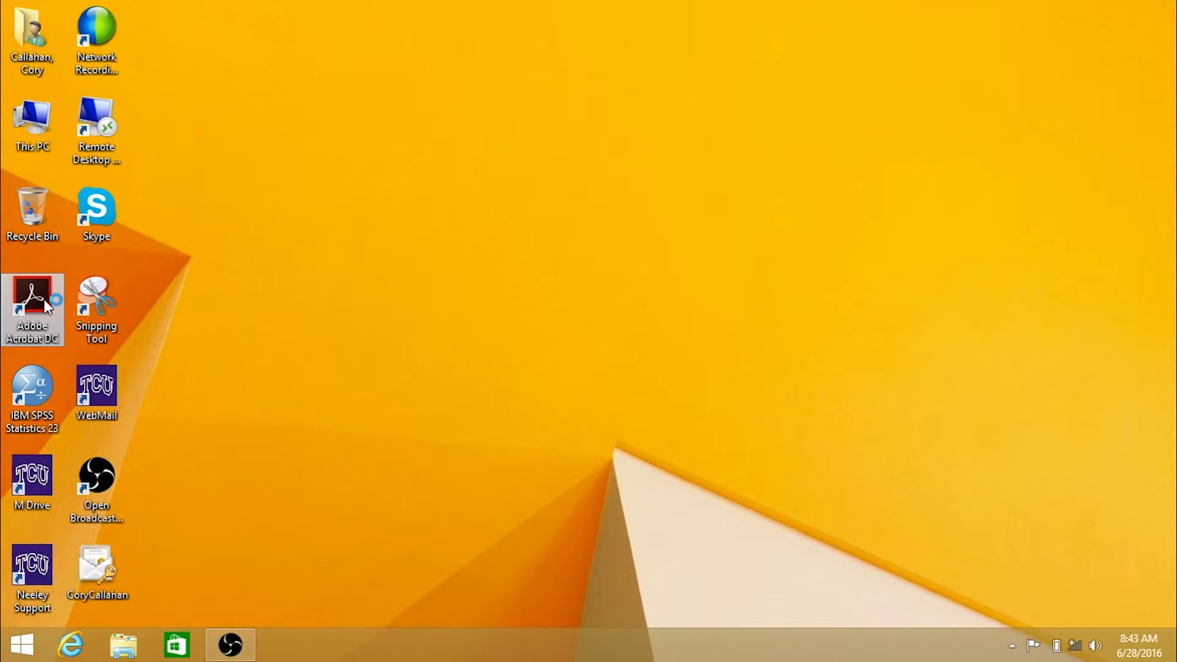
double_click(32, 300)
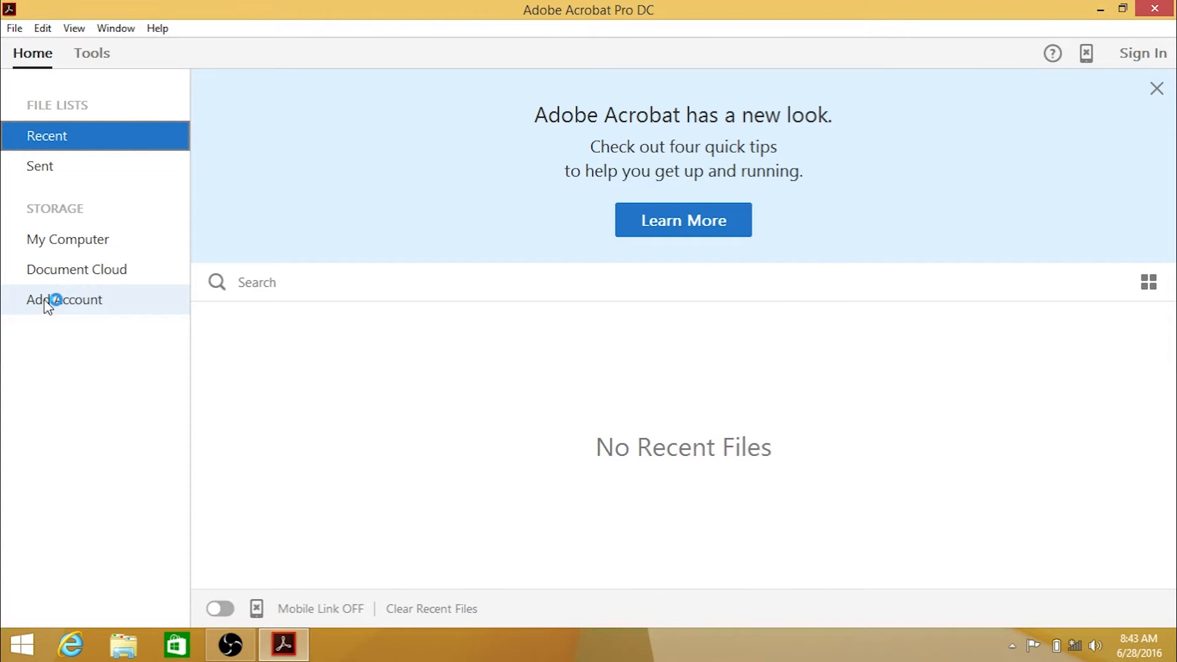
mouse_move(75, 181)
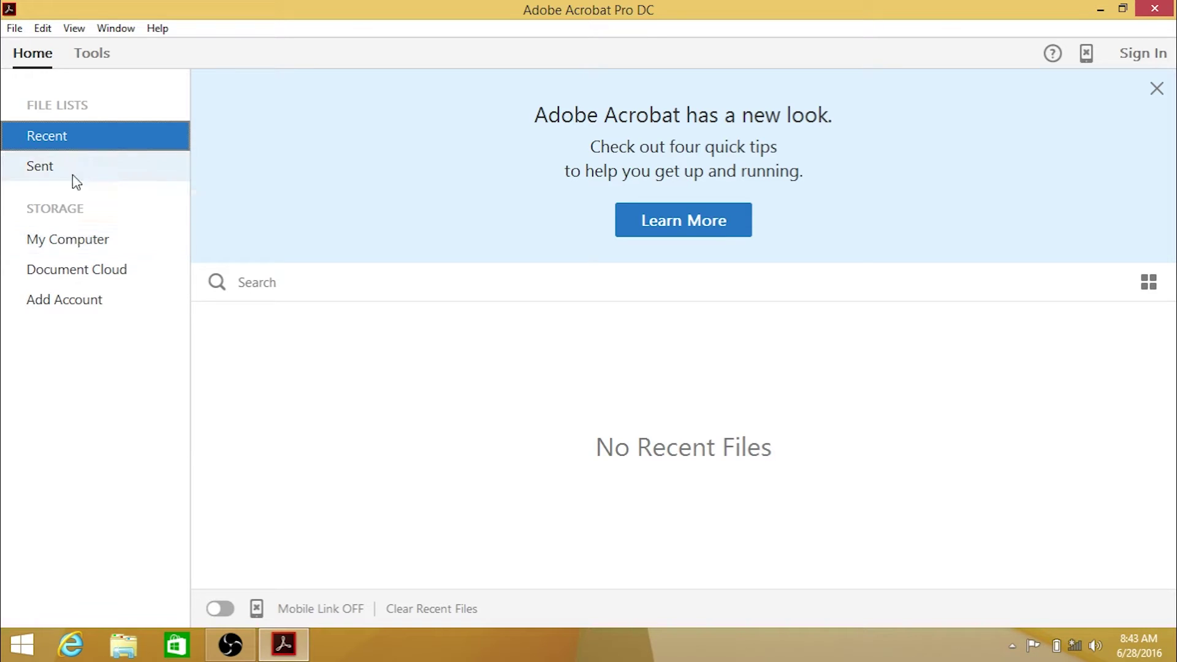
- Bring up the Preferences dialog on the Signatures category
click(42, 28)
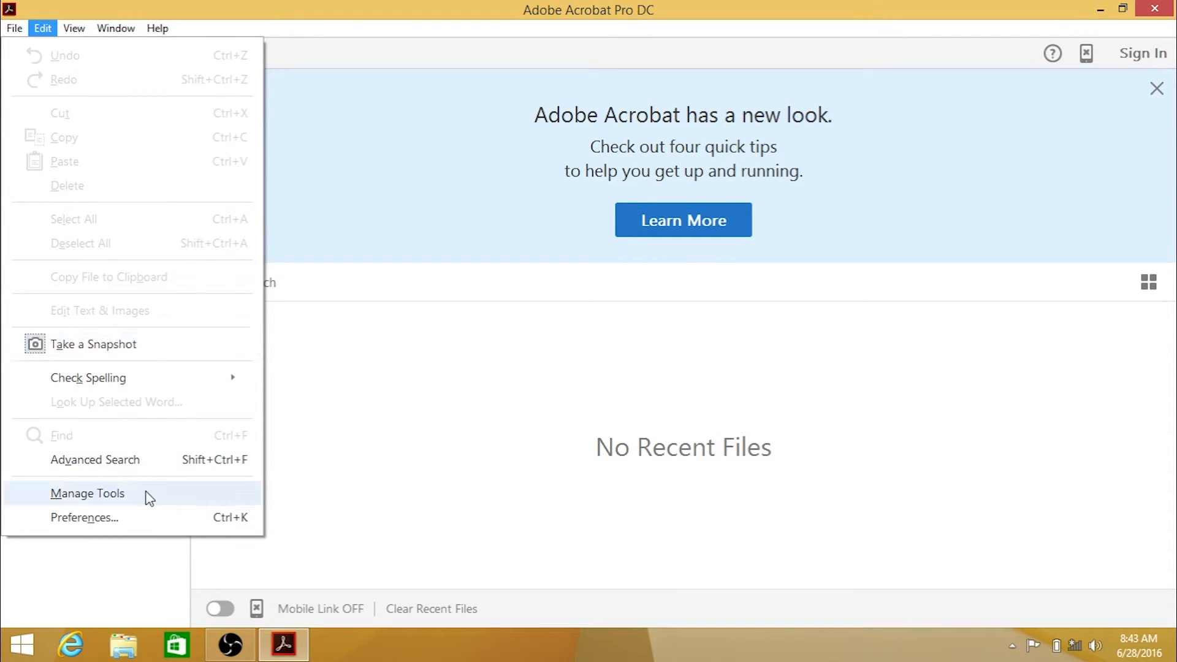
mouse_move(148, 518)
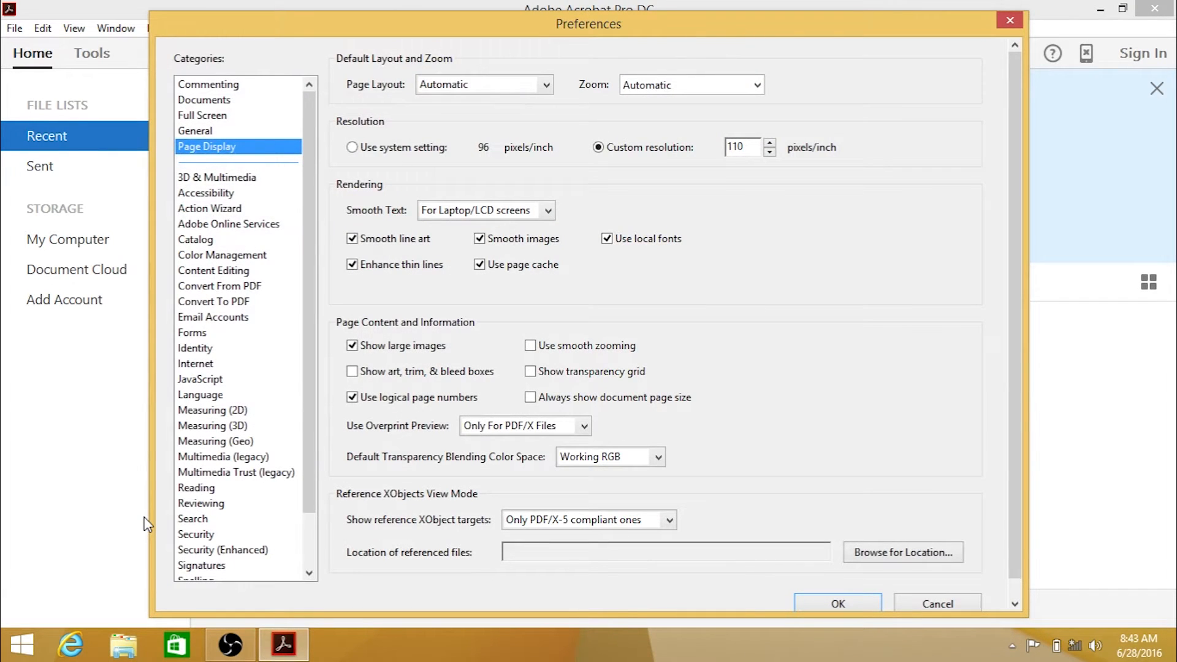
mouse_move(190, 539)
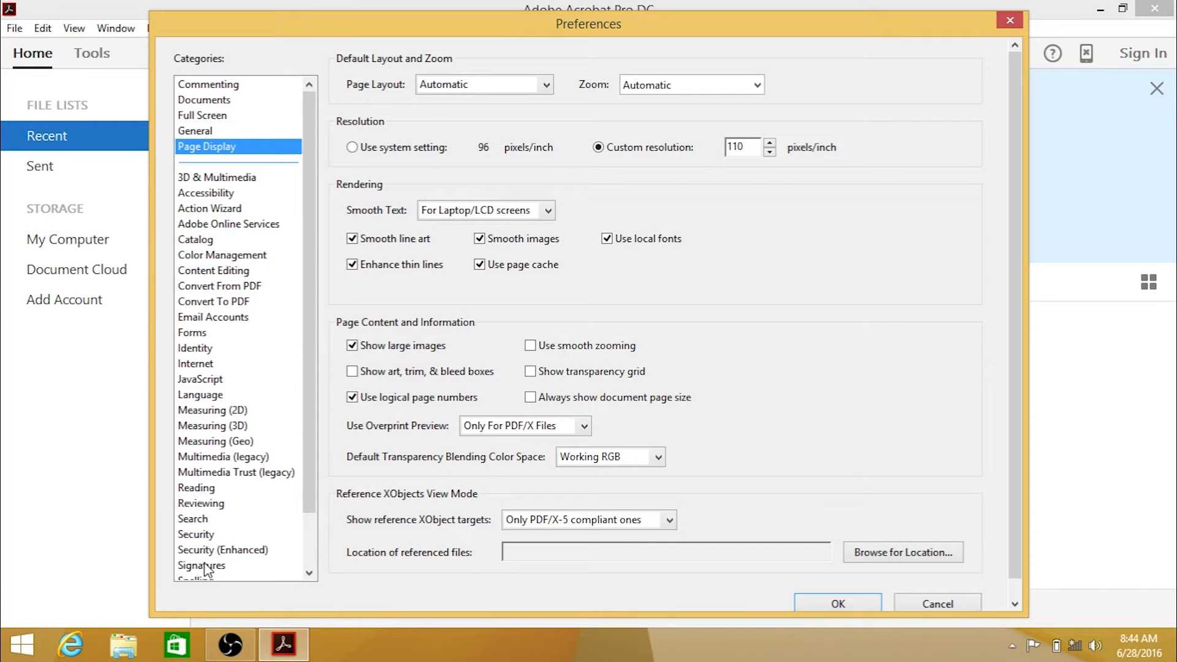
click(223, 549)
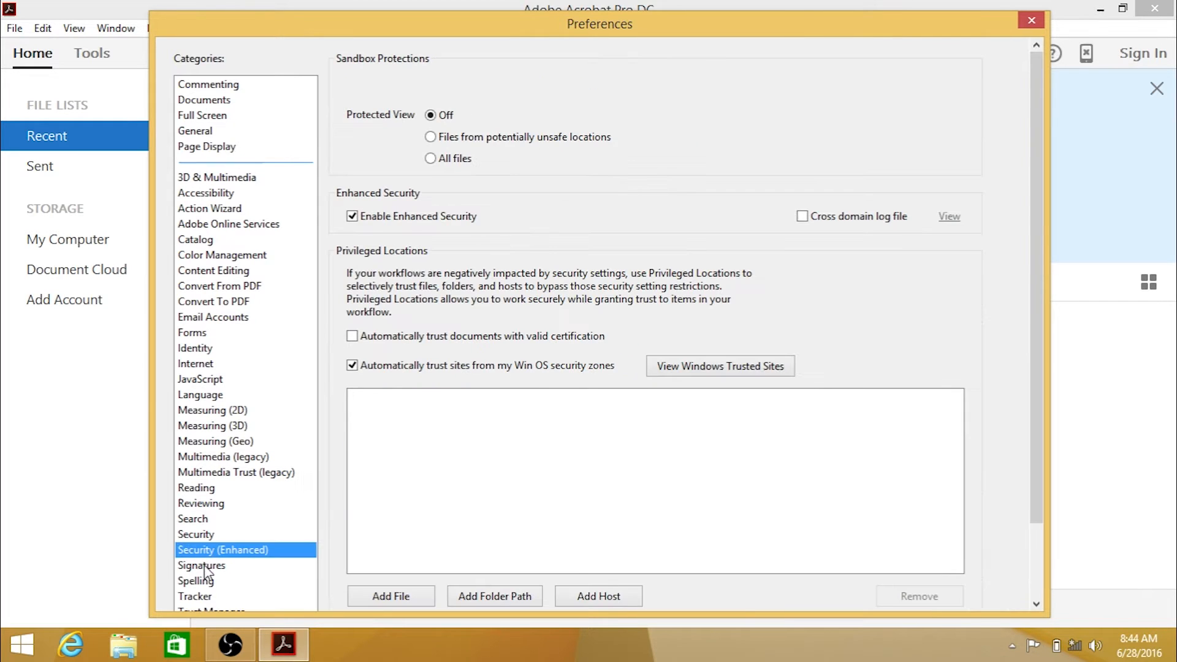
click(201, 565)
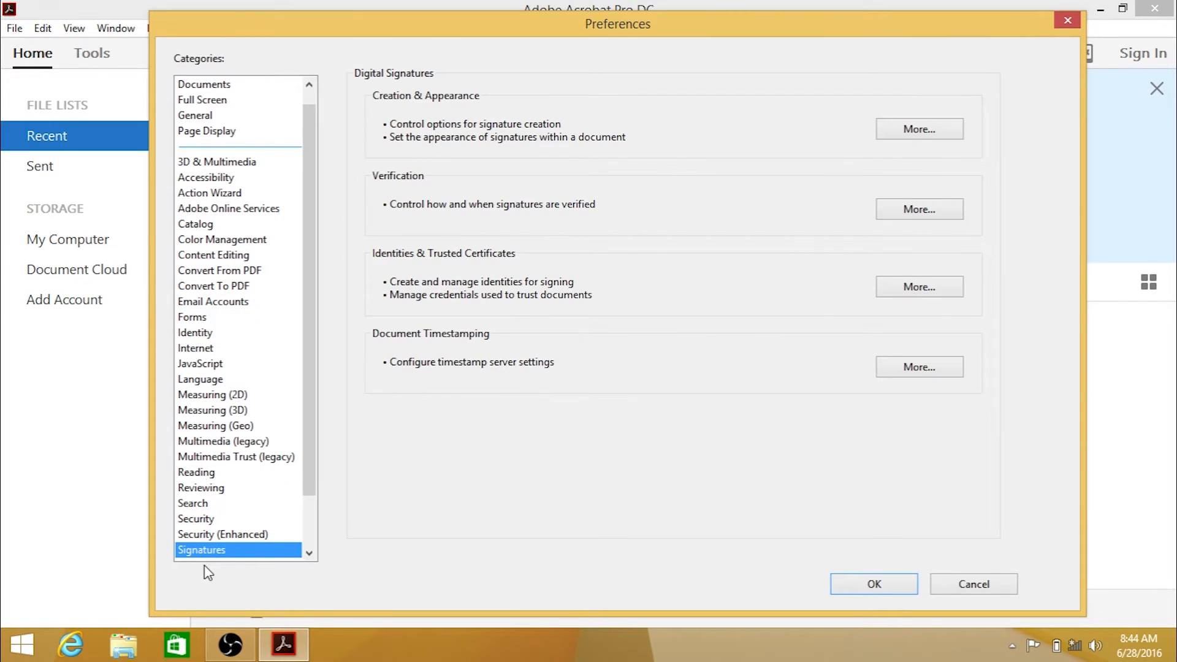
mouse_move(247, 545)
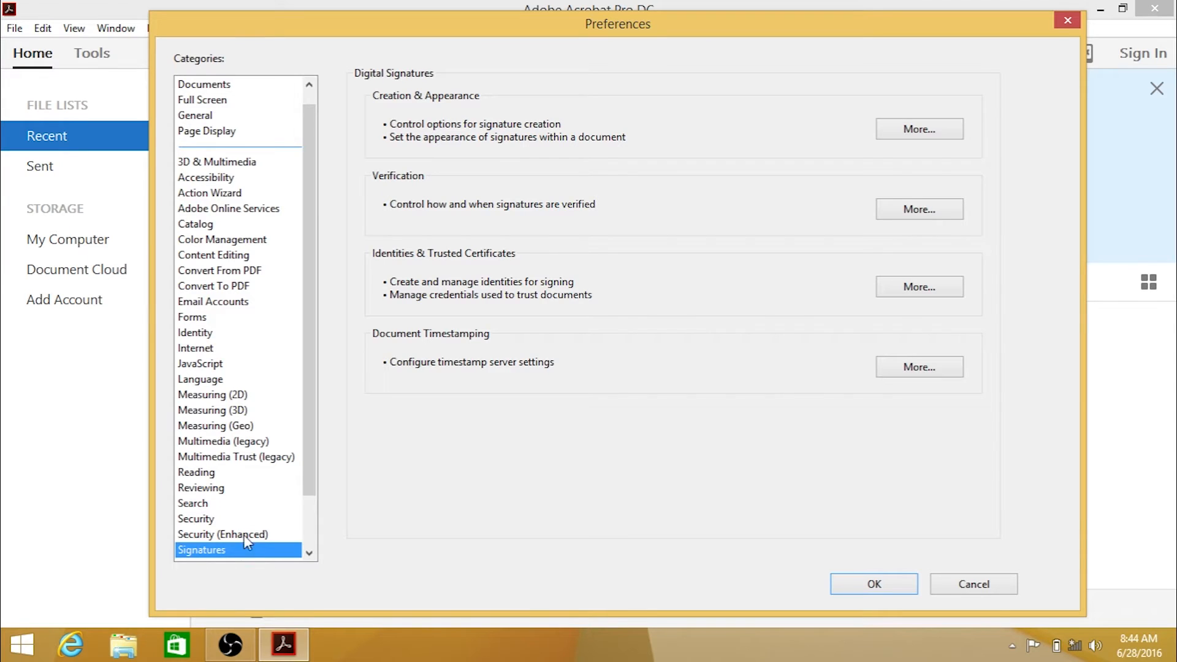
mouse_move(556, 380)
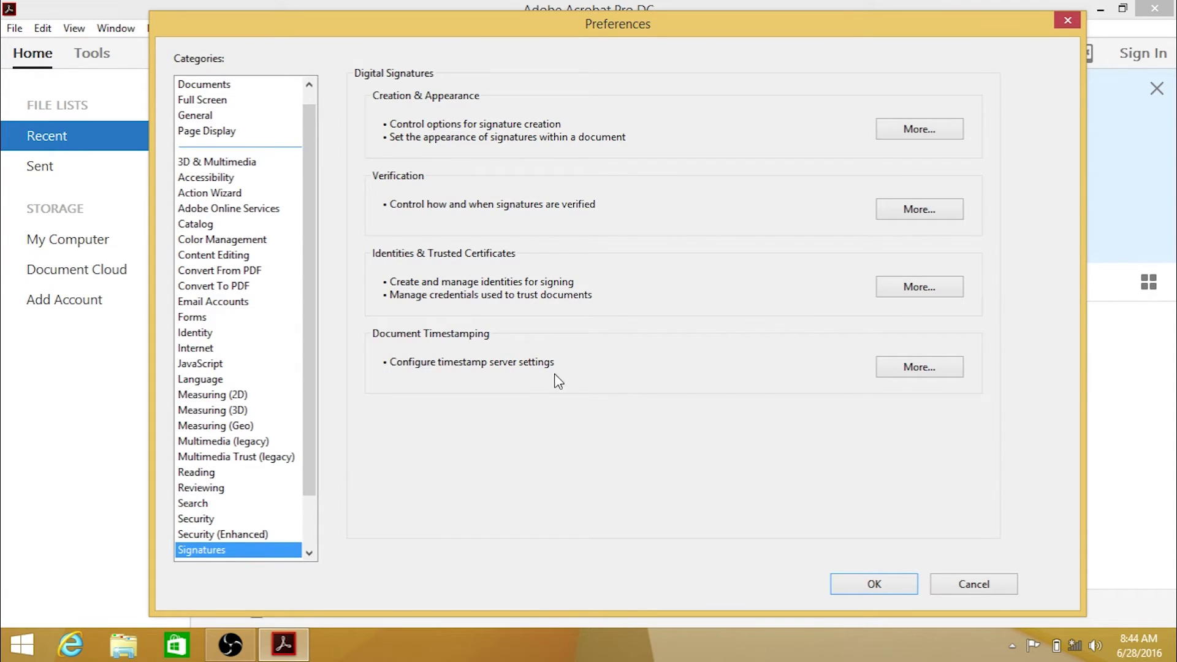
mouse_move(868, 299)
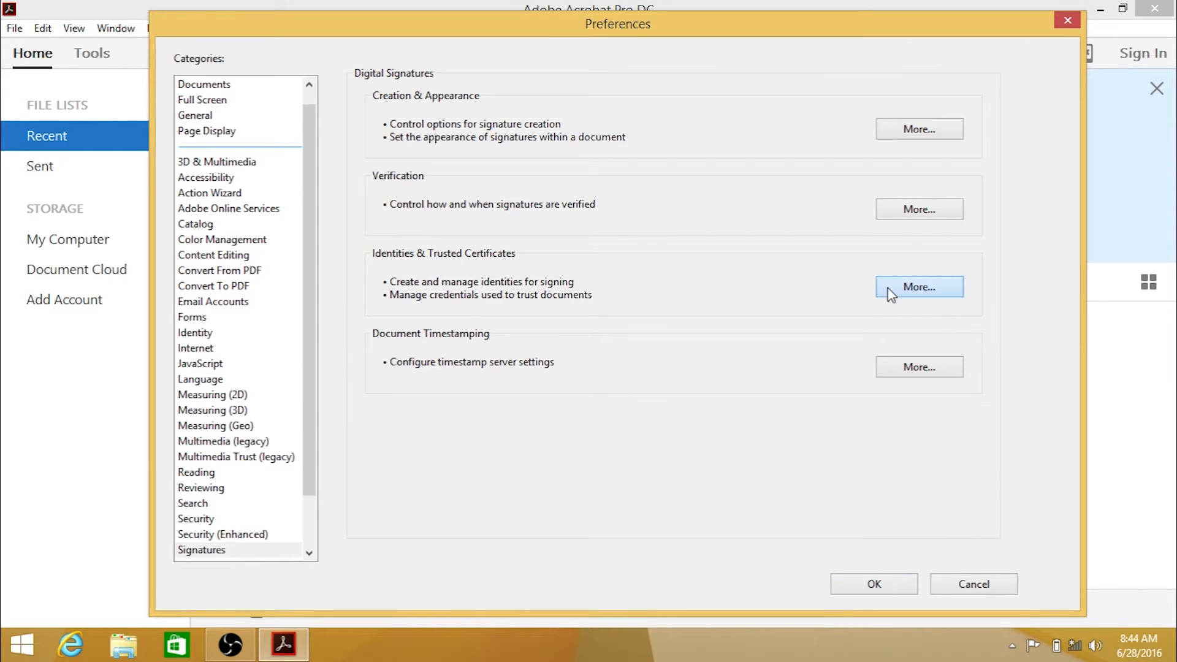
- Start the Add Digital ID wizard for an existing digital ID from a file
click(920, 287)
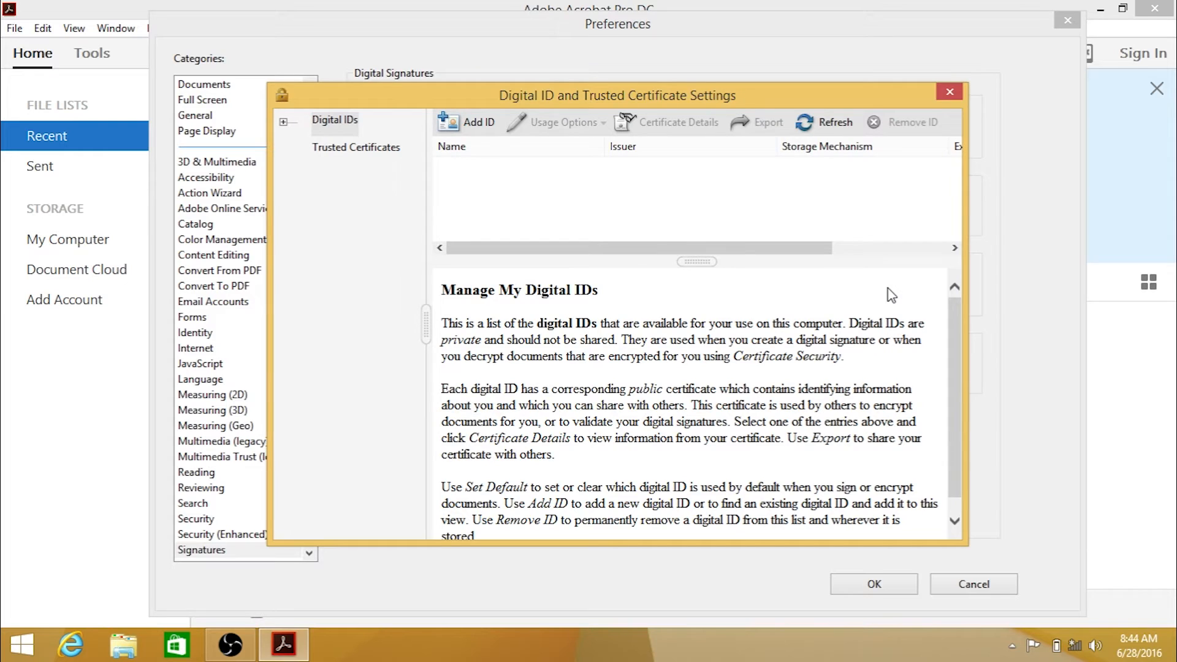
mouse_move(858, 292)
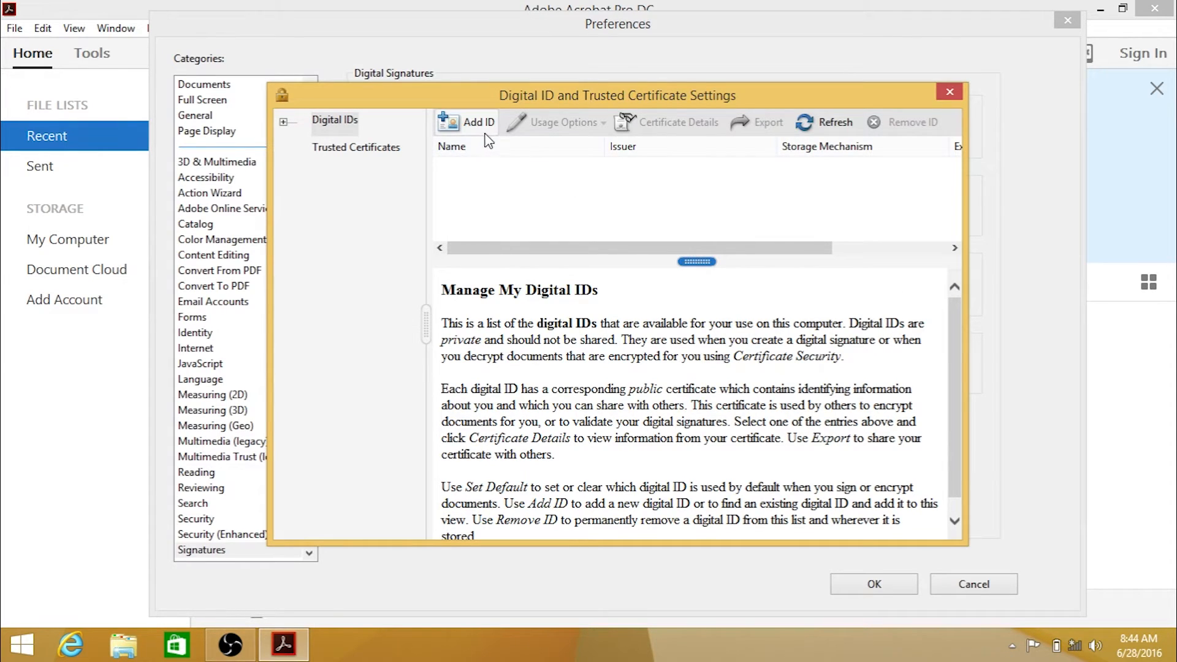
click(466, 121)
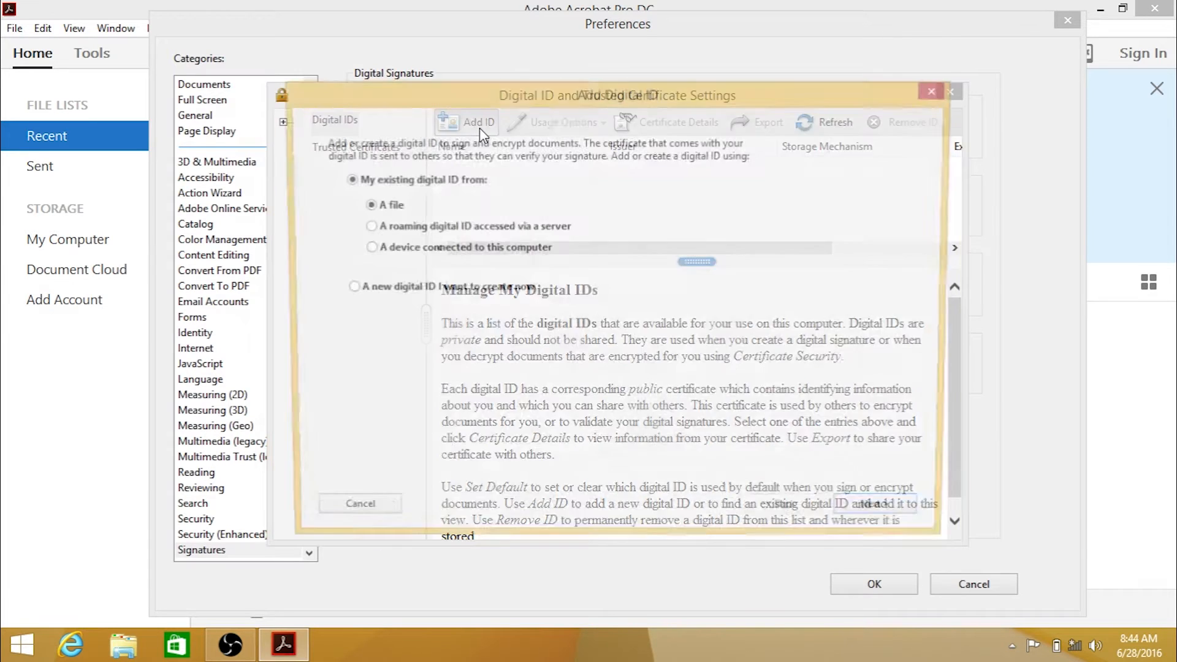
click(466, 122)
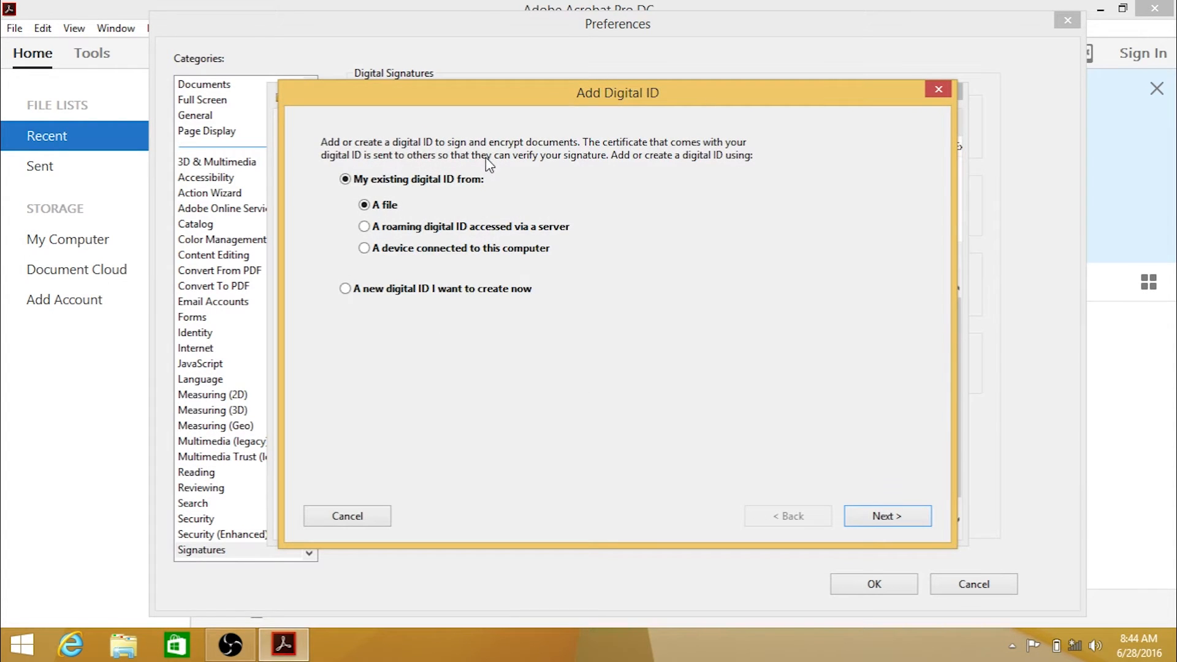
mouse_move(534, 211)
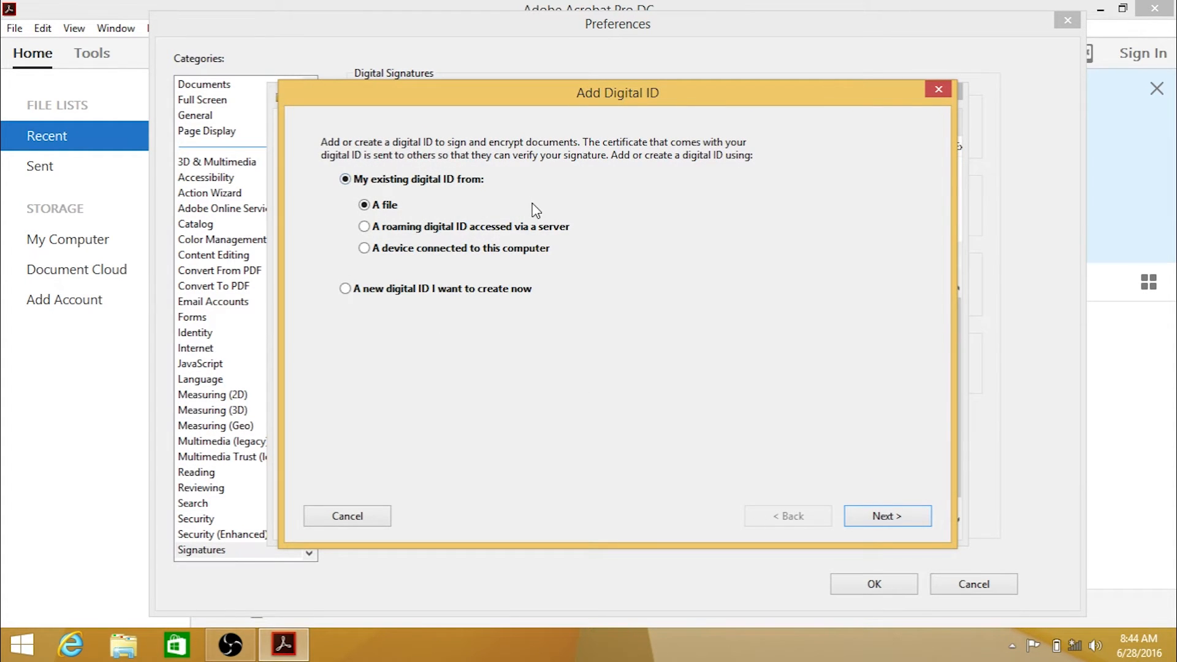
mouse_move(874, 522)
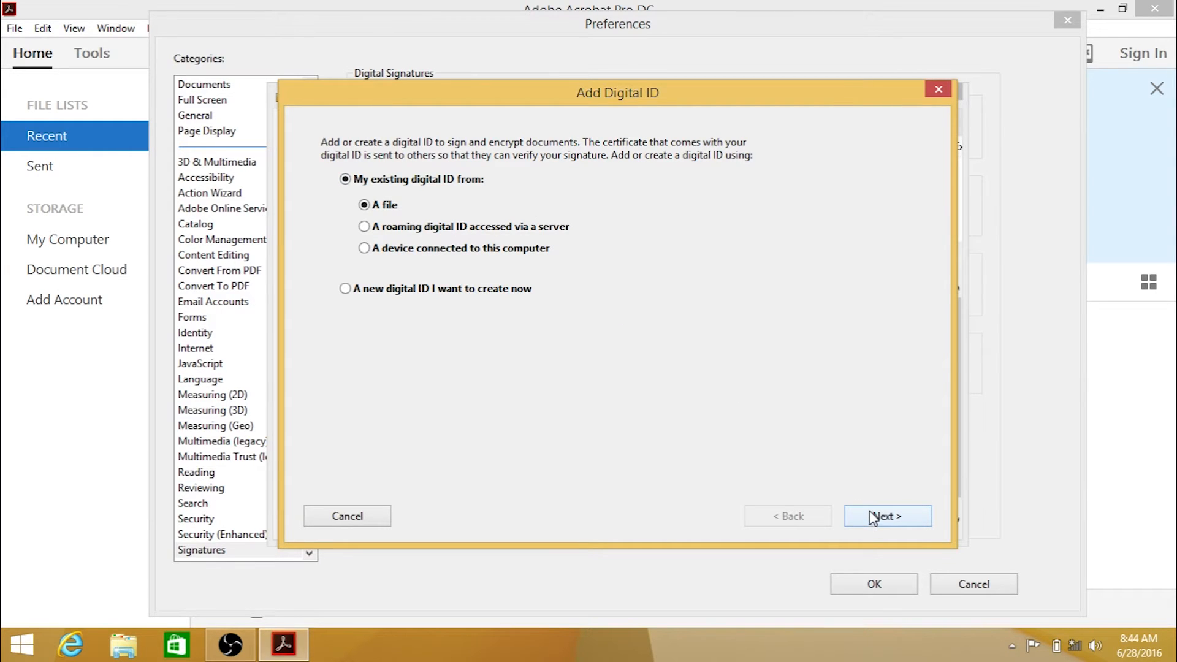
click(888, 515)
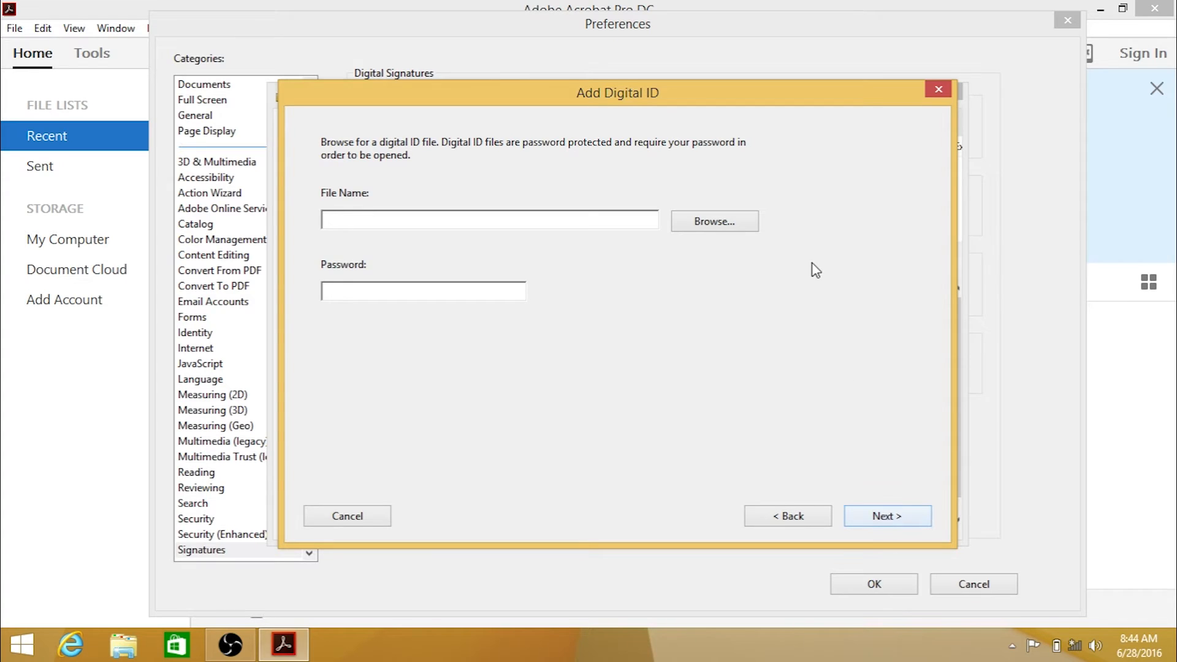
click(488, 221)
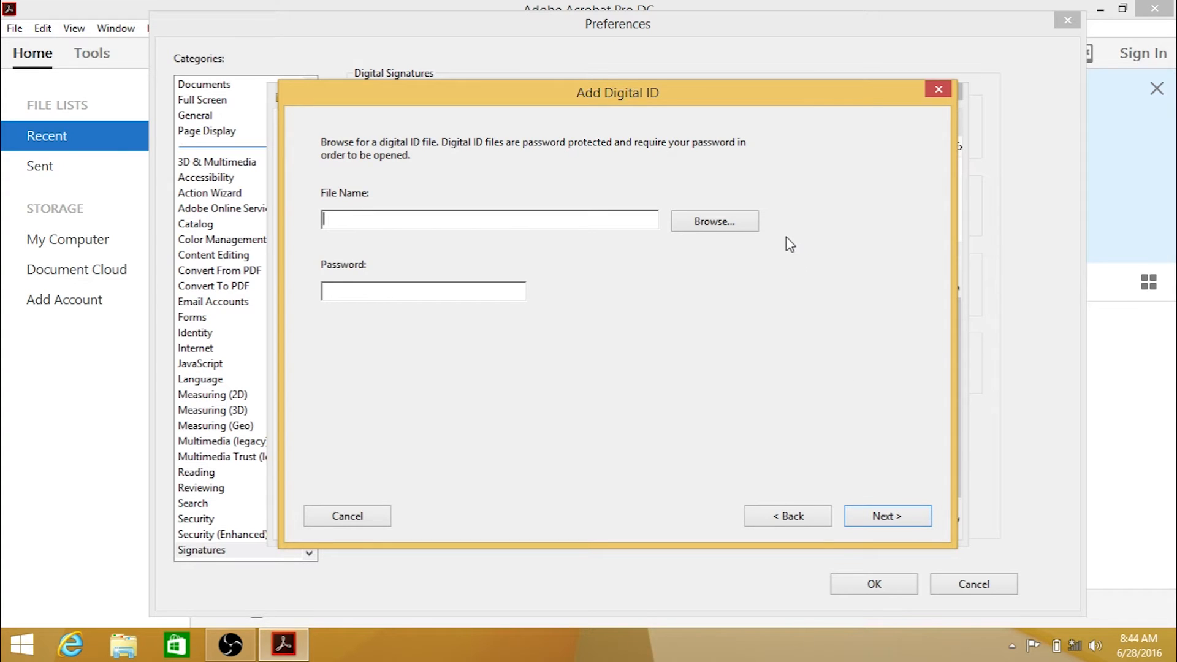
mouse_move(740, 236)
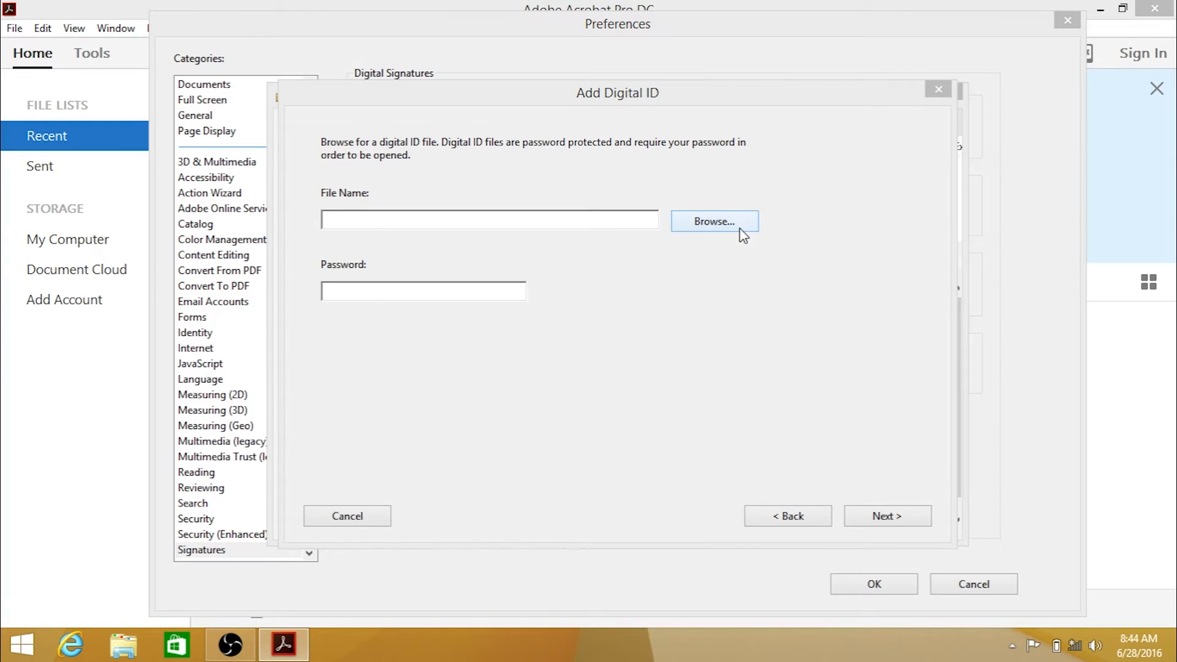
- Load the CoryCallahan PFX file from the Desktop and enter its password
click(714, 221)
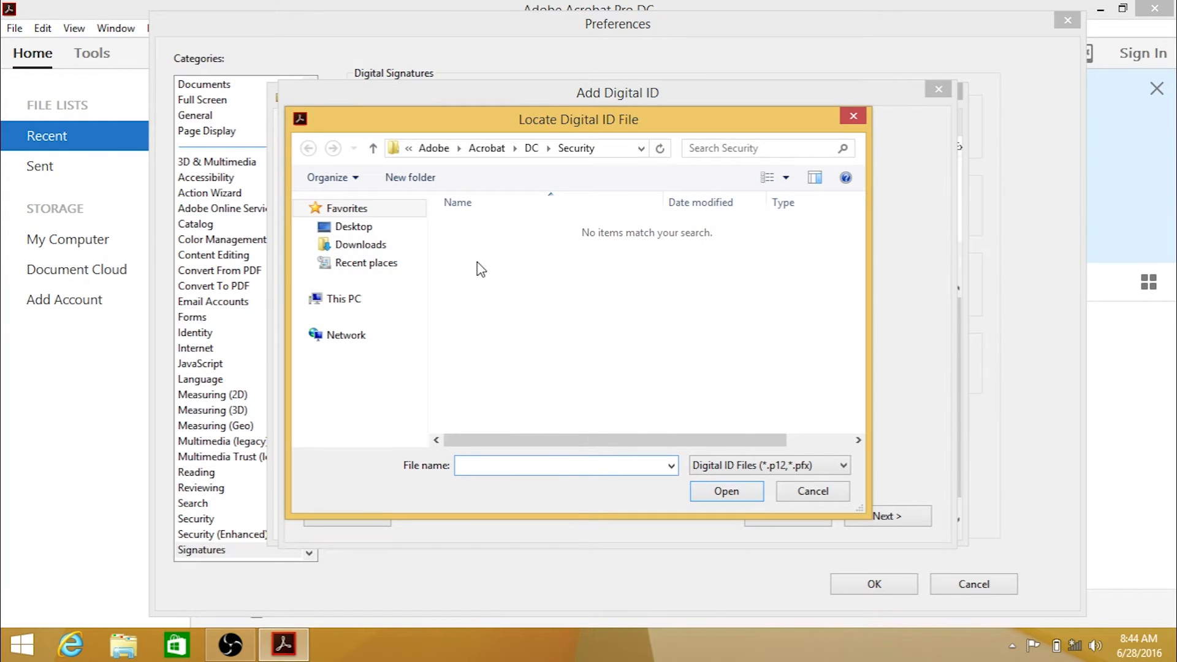
click(353, 227)
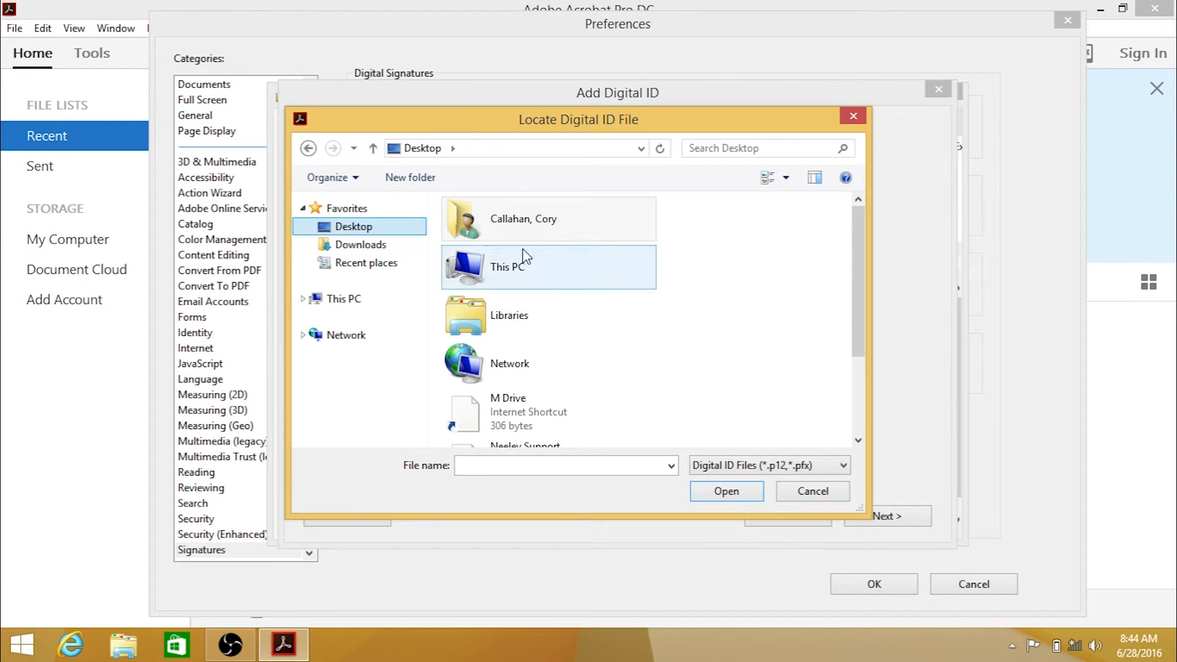
scroll(down, 3)
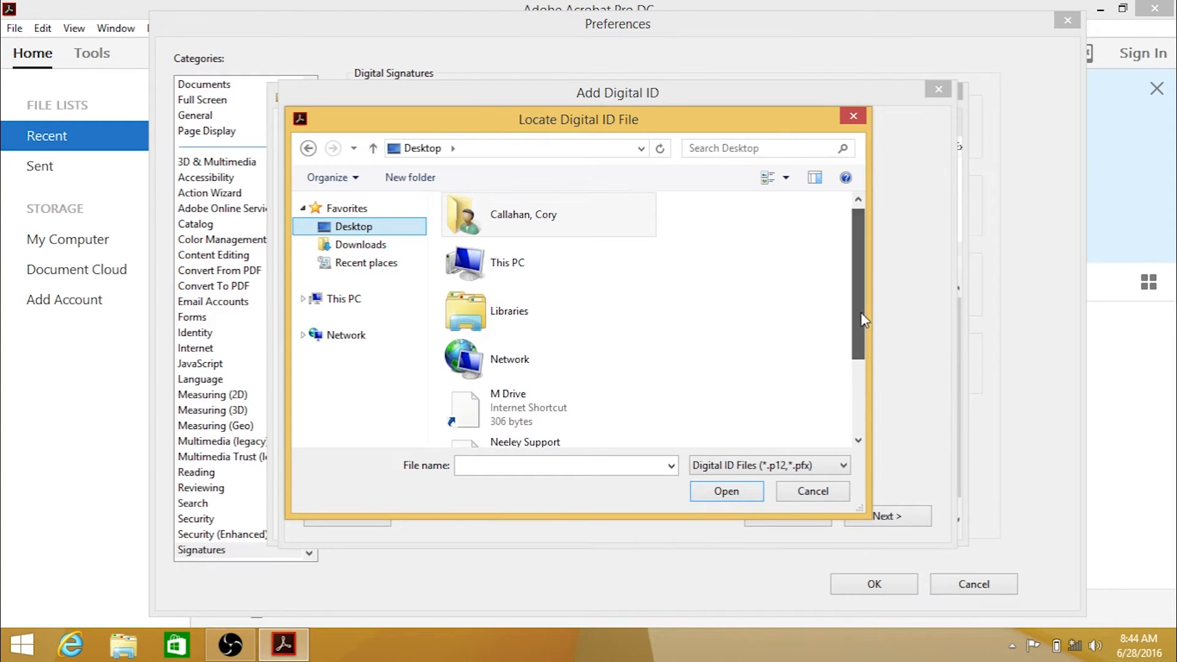
scroll(down, 3)
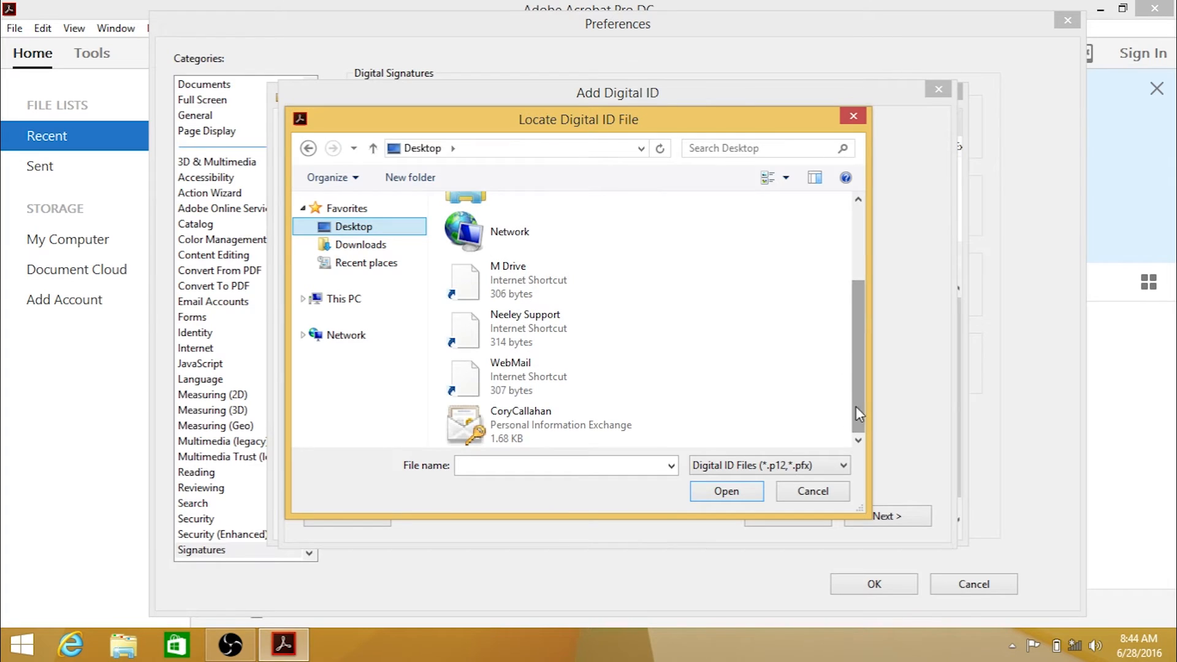
click(547, 425)
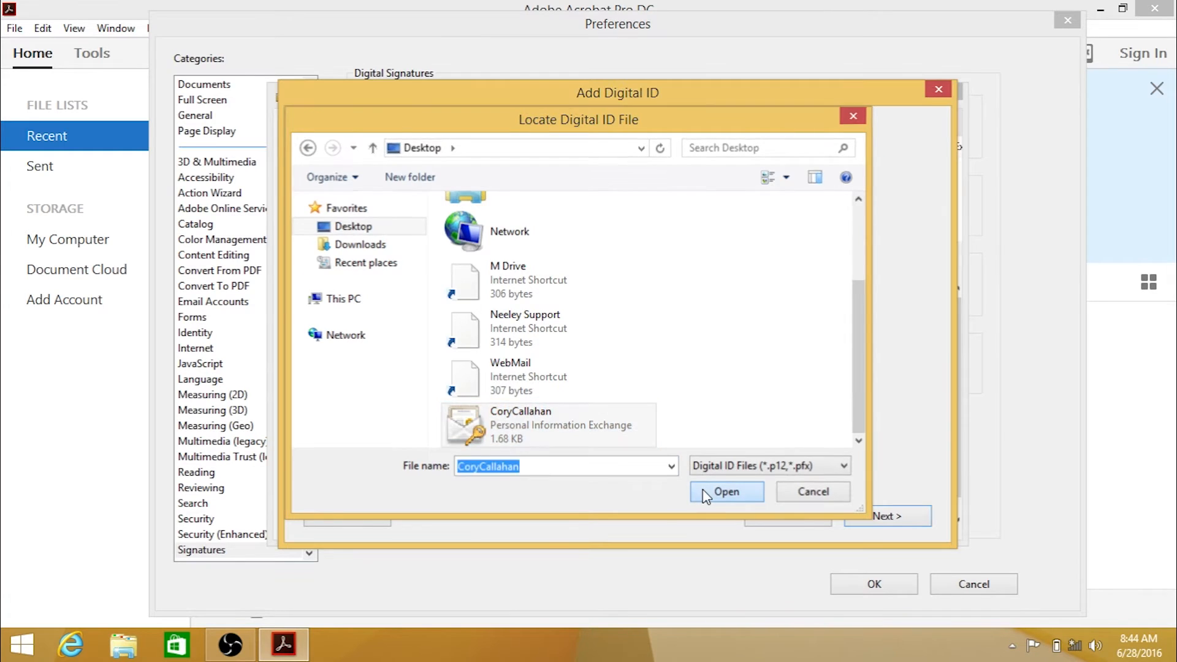
click(726, 492)
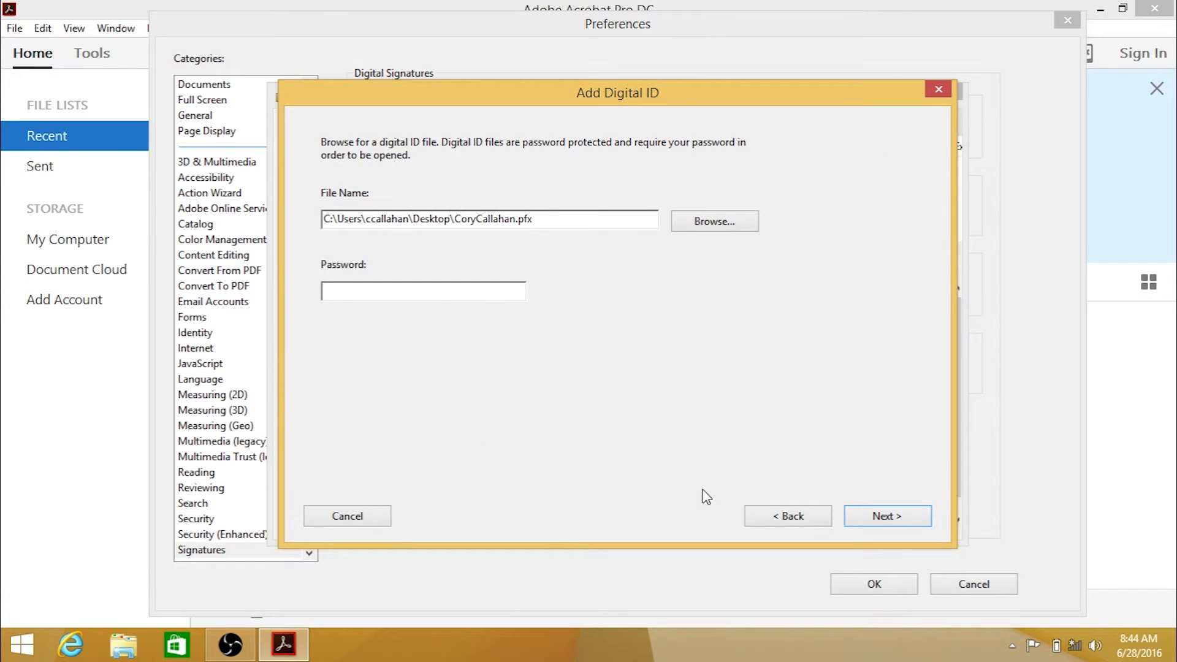
text(***)
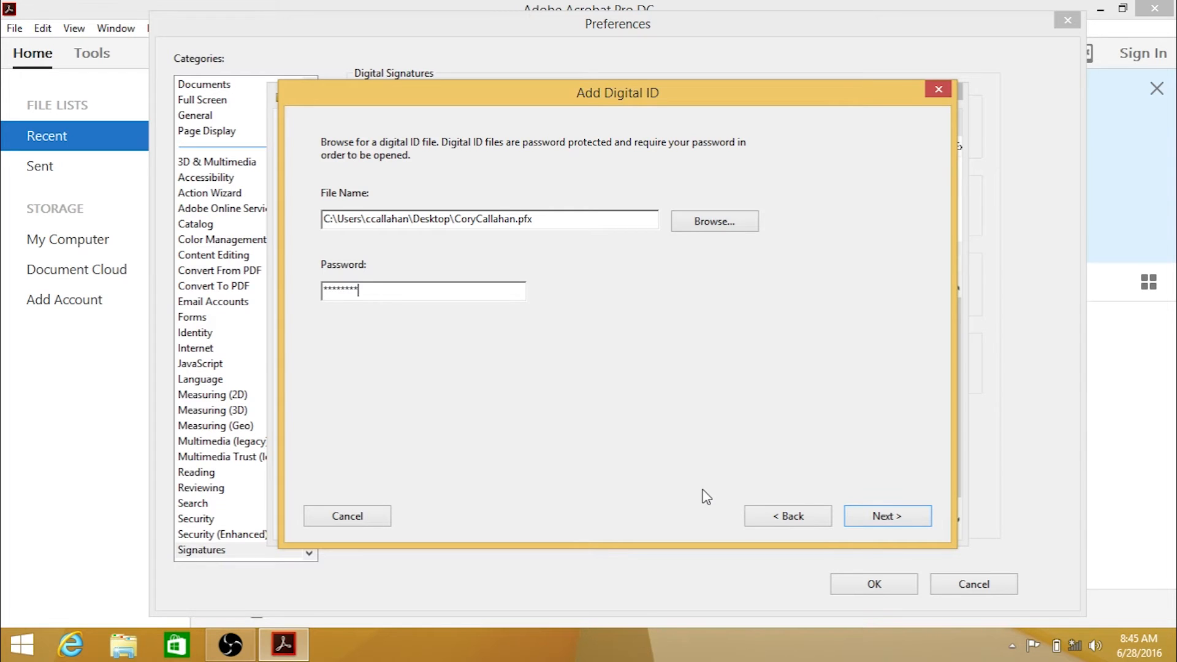
mouse_move(861, 518)
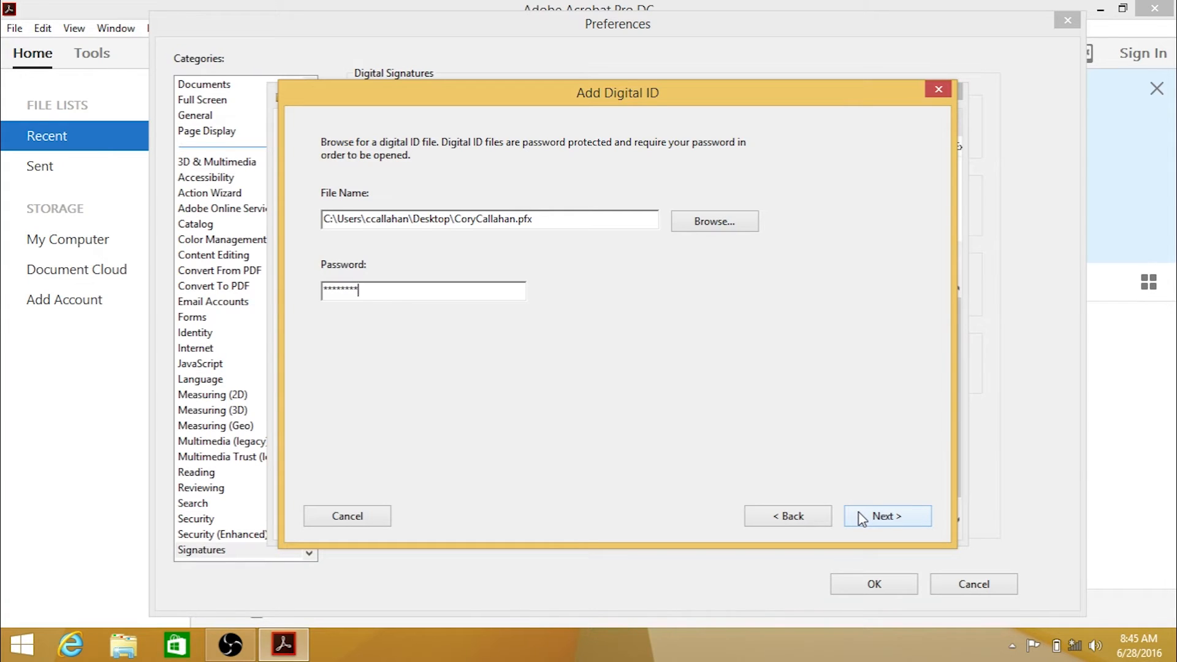
click(888, 515)
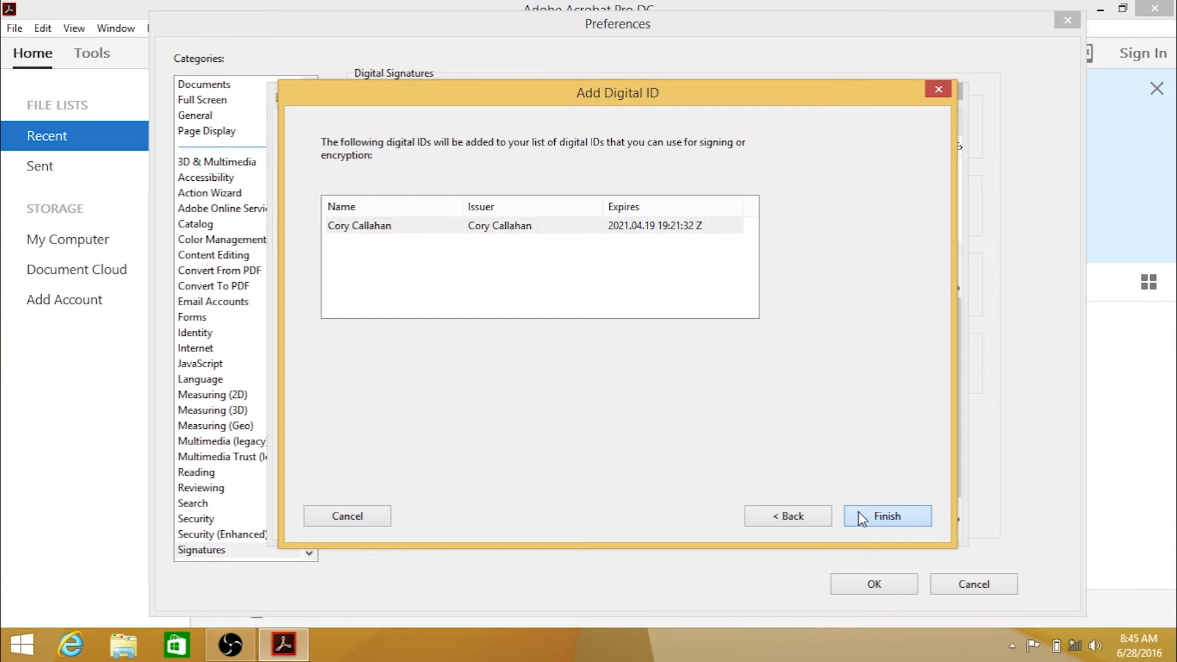
- Finish adding the Cory Callahan ID and bring up Creation and Appearance preferences
click(888, 515)
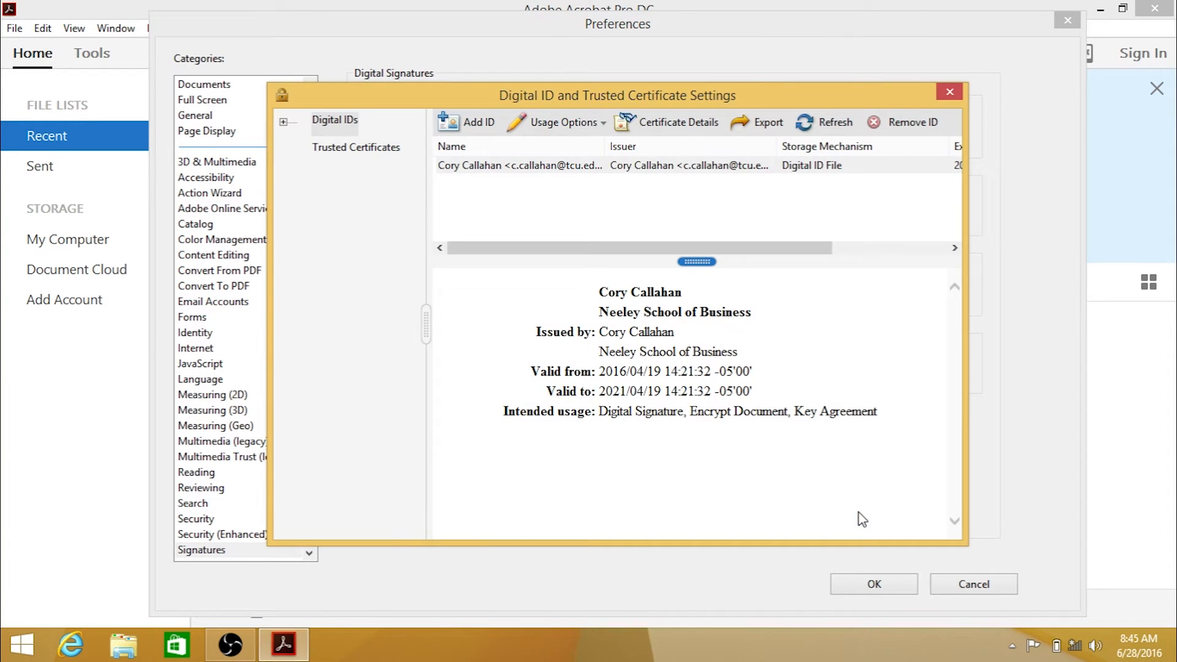
mouse_move(863, 449)
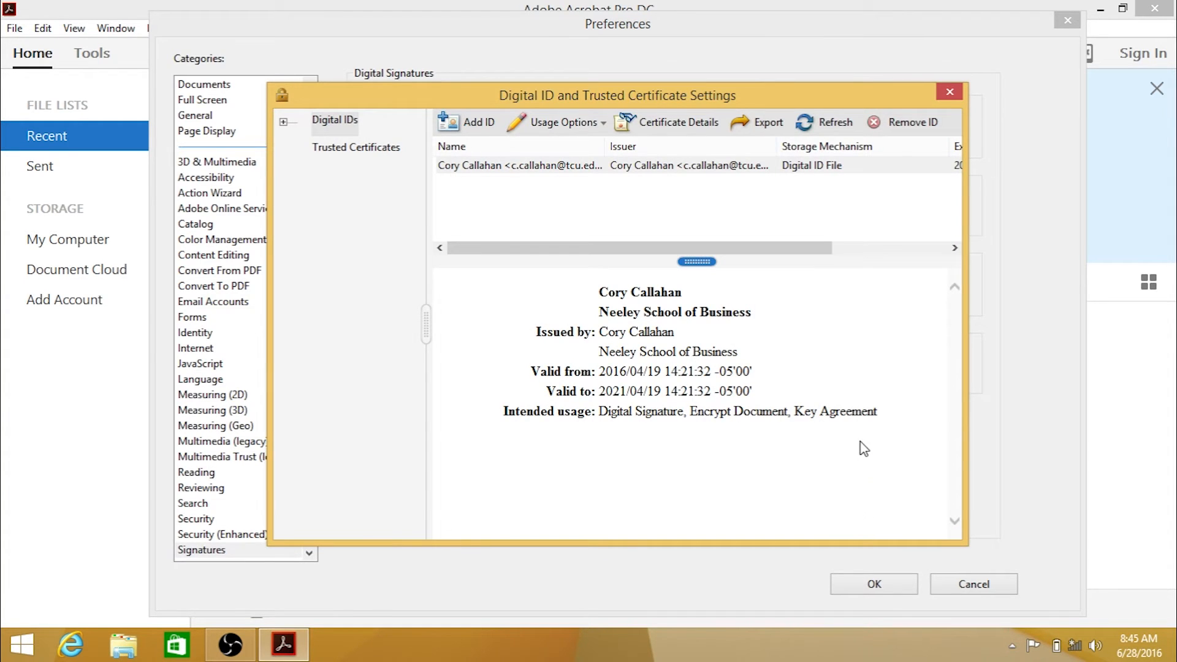
mouse_move(858, 310)
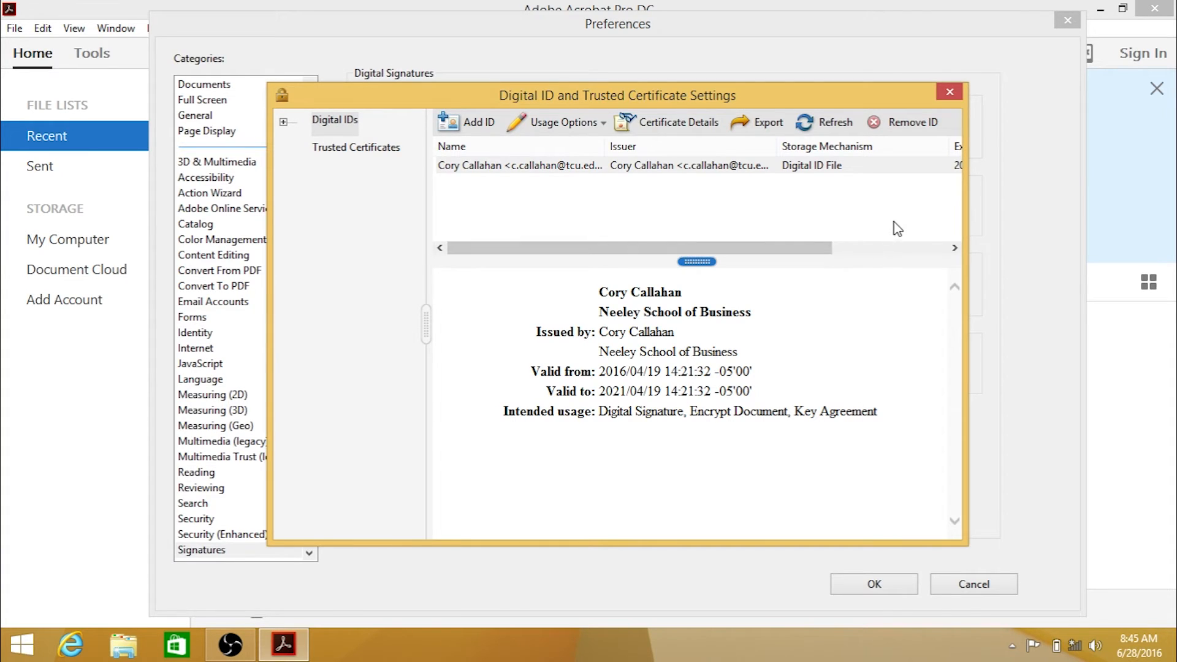
mouse_move(922, 179)
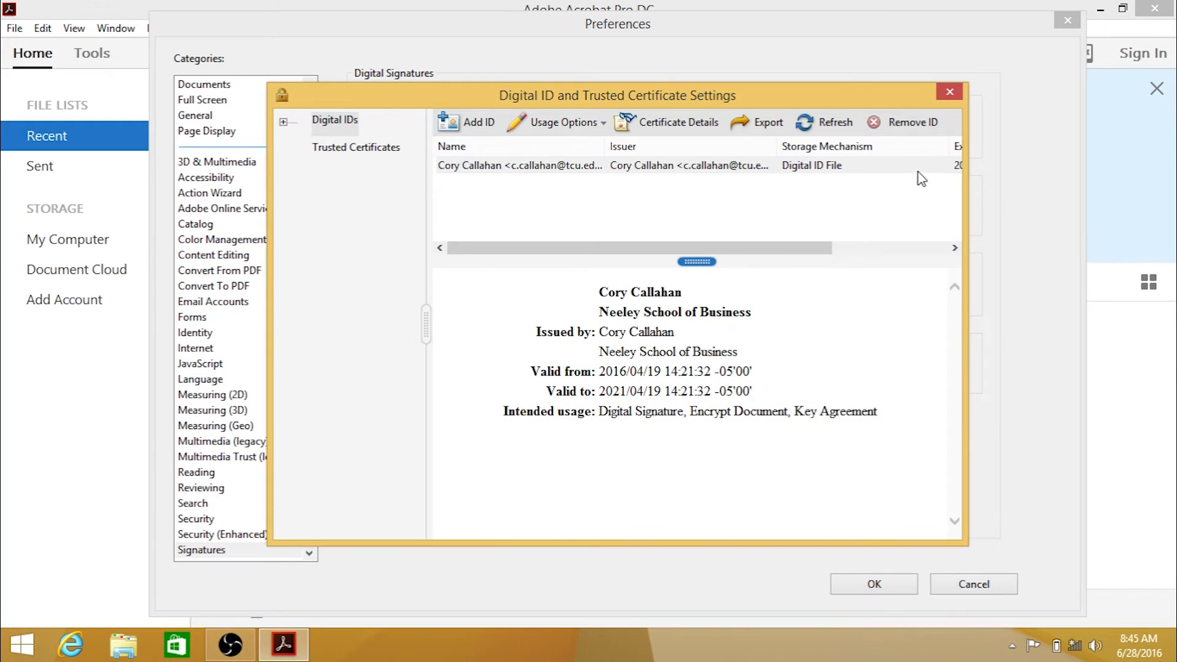
mouse_move(940, 116)
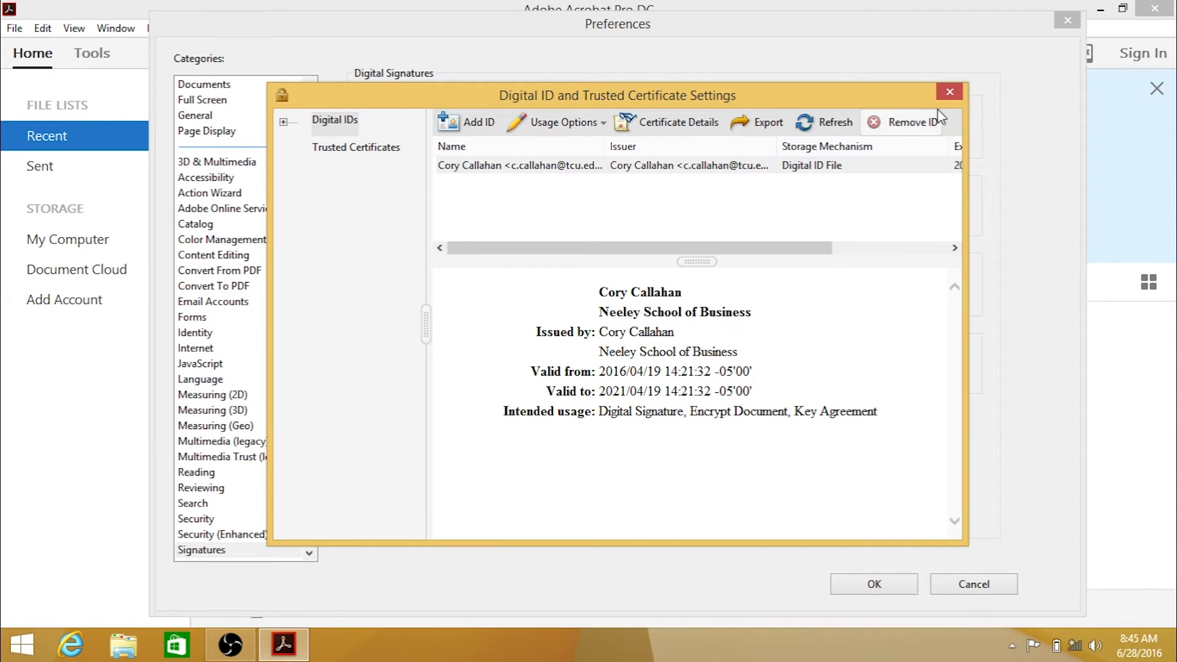
mouse_move(949, 91)
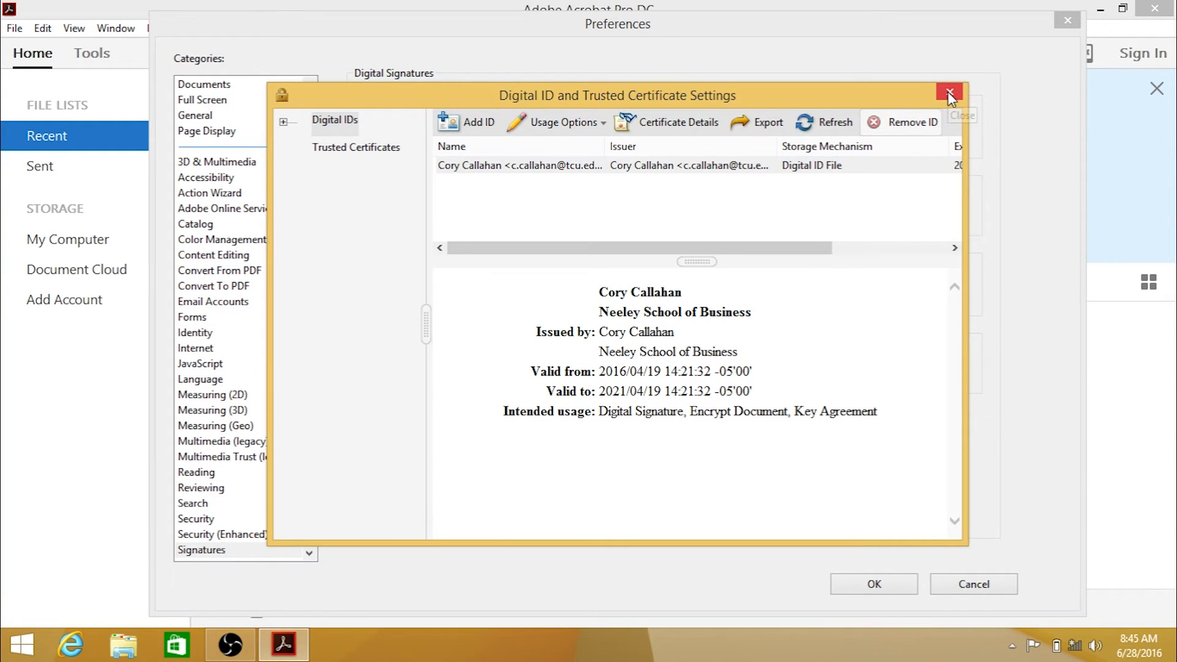
click(949, 91)
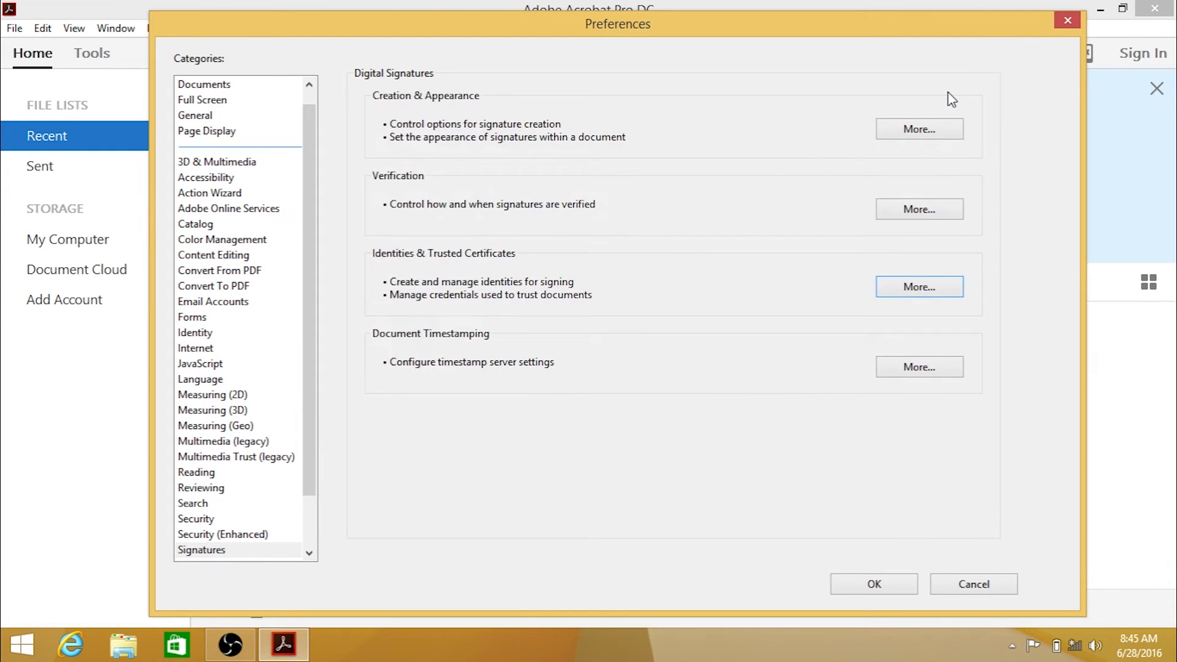
mouse_move(931, 129)
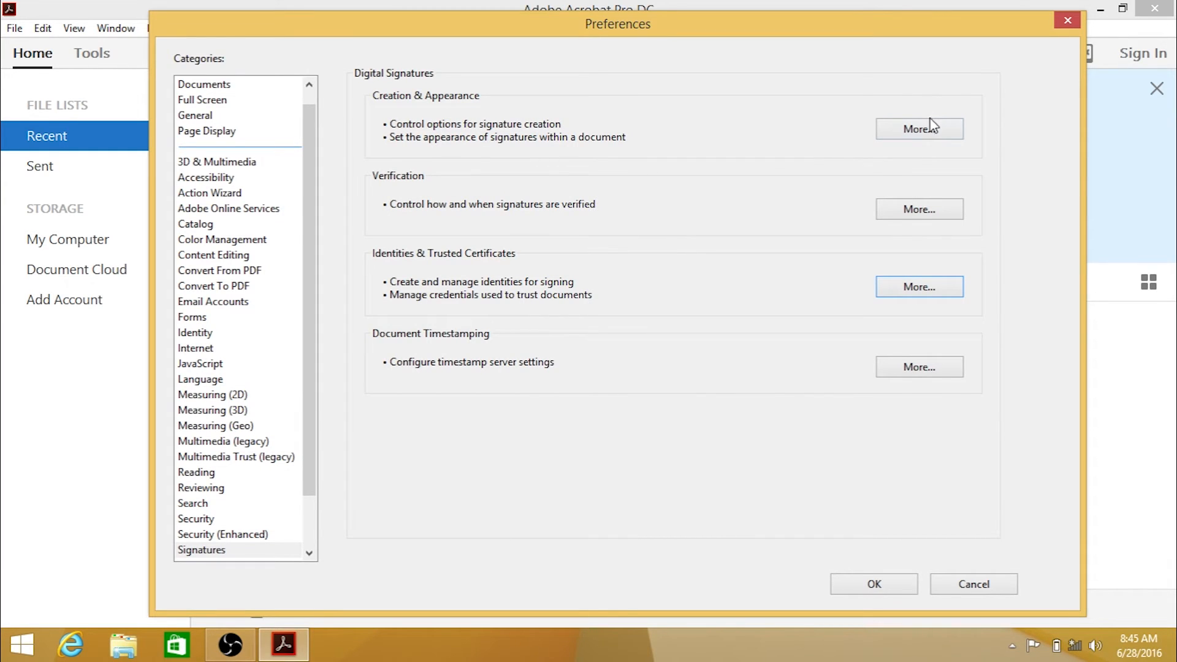
click(920, 129)
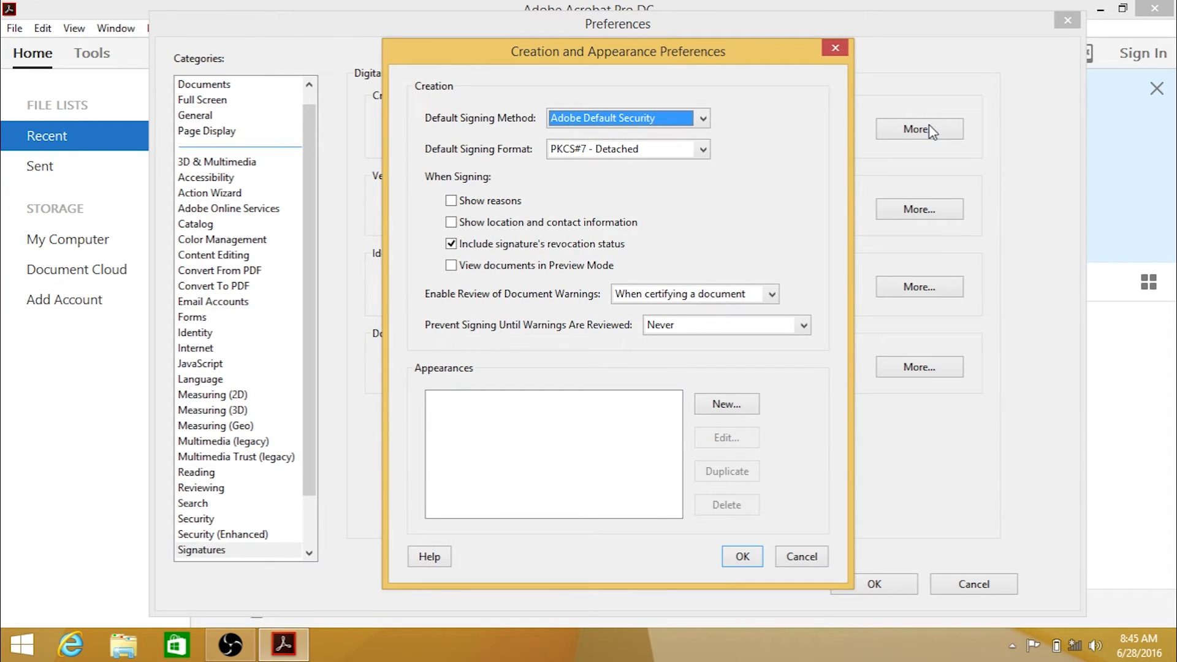
mouse_move(822, 257)
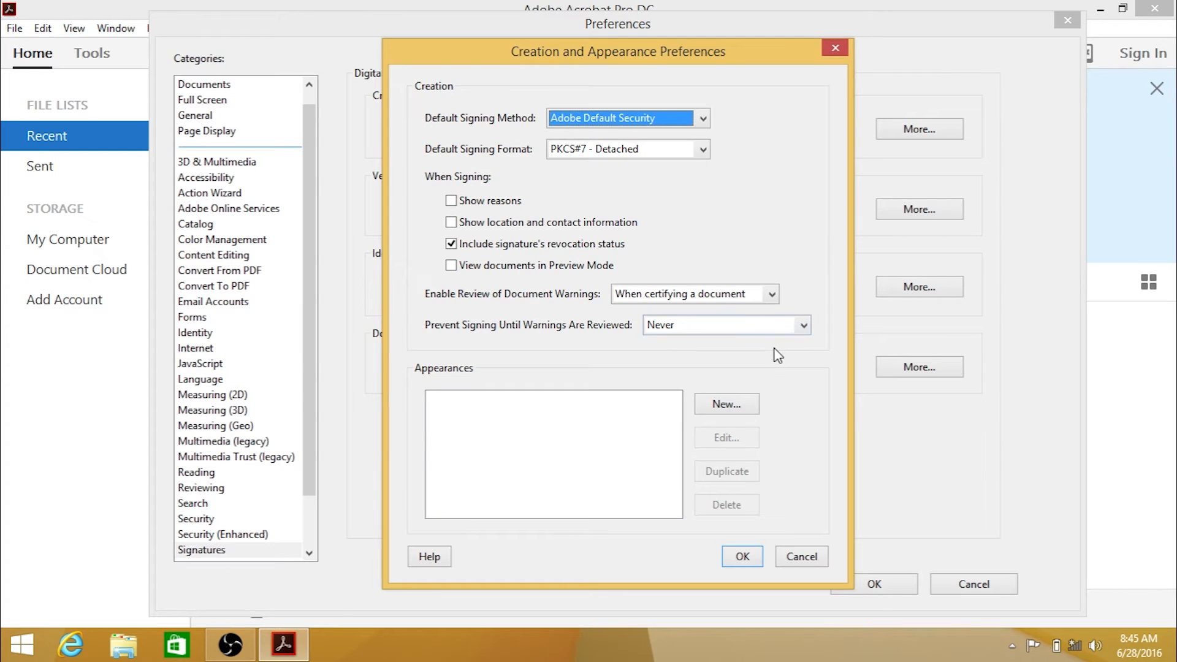
- Create signature appearance 'Custom 1' showing the name with the date left out
click(726, 405)
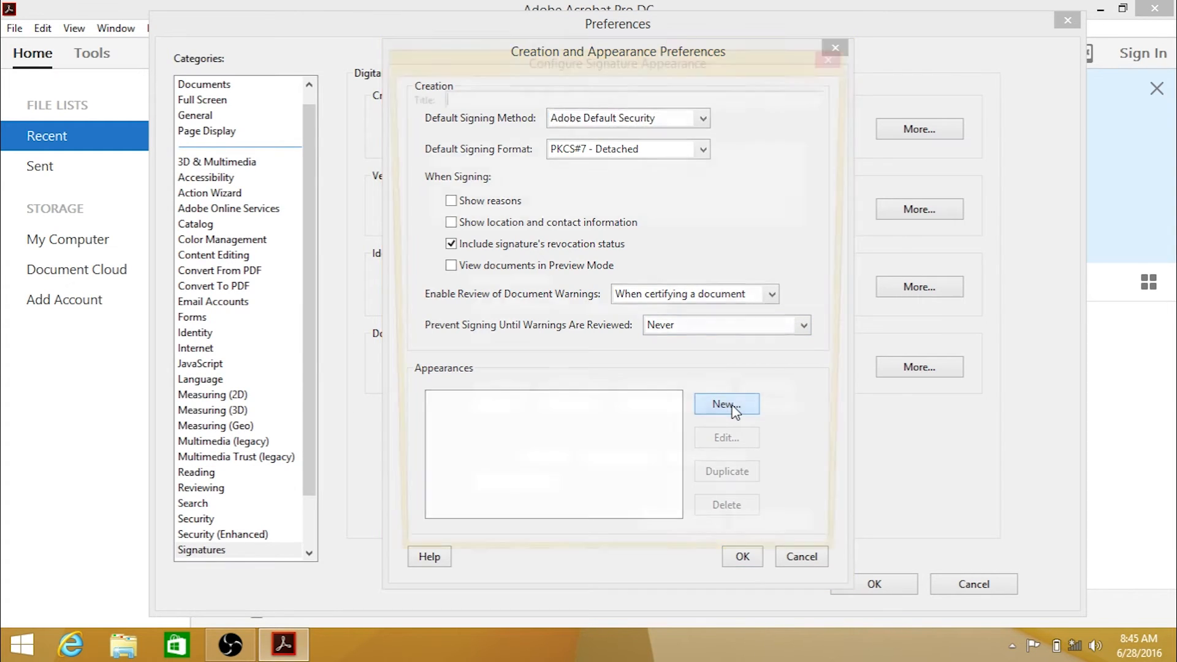
click(726, 405)
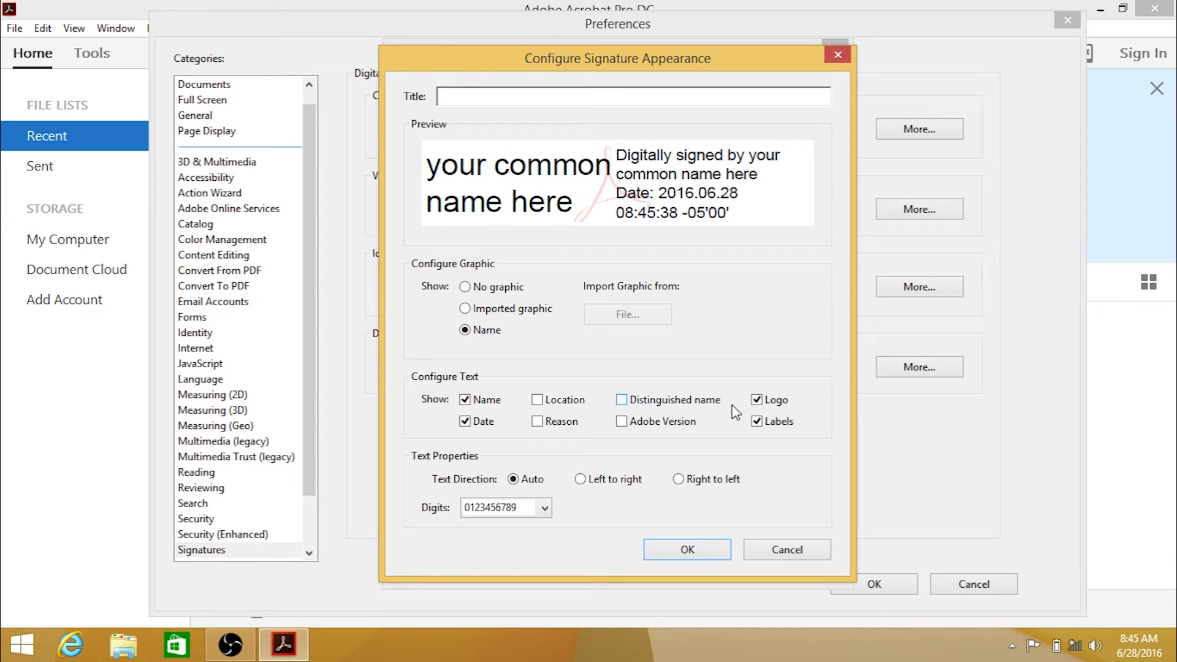
text(C)
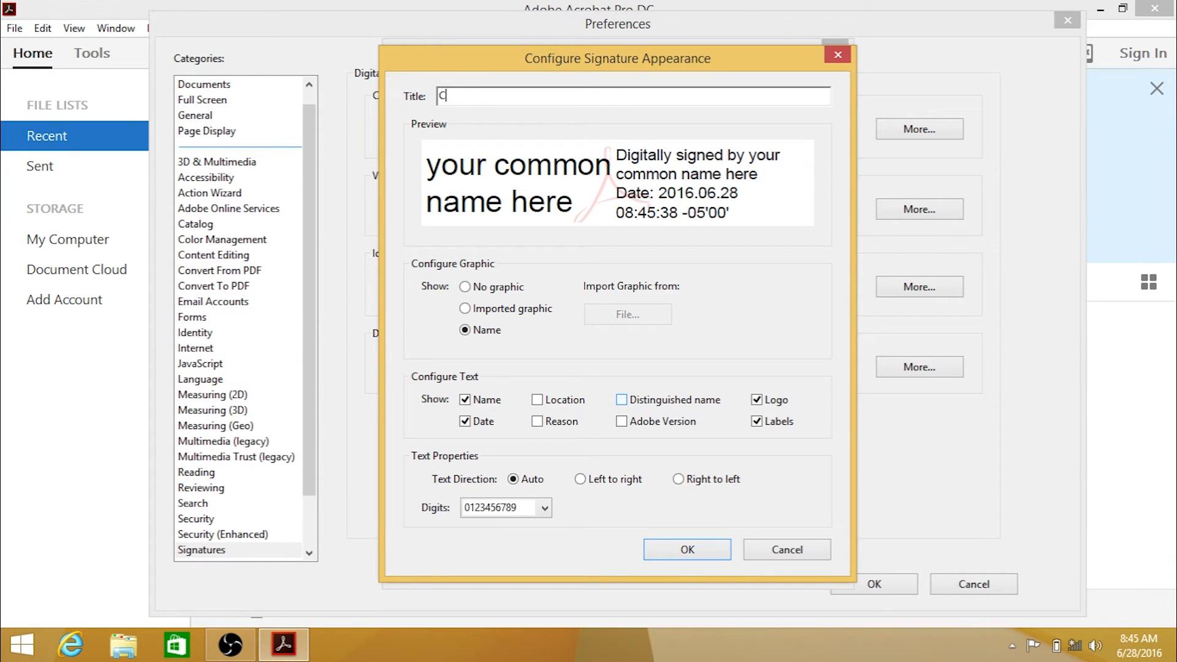
text(ustom 1)
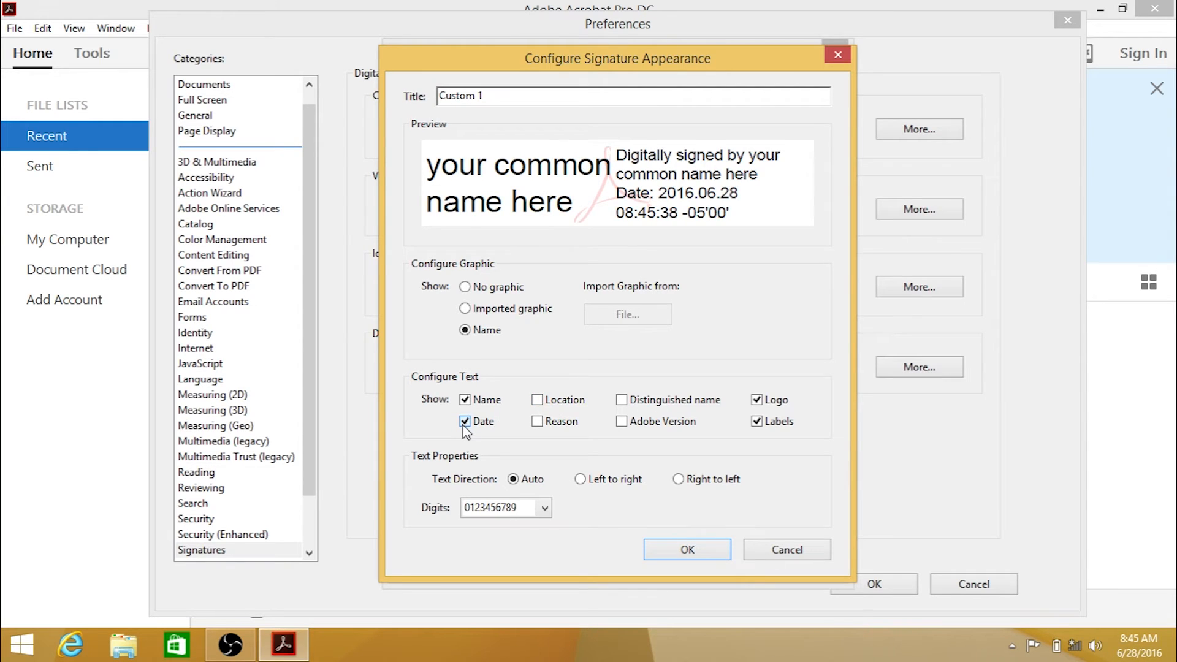
click(465, 422)
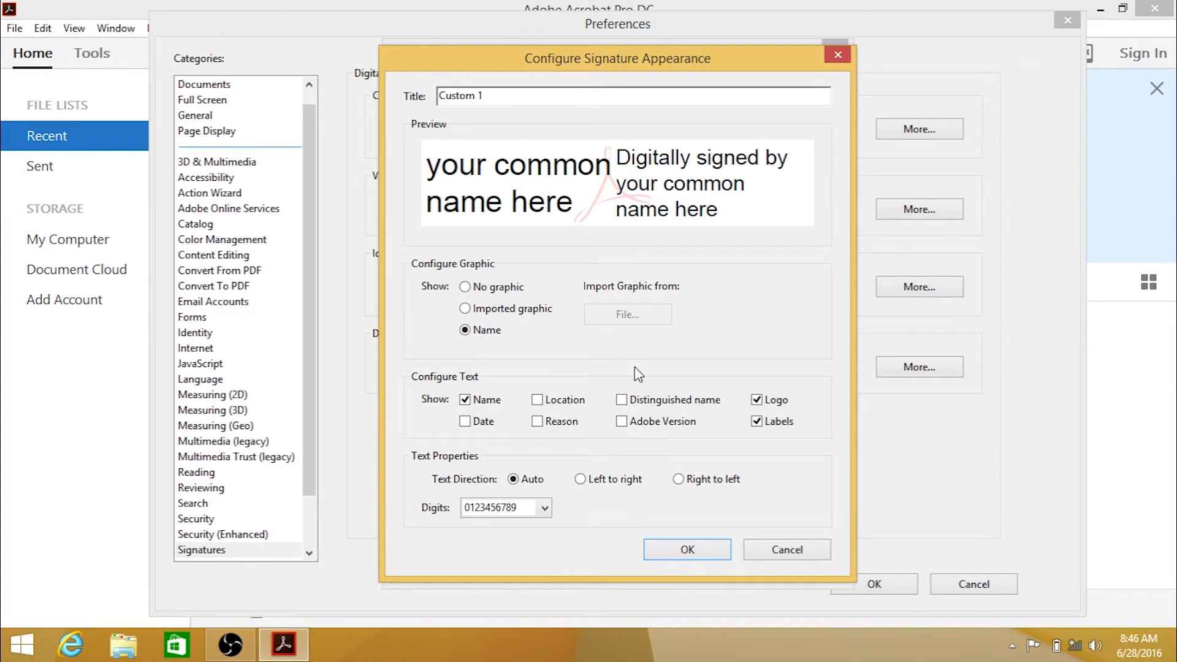
mouse_move(547, 368)
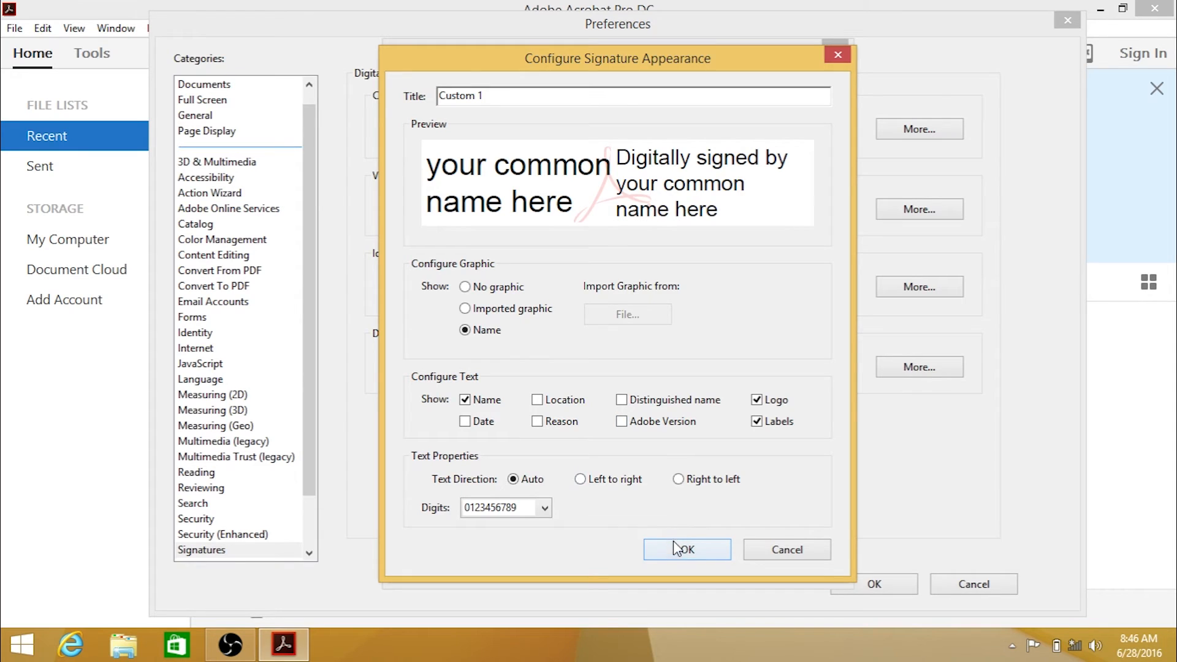
click(686, 549)
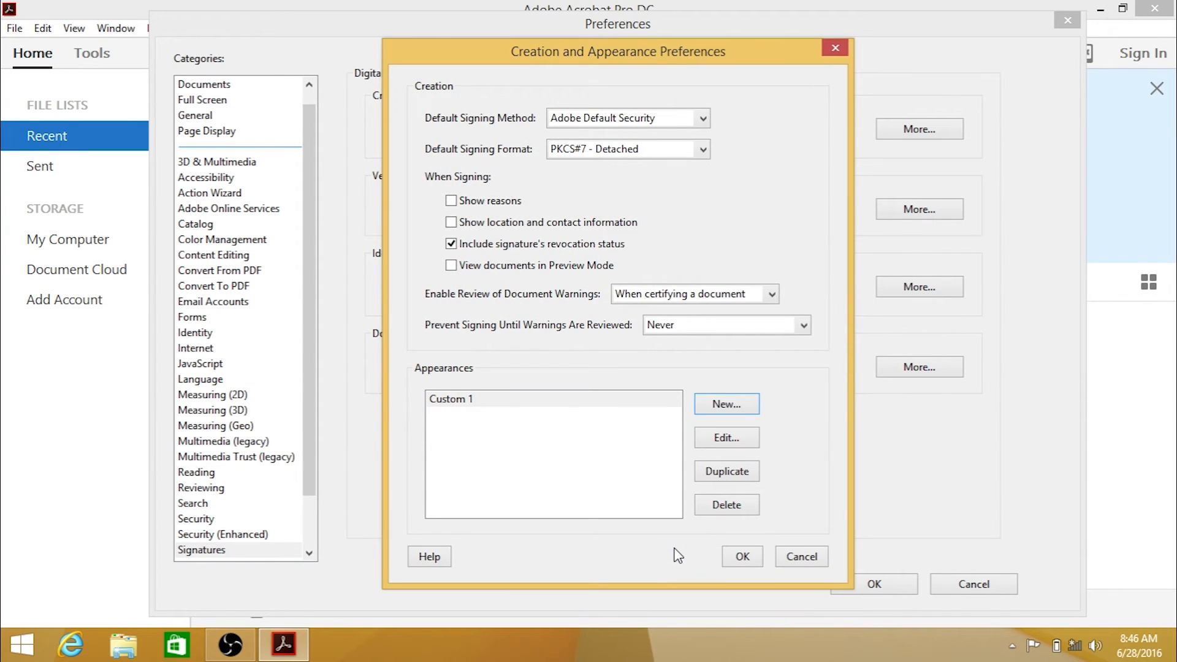
mouse_move(702, 559)
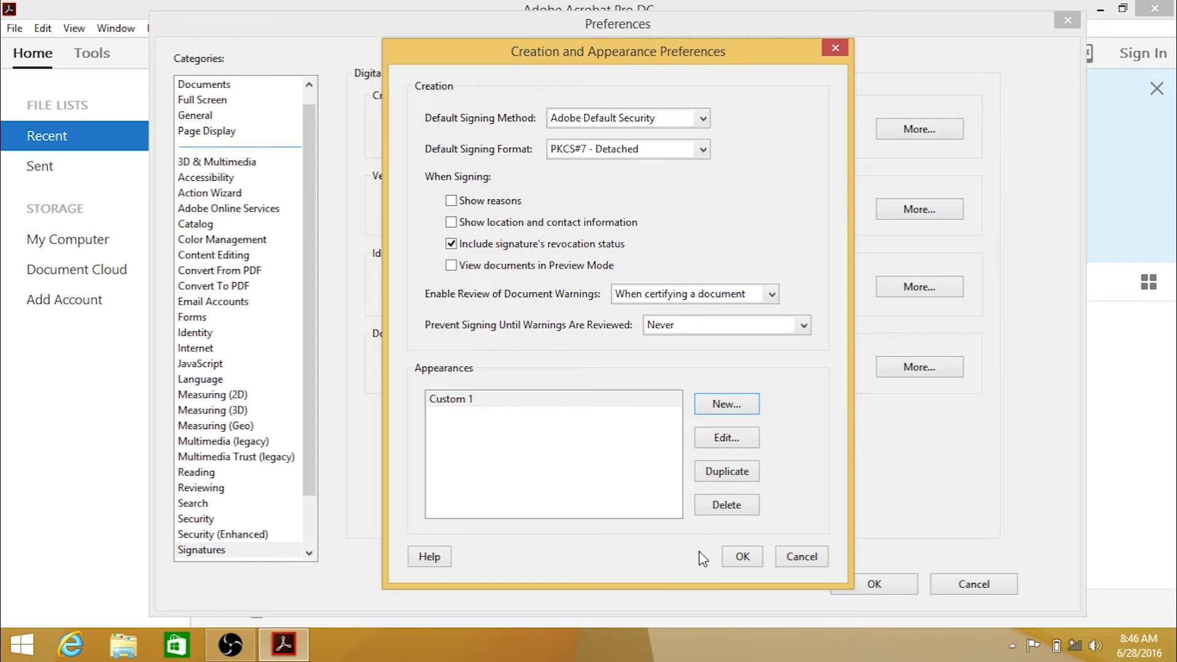
mouse_move(725, 512)
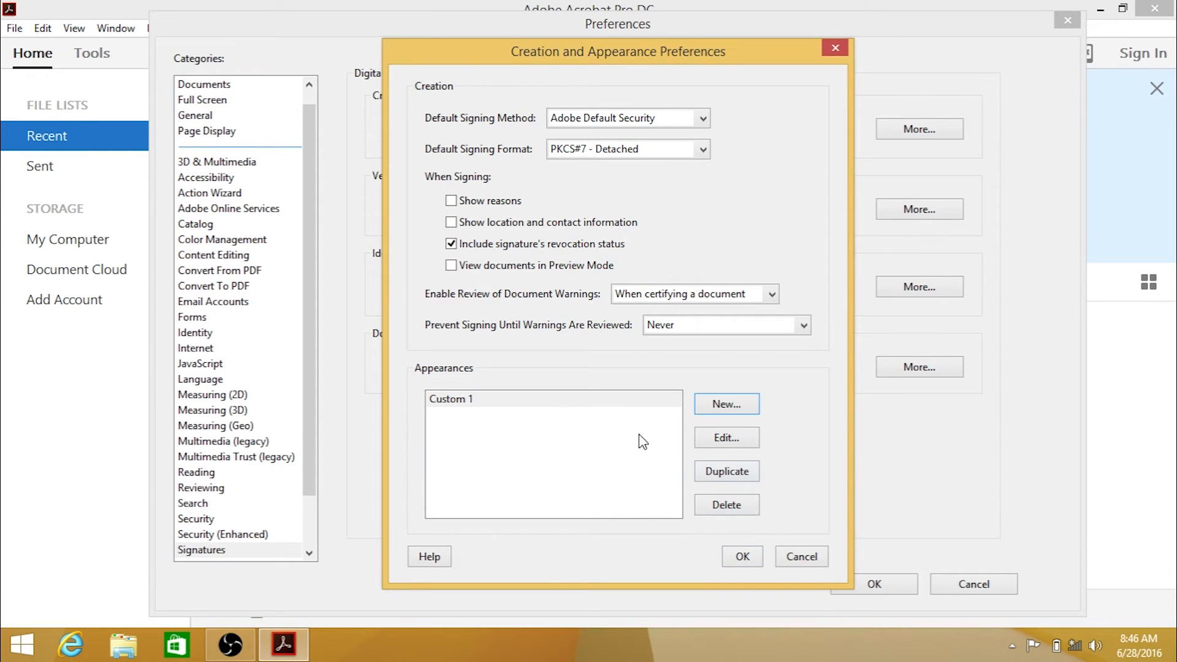
mouse_move(702, 501)
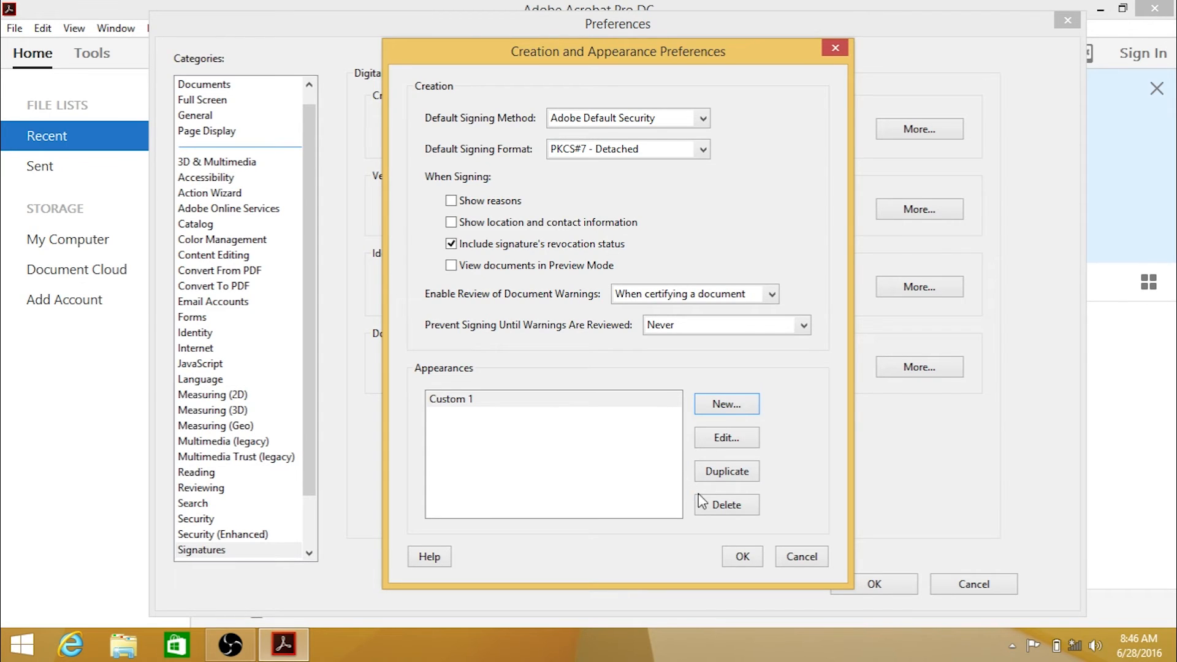
mouse_move(742, 557)
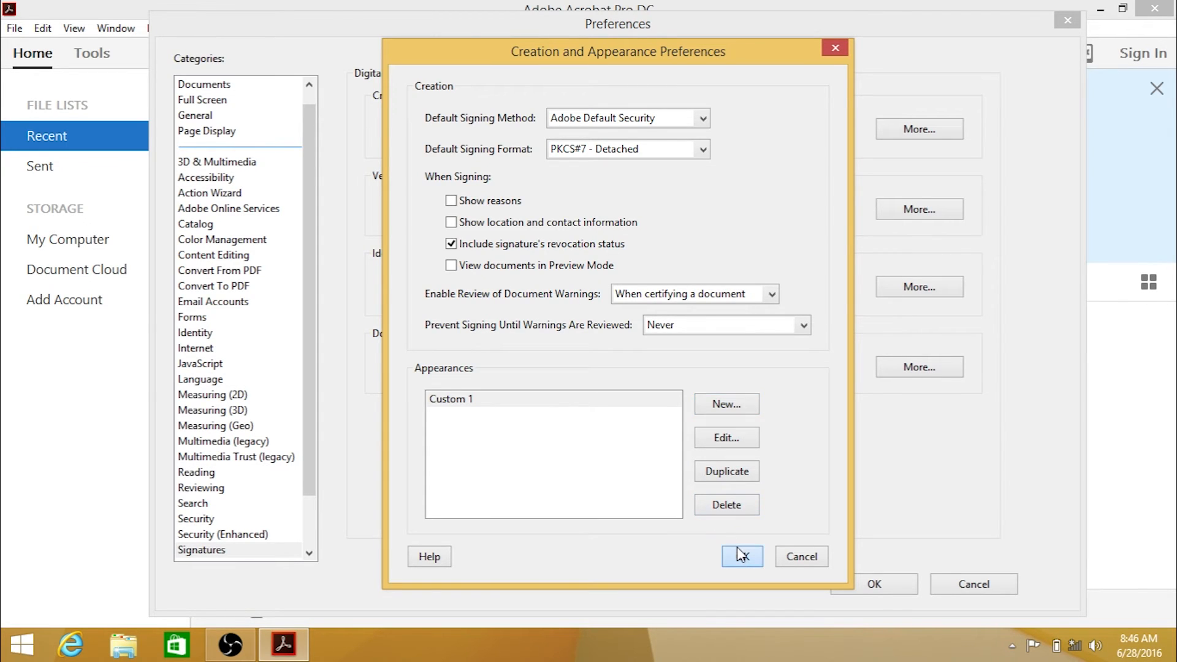
- Accept the Creation and Appearance preferences with OK
click(742, 557)
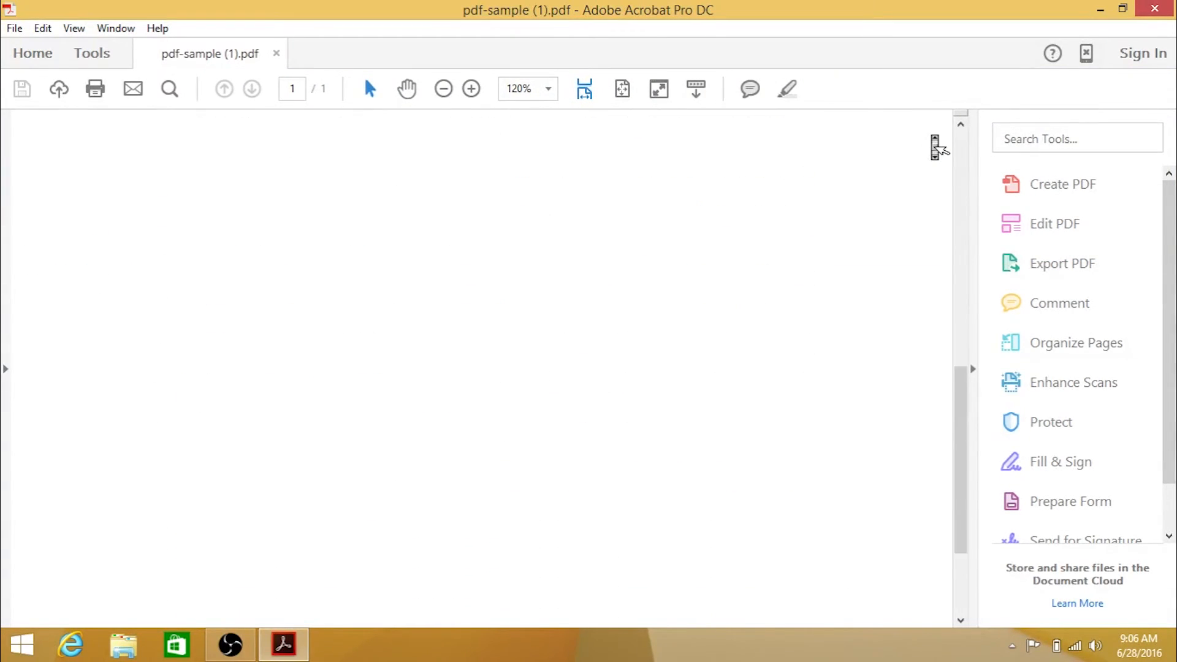
- Scroll pdf-sample (1).pdf down to its bulleted text
scroll(down, 3)
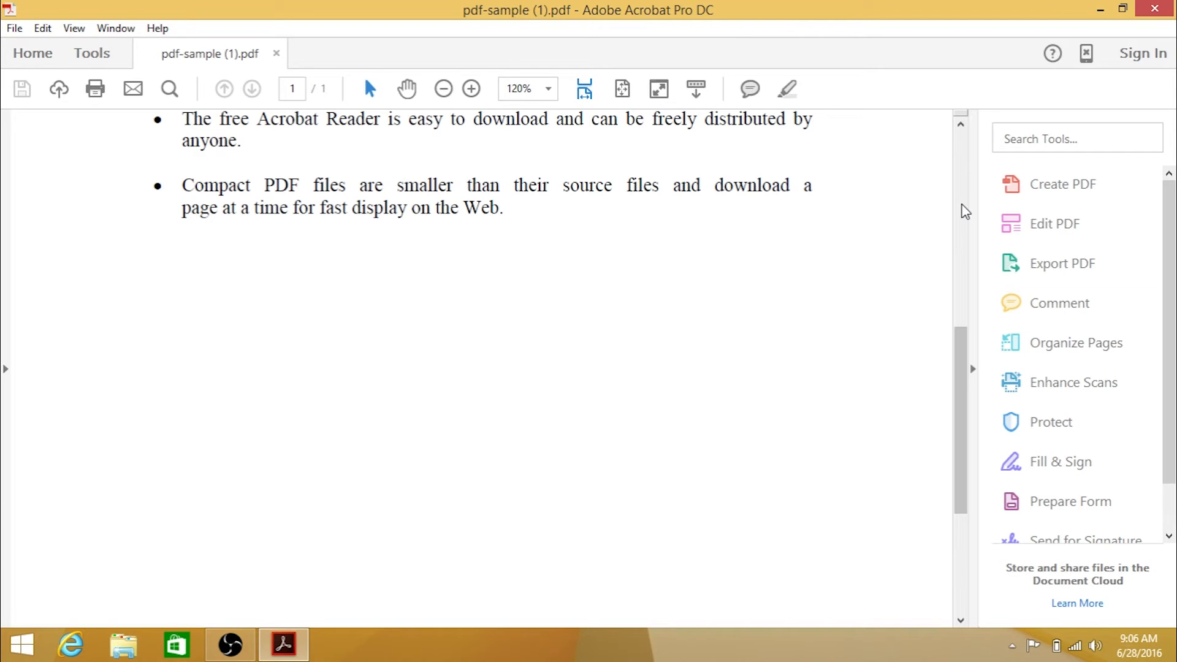
mouse_move(658, 111)
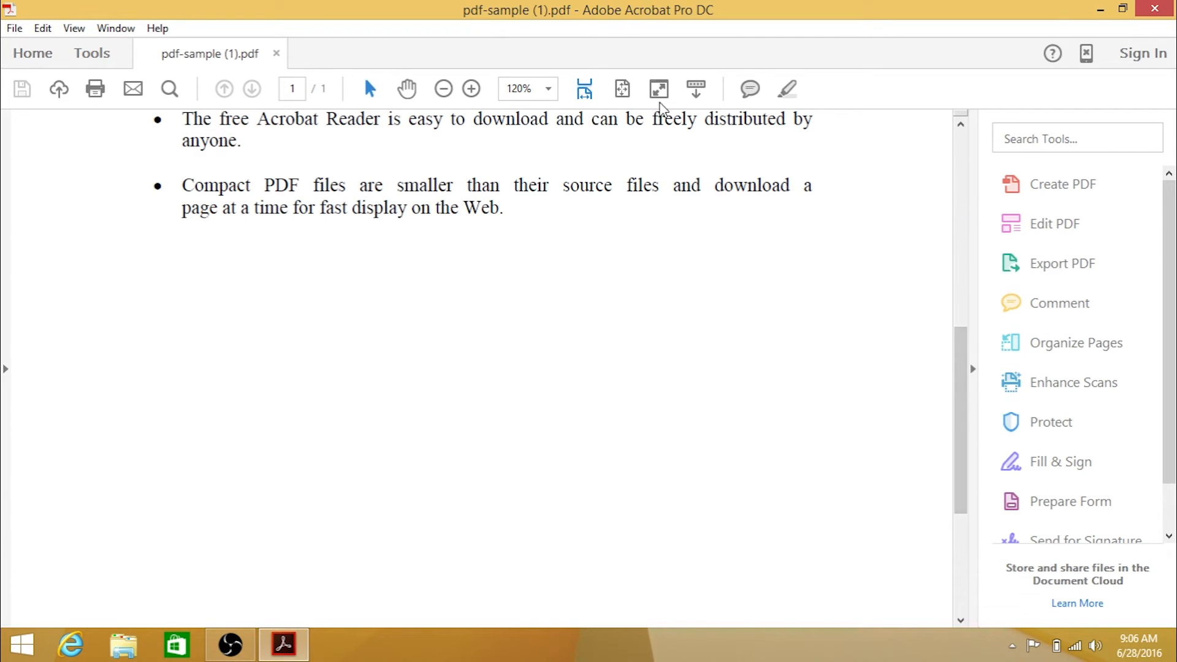
mouse_move(170, 49)
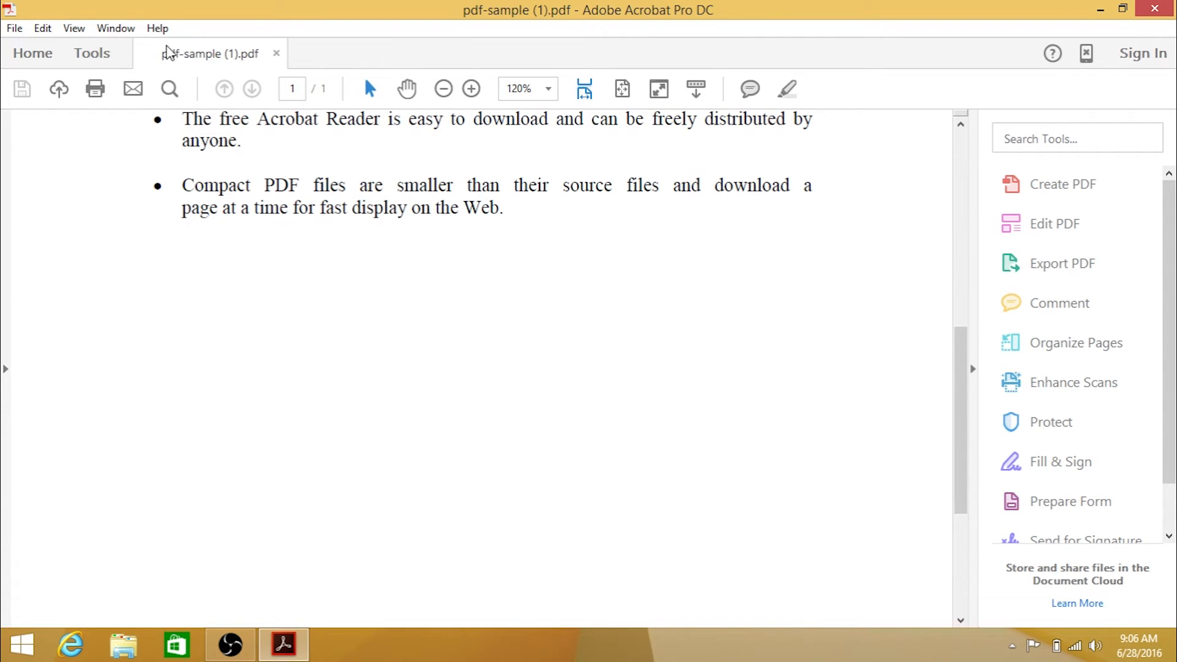
- Add the Certificates tool as a shortcut from the Tools center
click(91, 53)
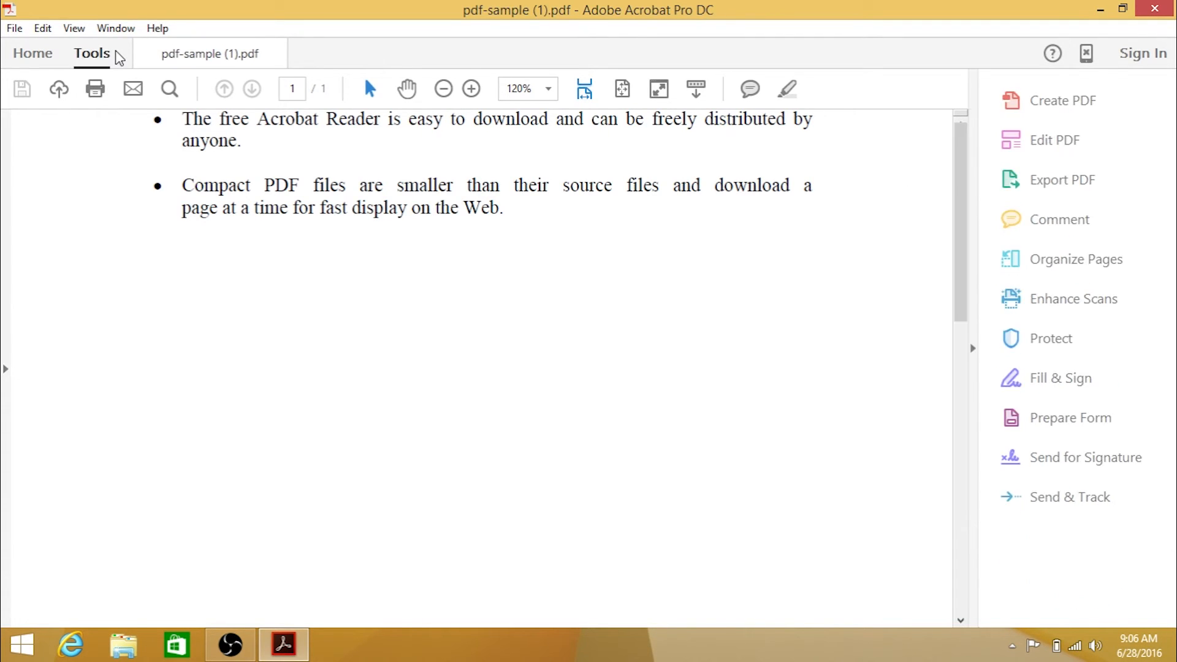
click(91, 53)
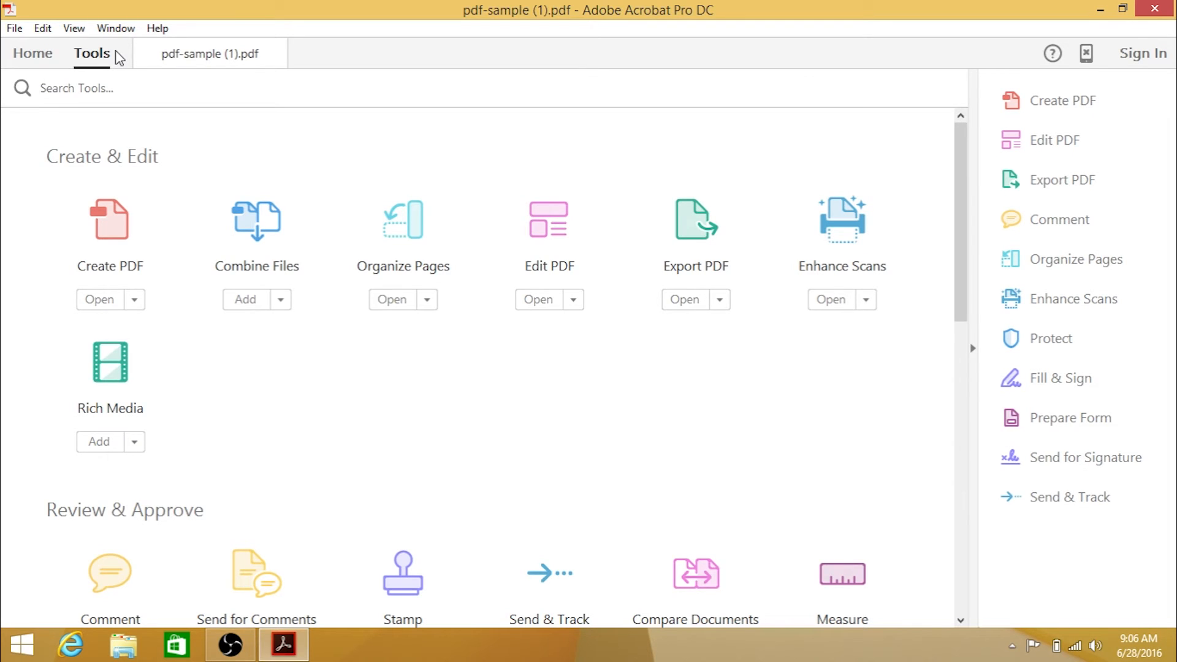
mouse_move(250, 133)
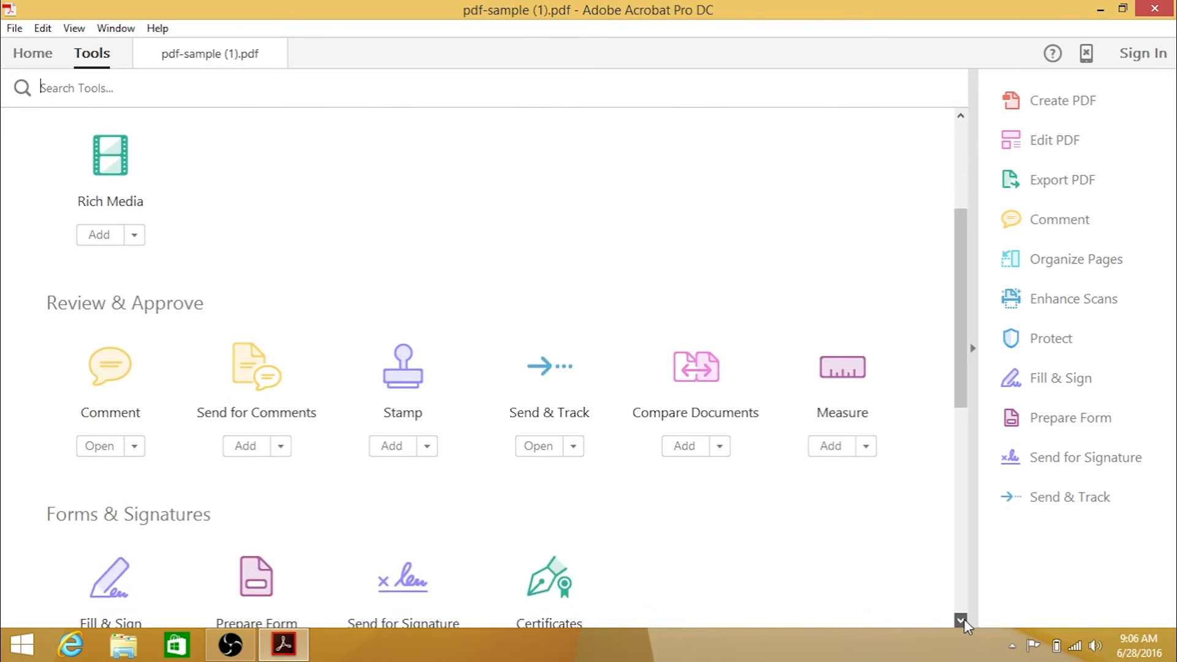
scroll(down, 3)
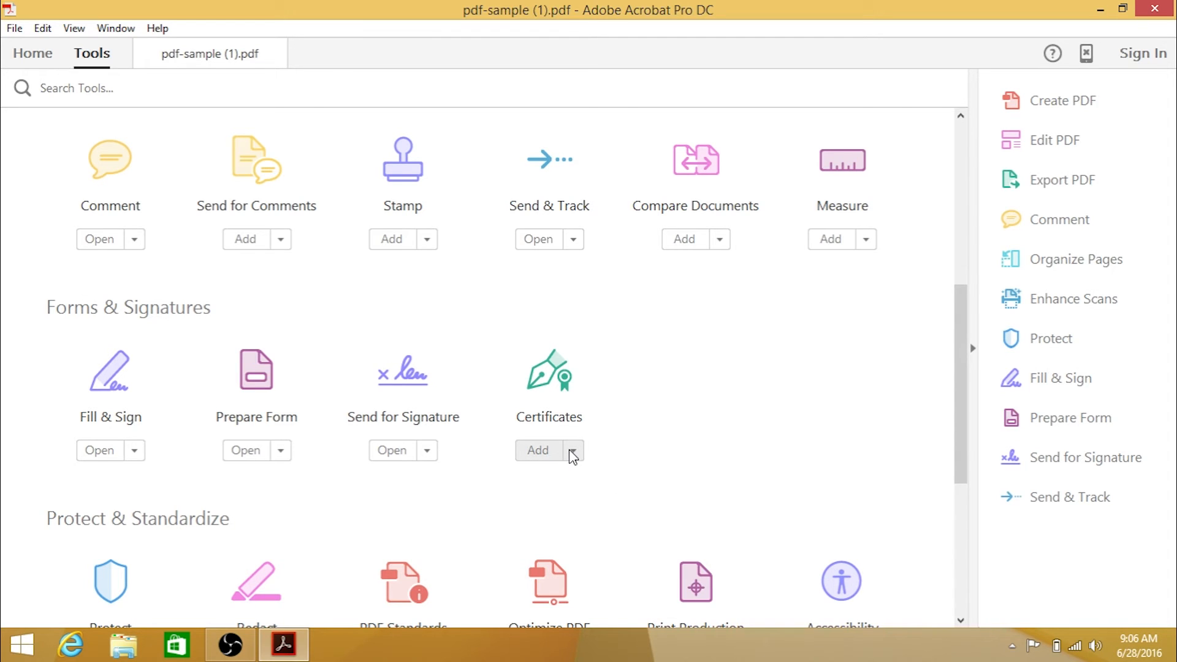
click(572, 451)
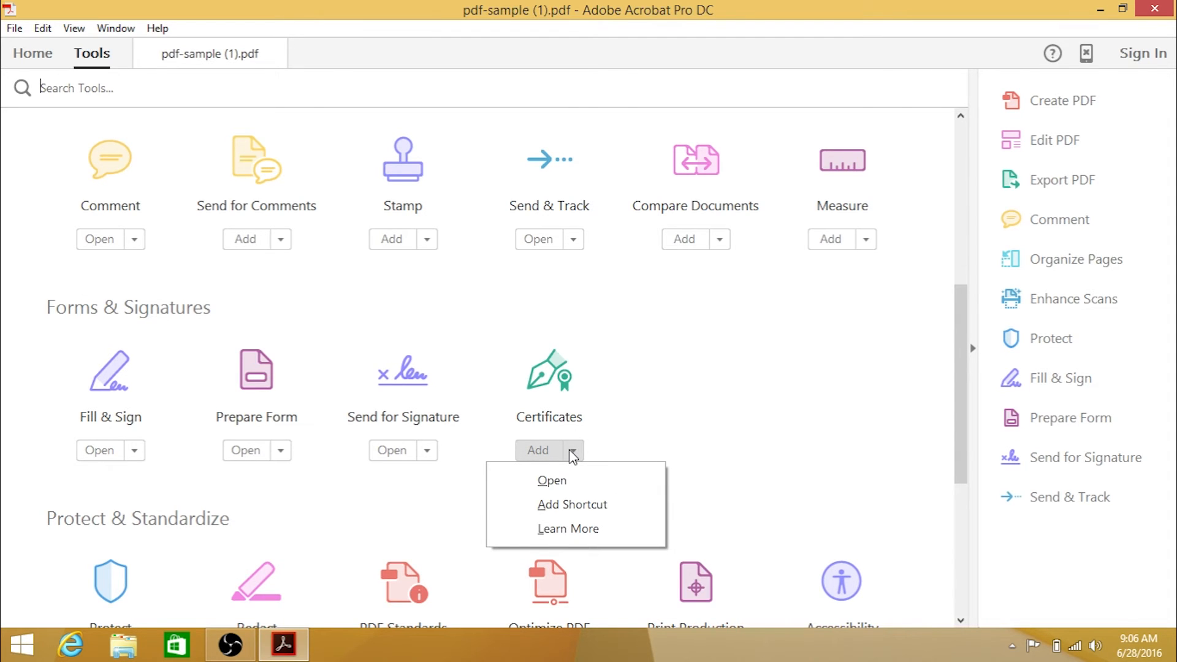
mouse_move(589, 503)
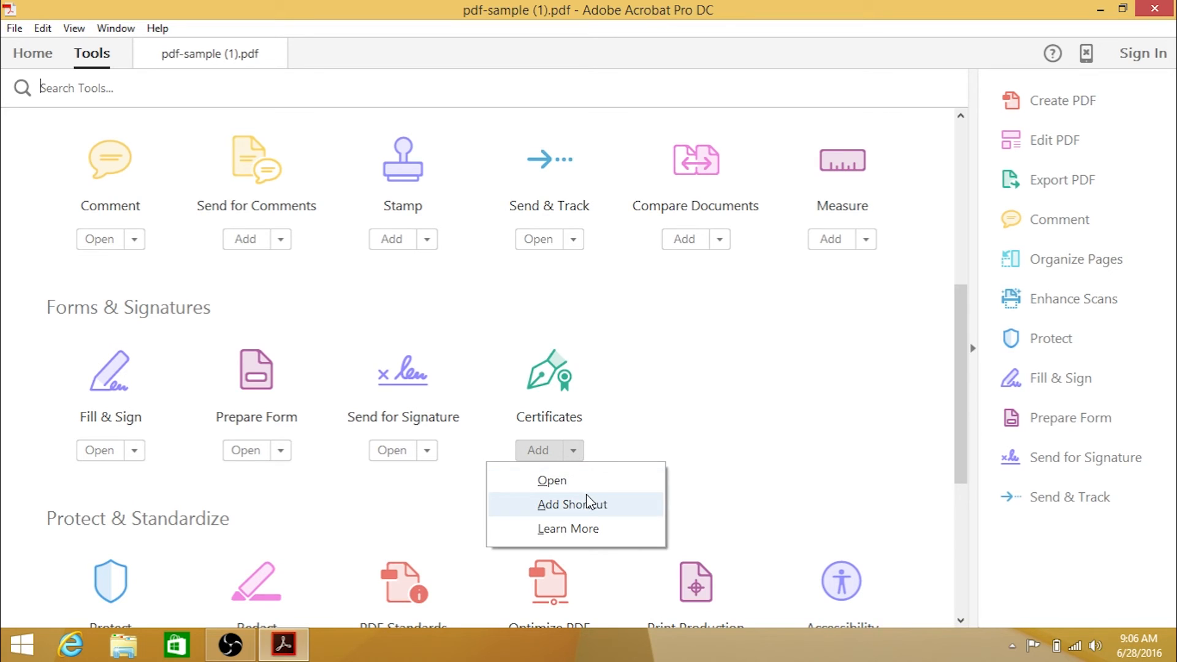
click(571, 505)
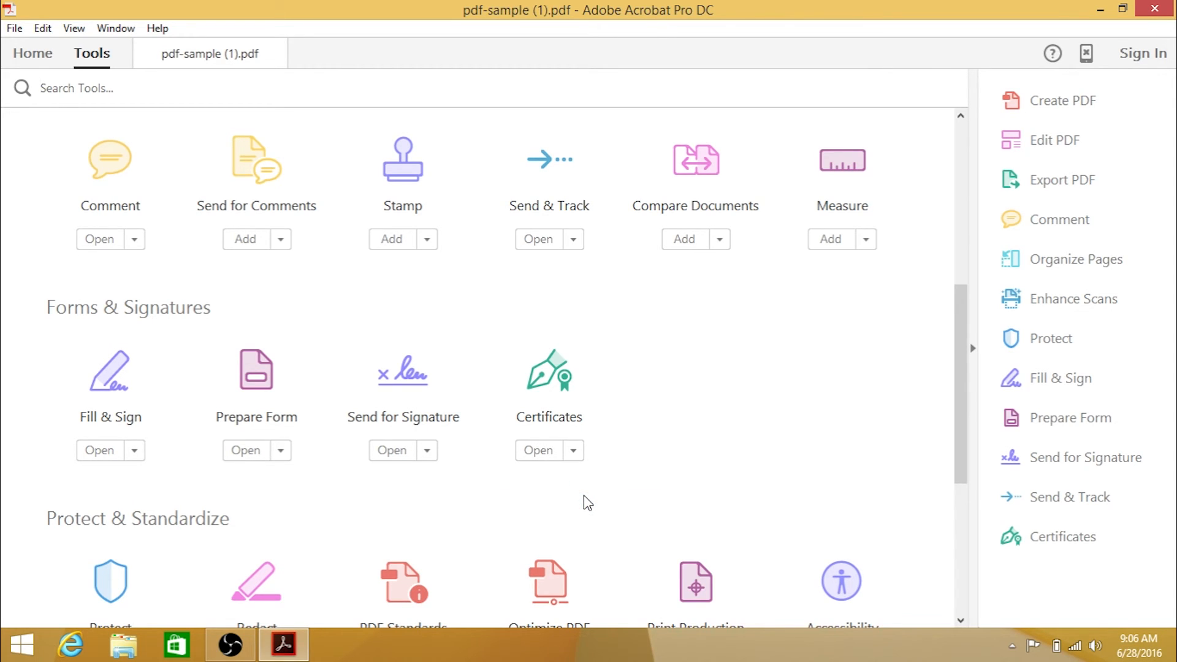
mouse_move(299, 214)
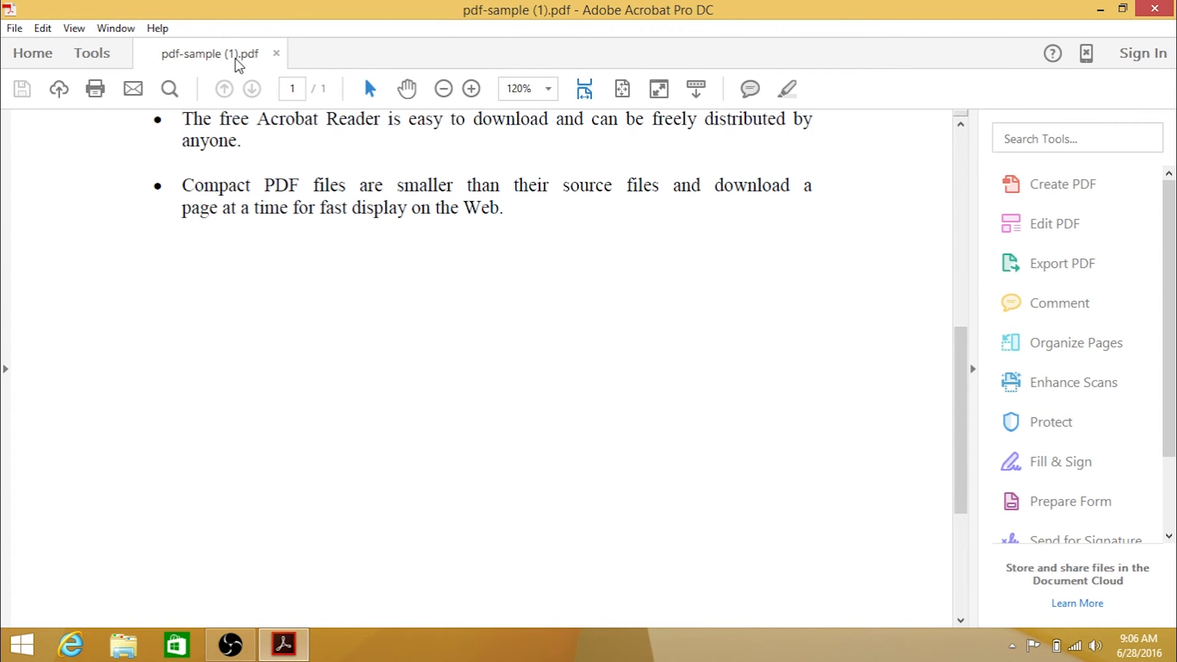
mouse_move(449, 353)
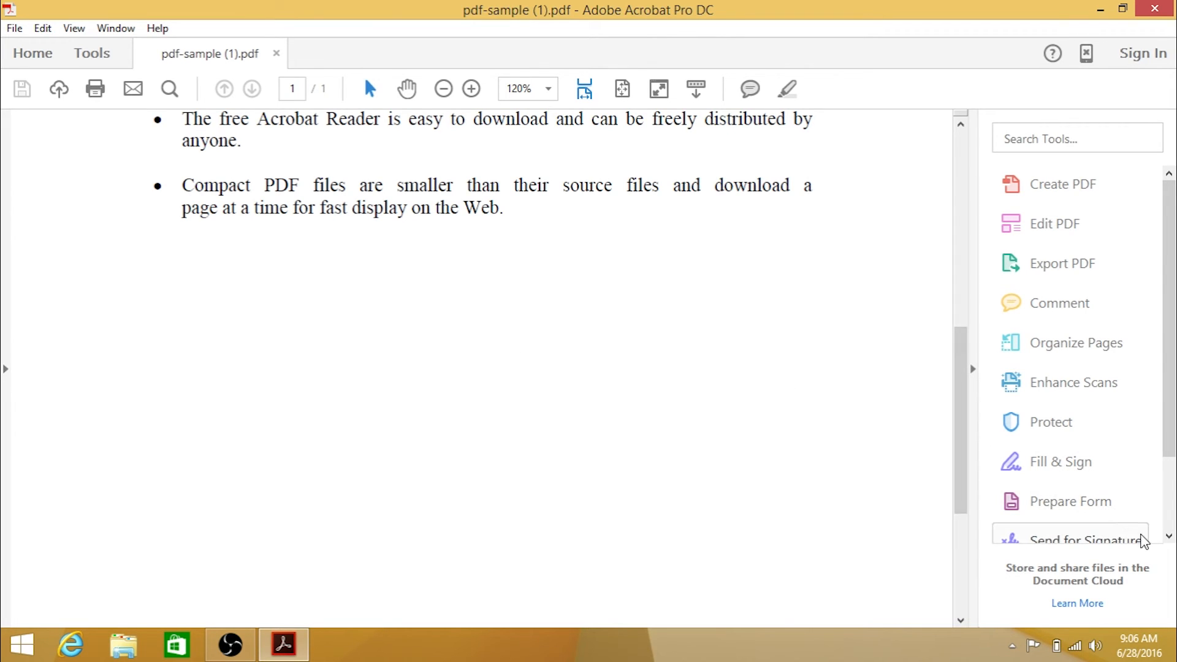
- Open the Certificates toolbar on pdf-sample (1).pdf from the tools pane
scroll(down, 3)
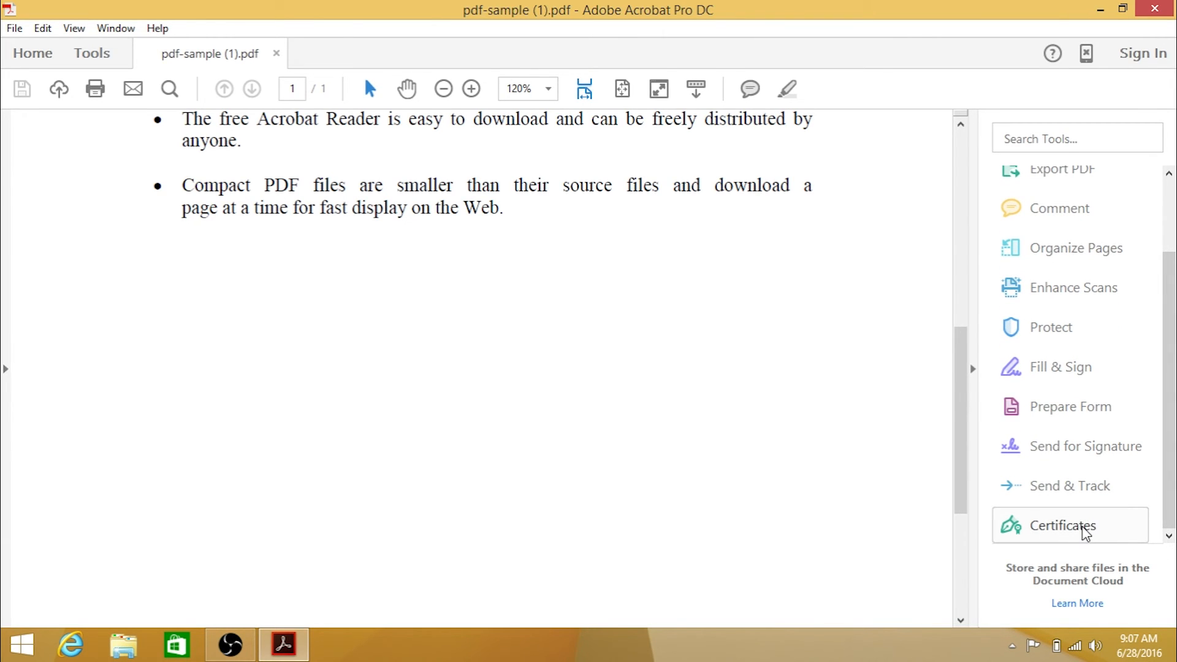
click(1063, 525)
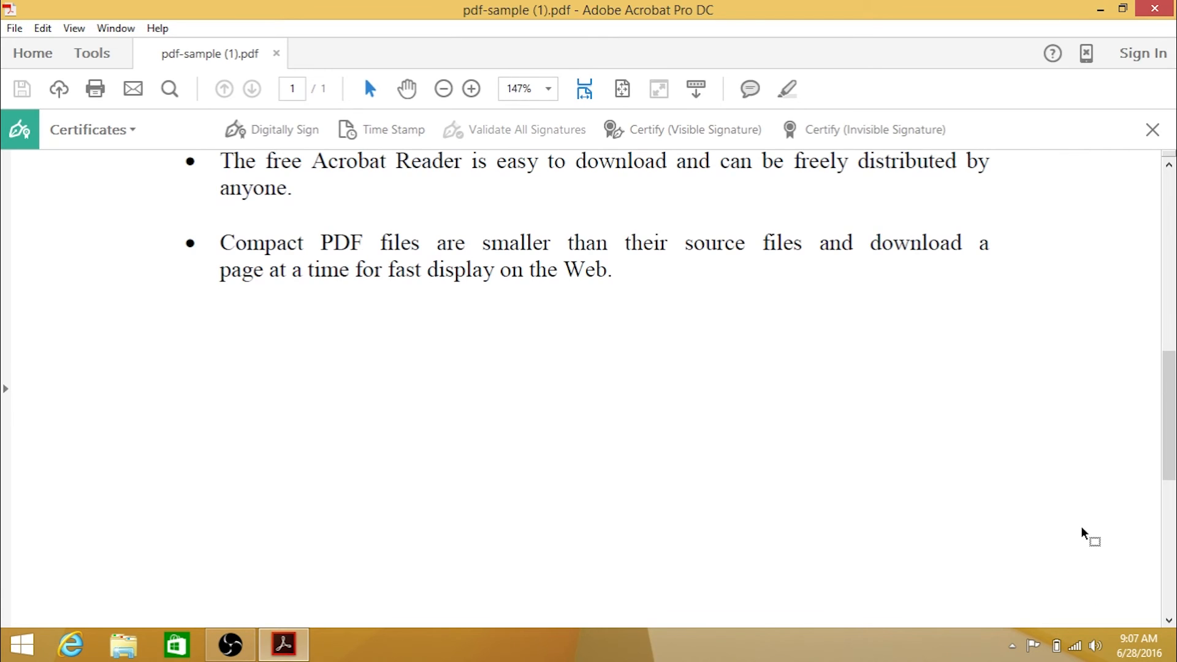
mouse_move(588, 431)
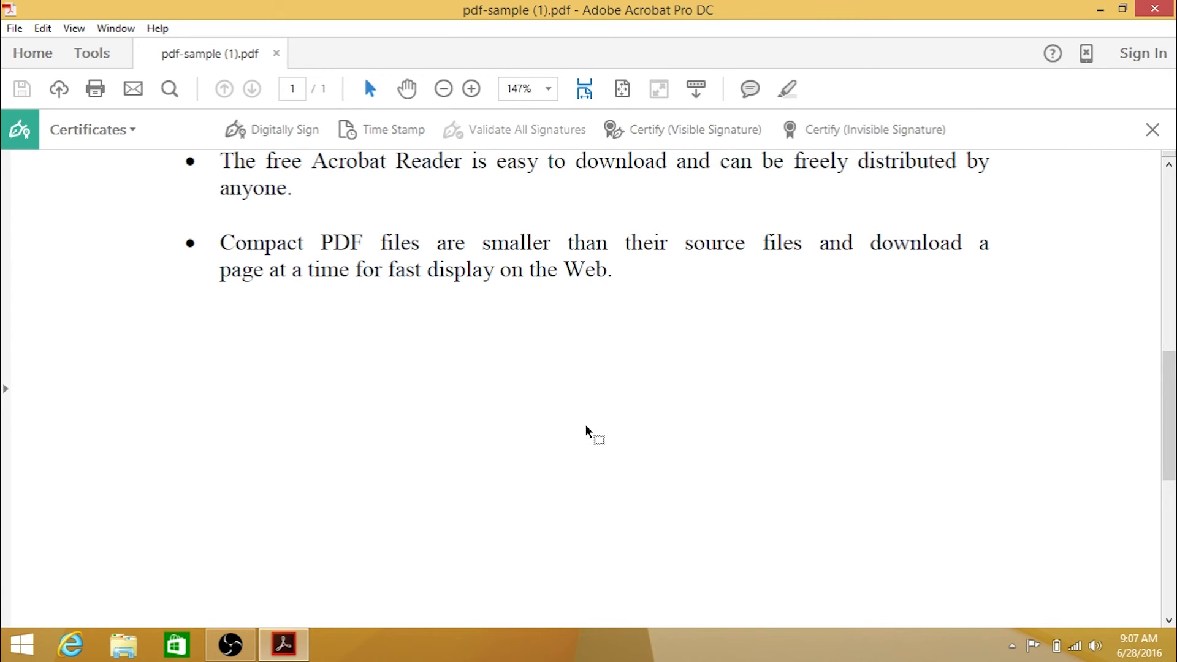
mouse_move(322, 211)
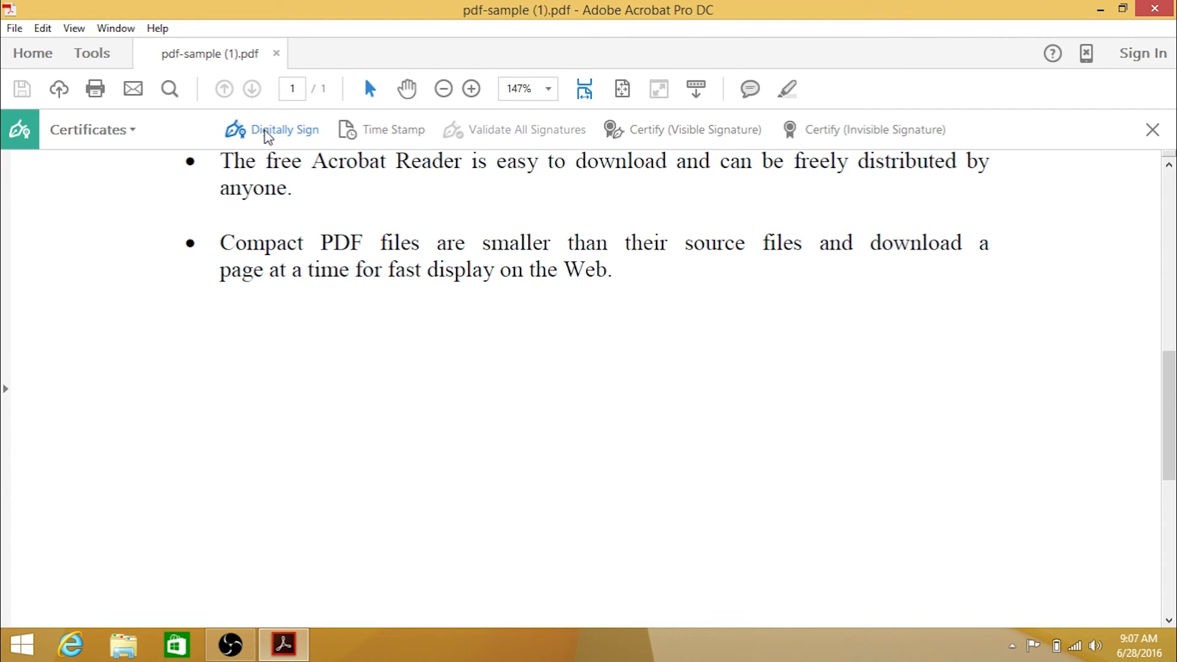
mouse_move(268, 137)
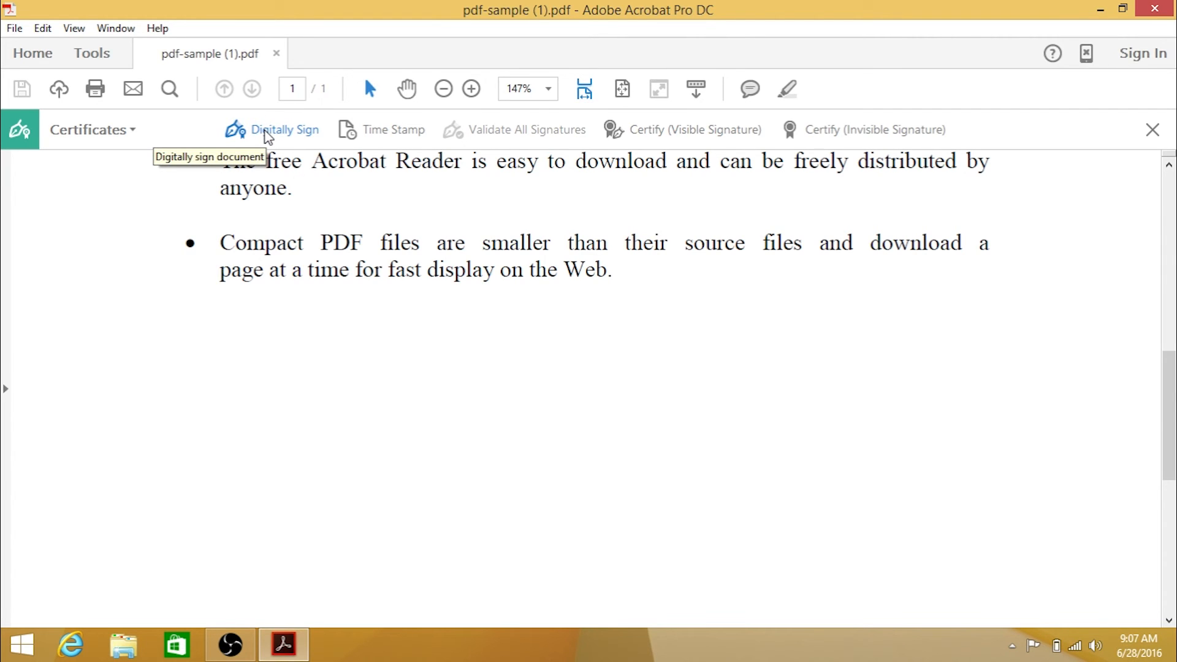
- Begin Digitally Sign and dismiss the instructions with 'Do not show this message again' ticked
click(285, 130)
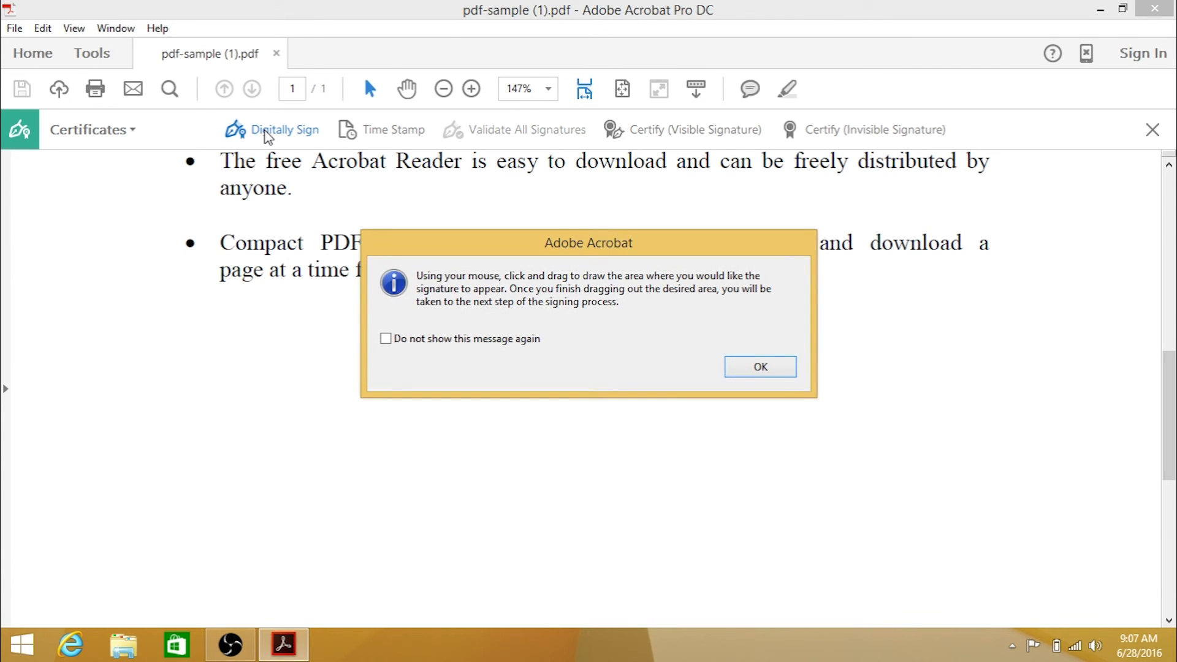
mouse_move(378, 326)
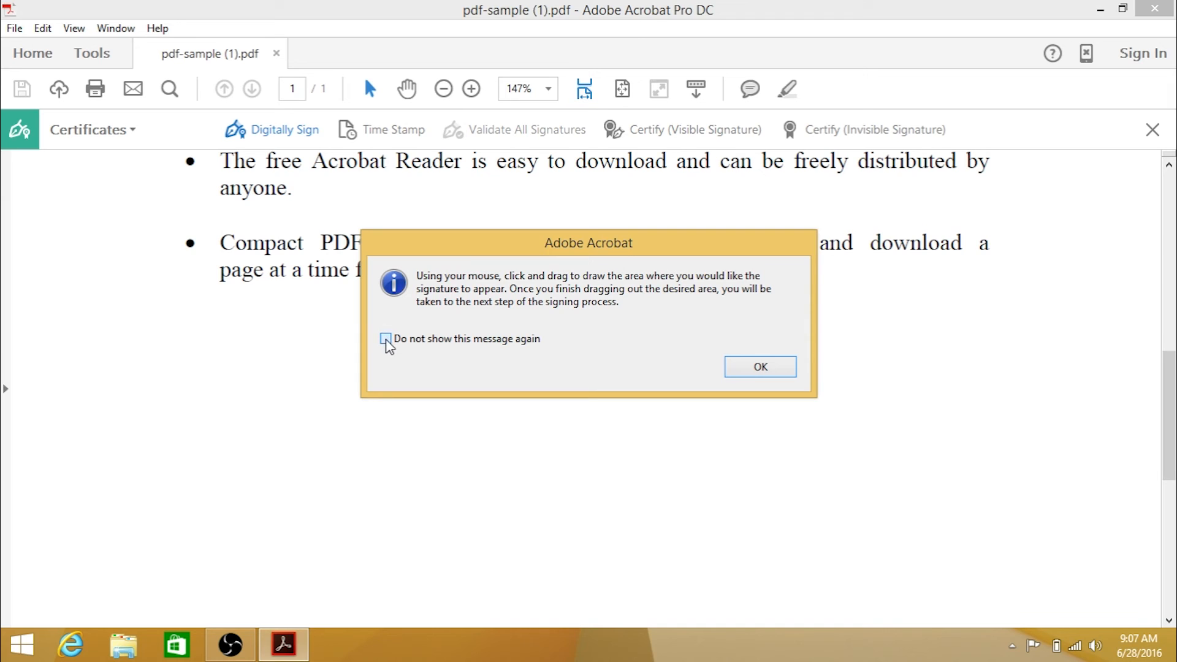
click(386, 339)
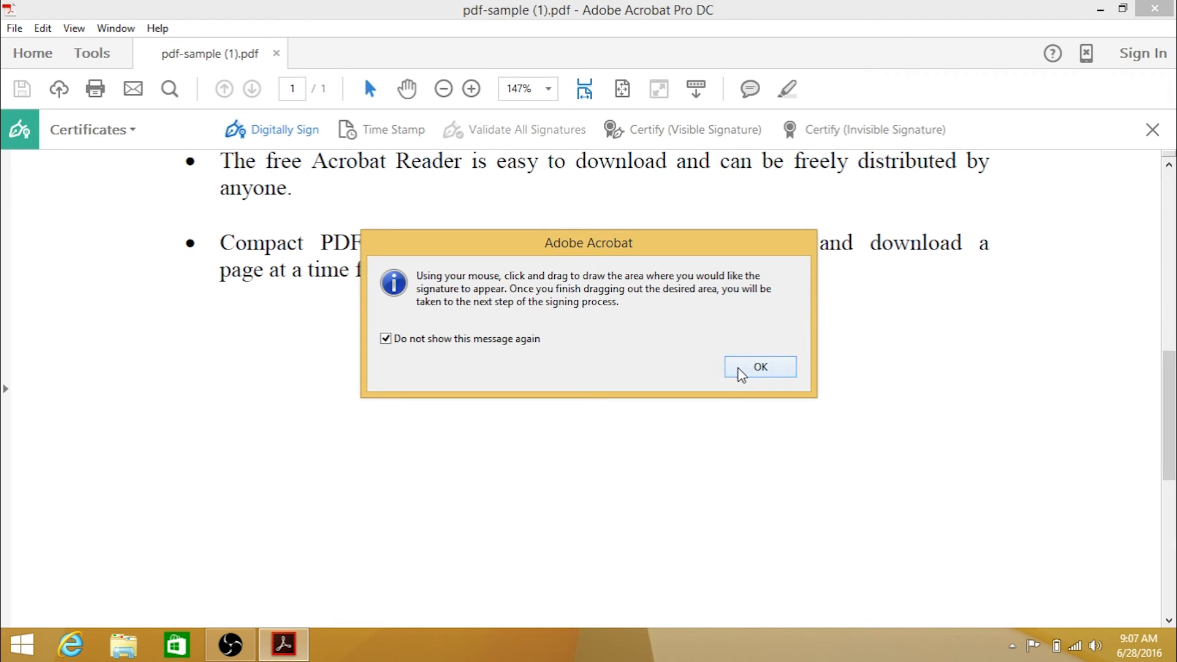
click(761, 367)
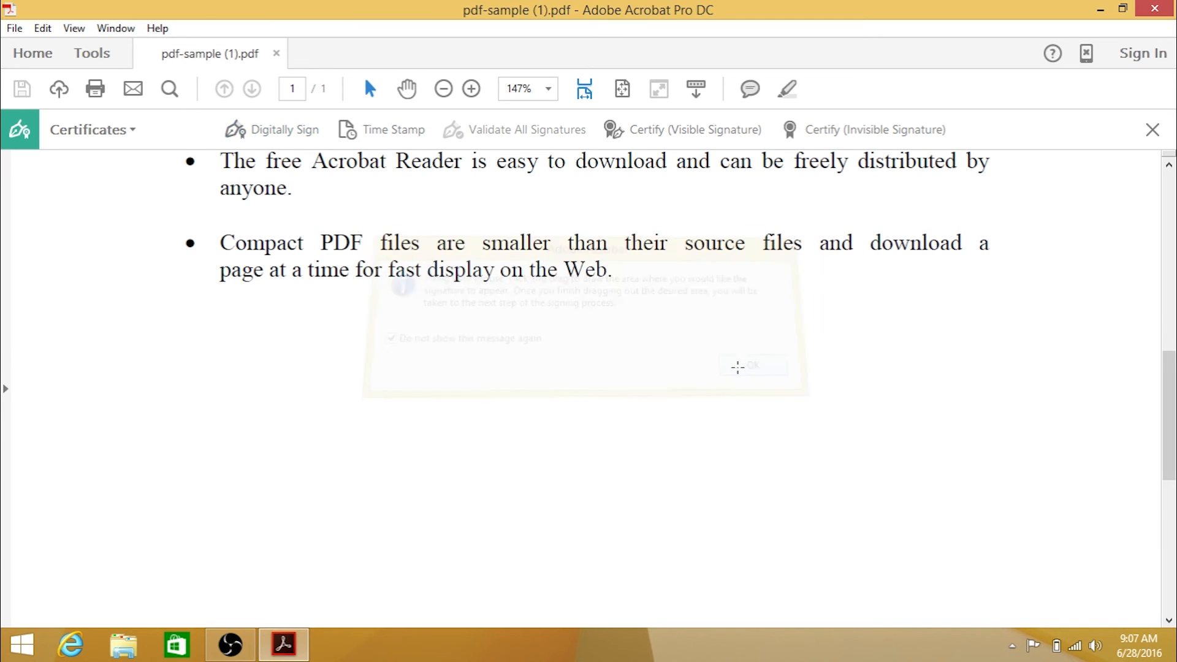
click(756, 365)
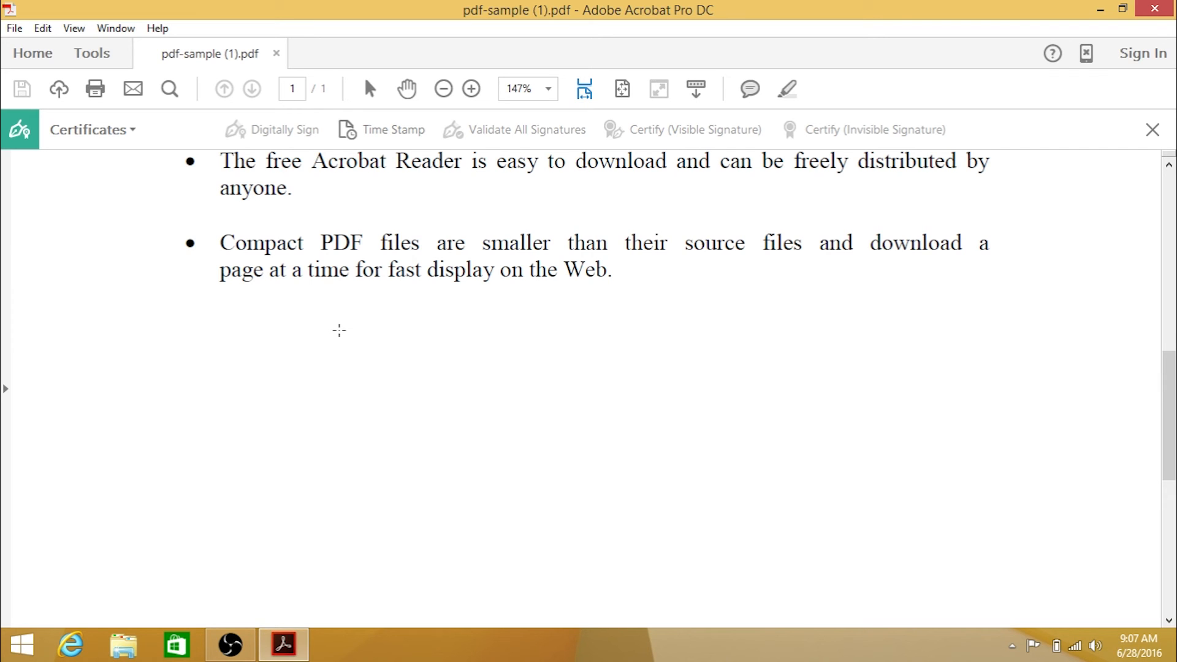
- Mark out the signature rectangle on the page below the bullet list
drag(338, 330, 372, 354)
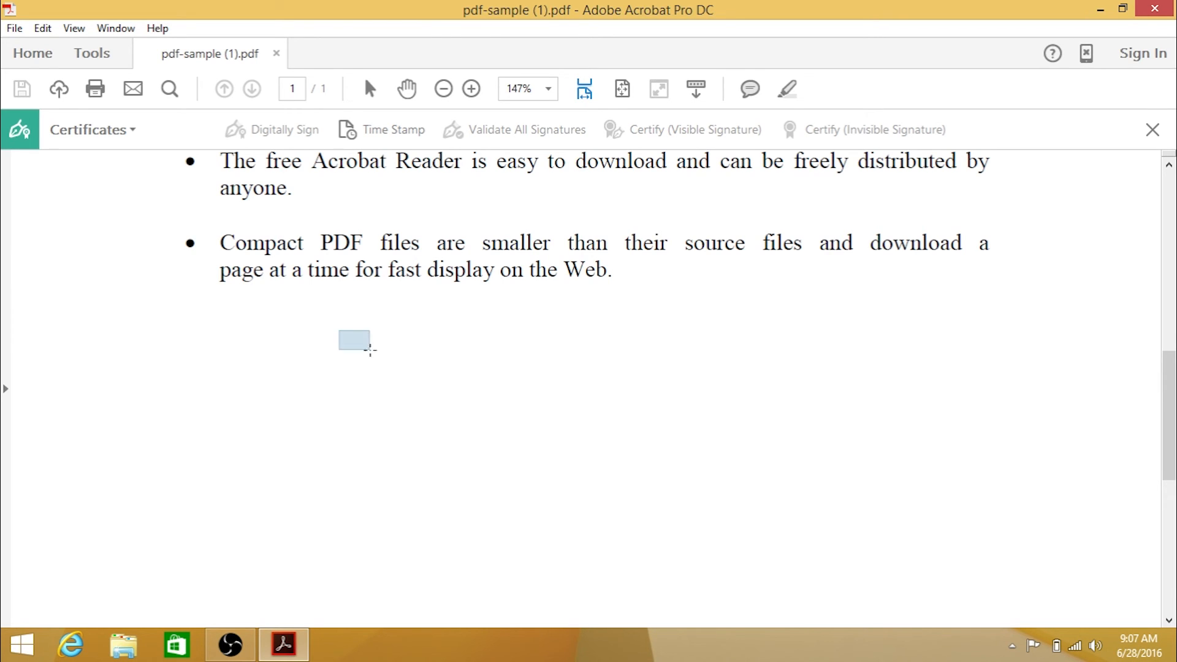
drag(340, 330, 798, 493)
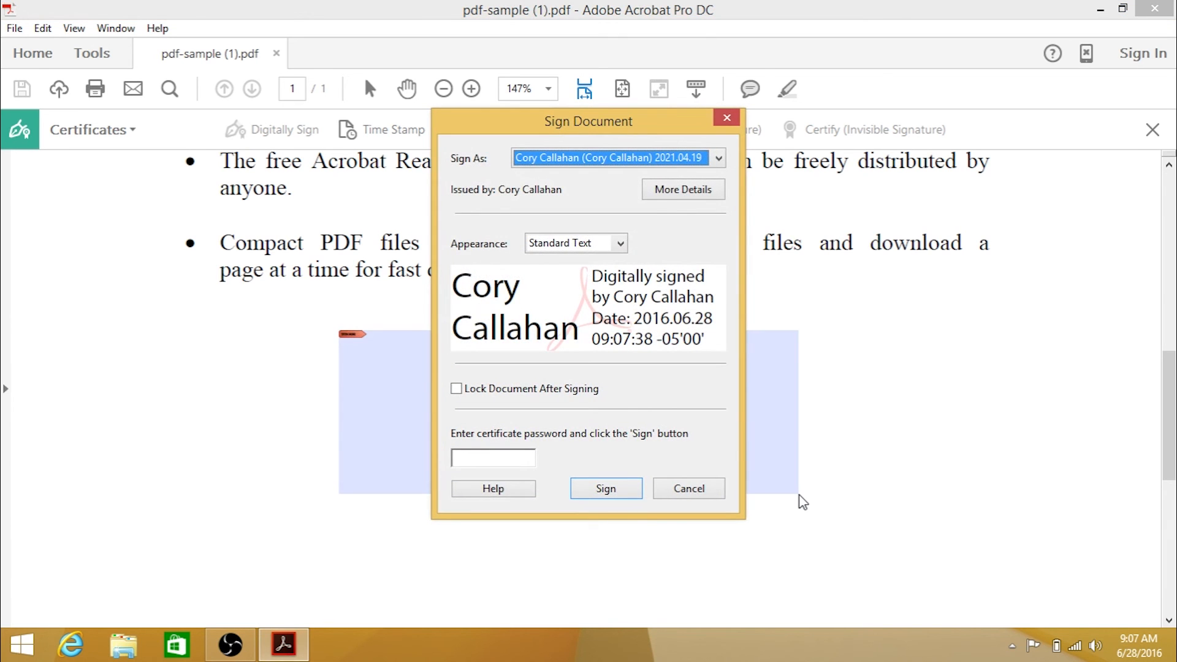
mouse_move(703, 405)
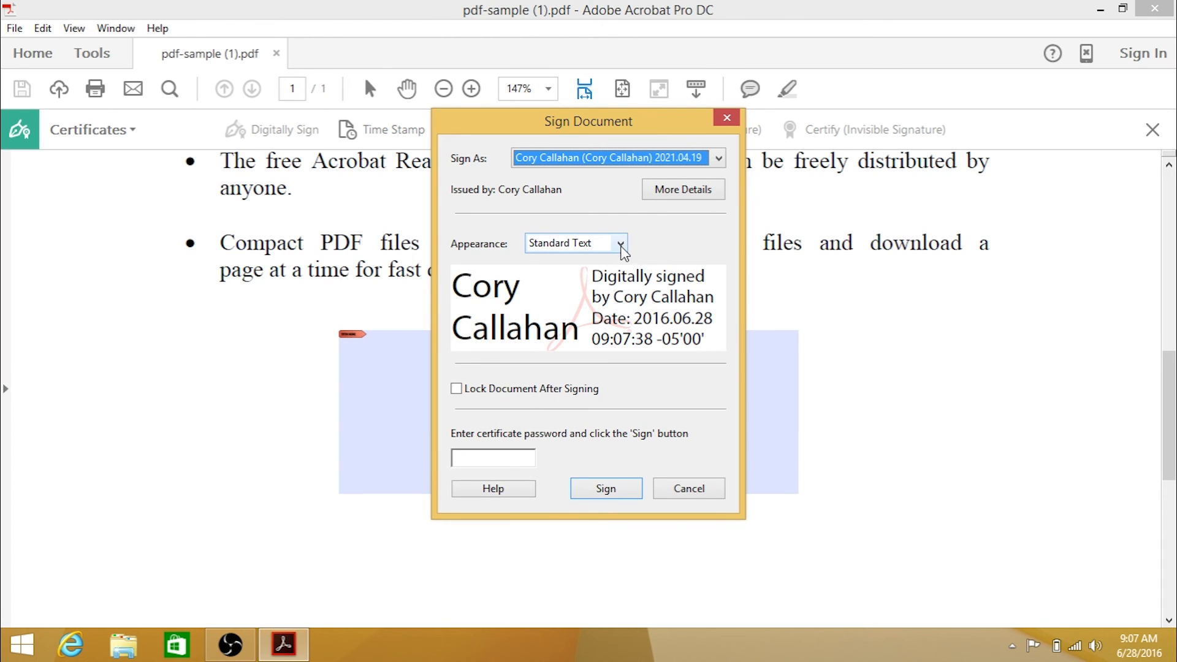
- Sign with the Custom 1 appearance and the certificate password entered
click(623, 243)
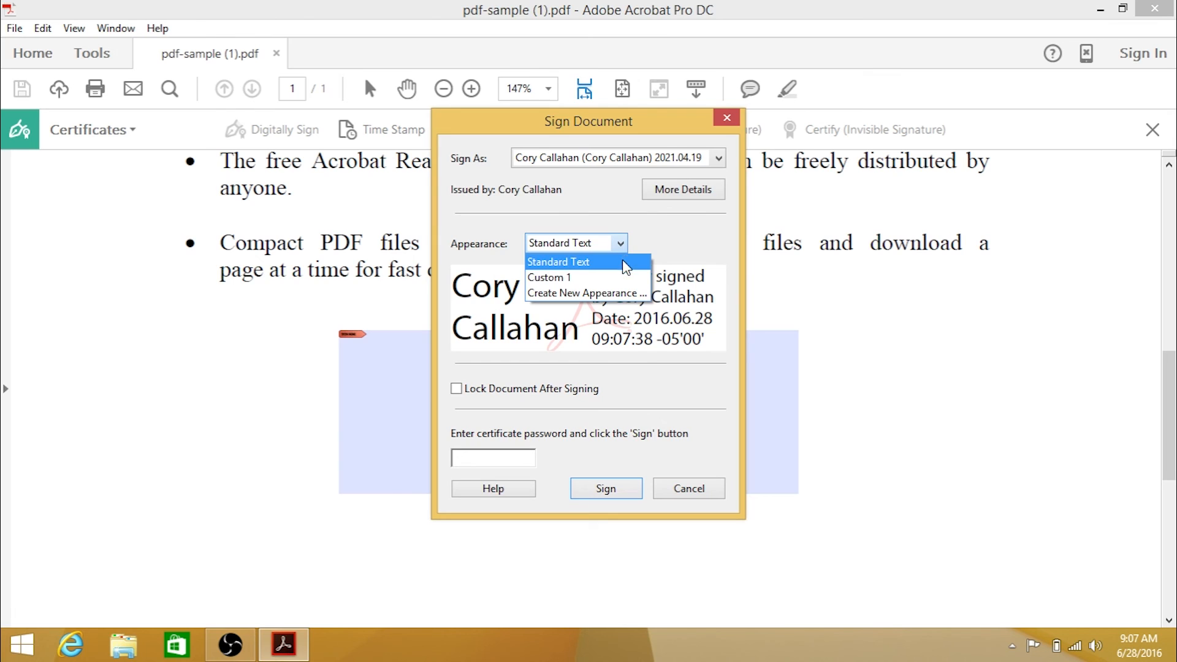
mouse_move(618, 282)
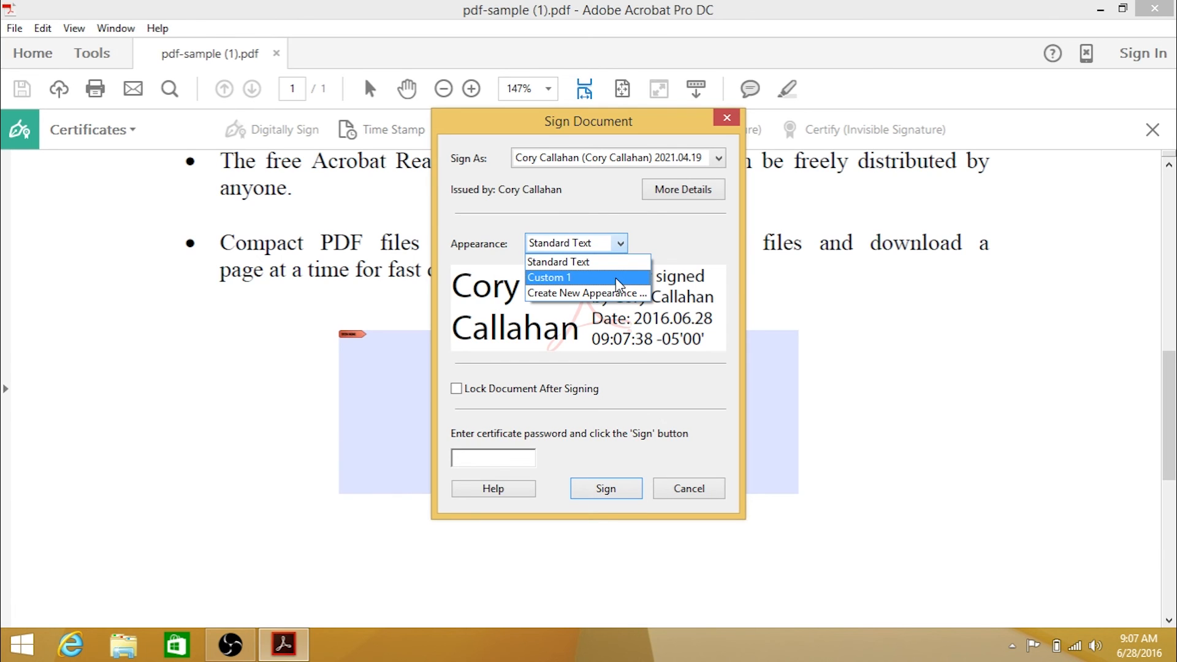
click(550, 277)
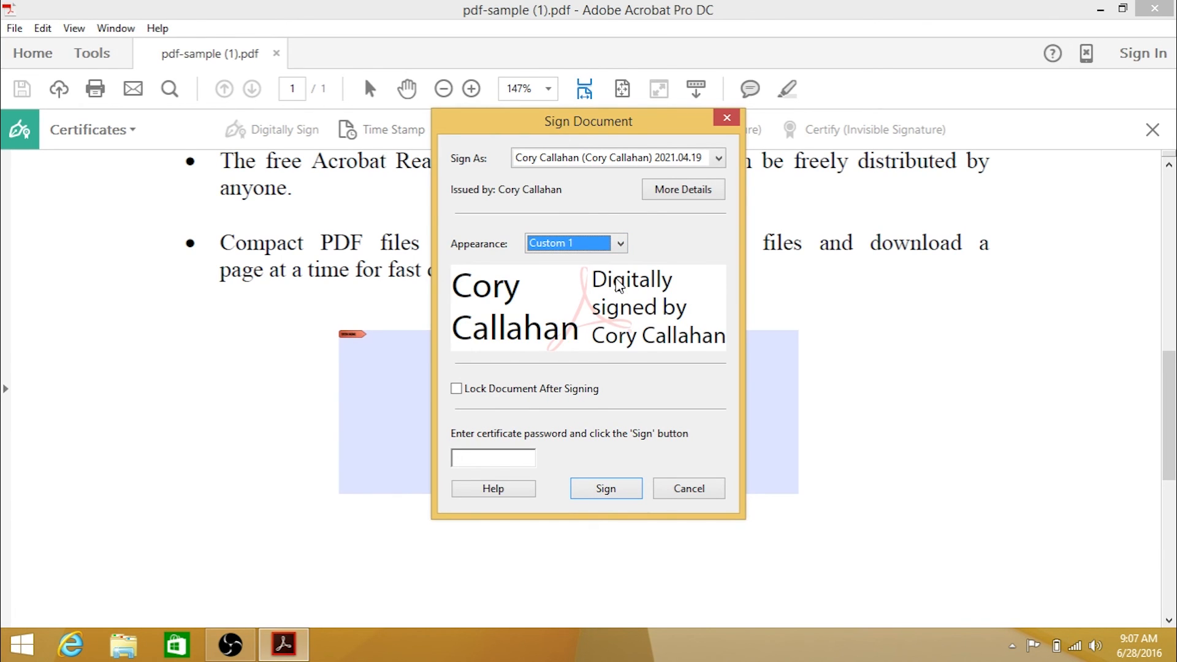
mouse_move(522, 385)
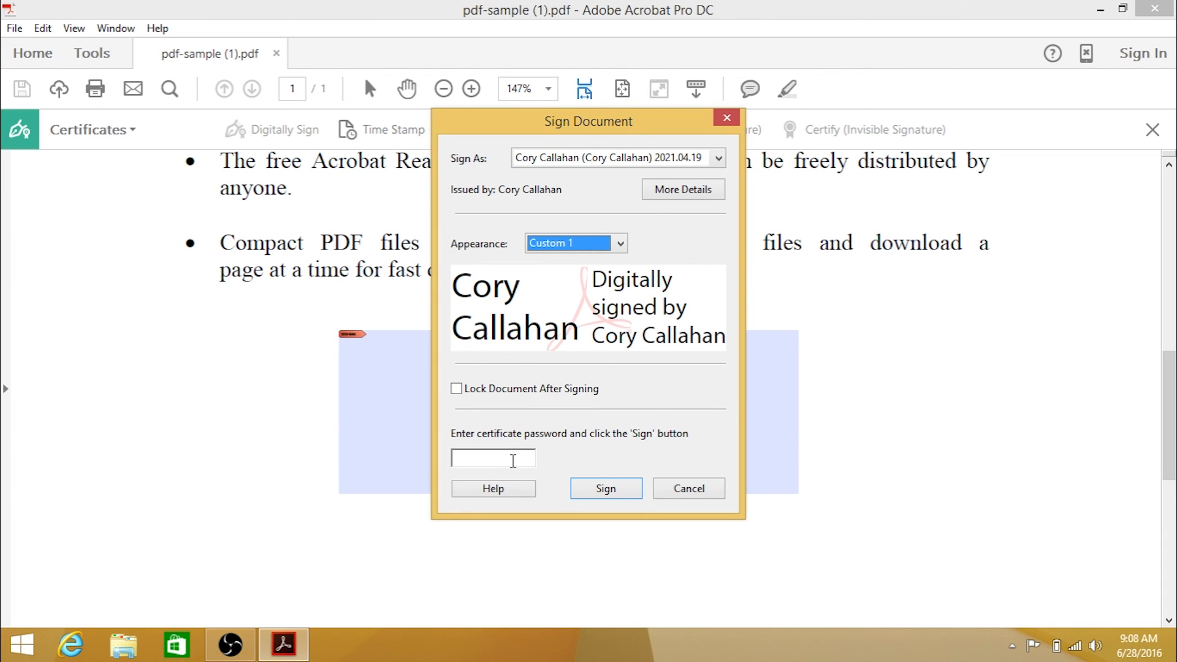
text(*)
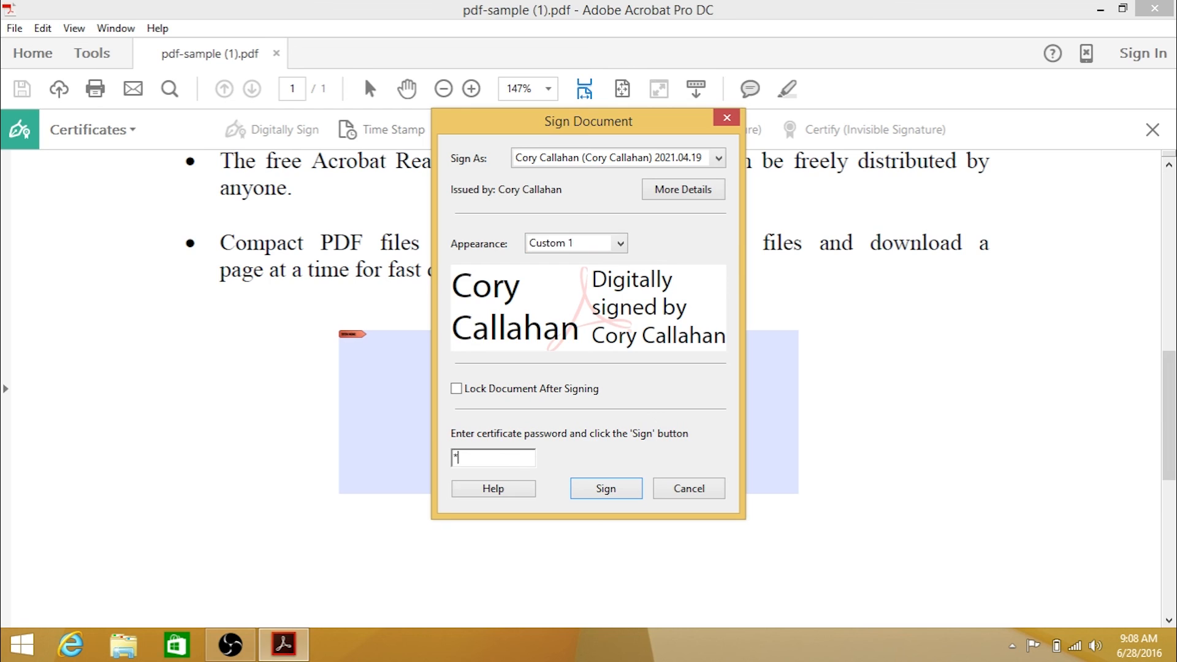
text(******)
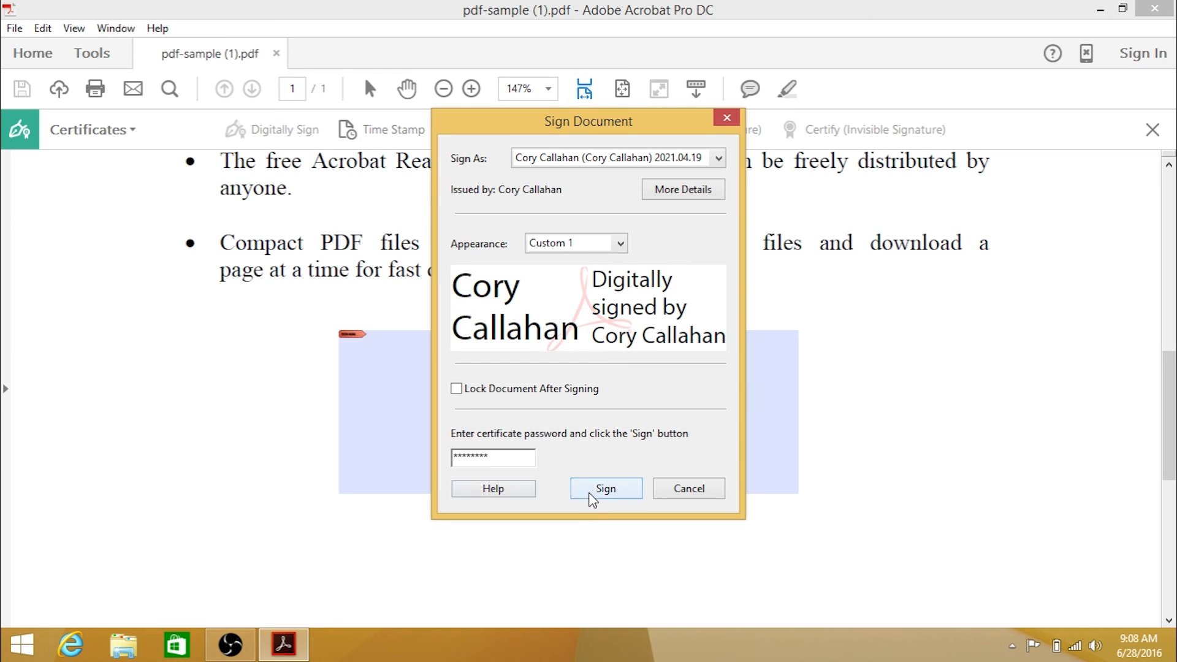
click(606, 488)
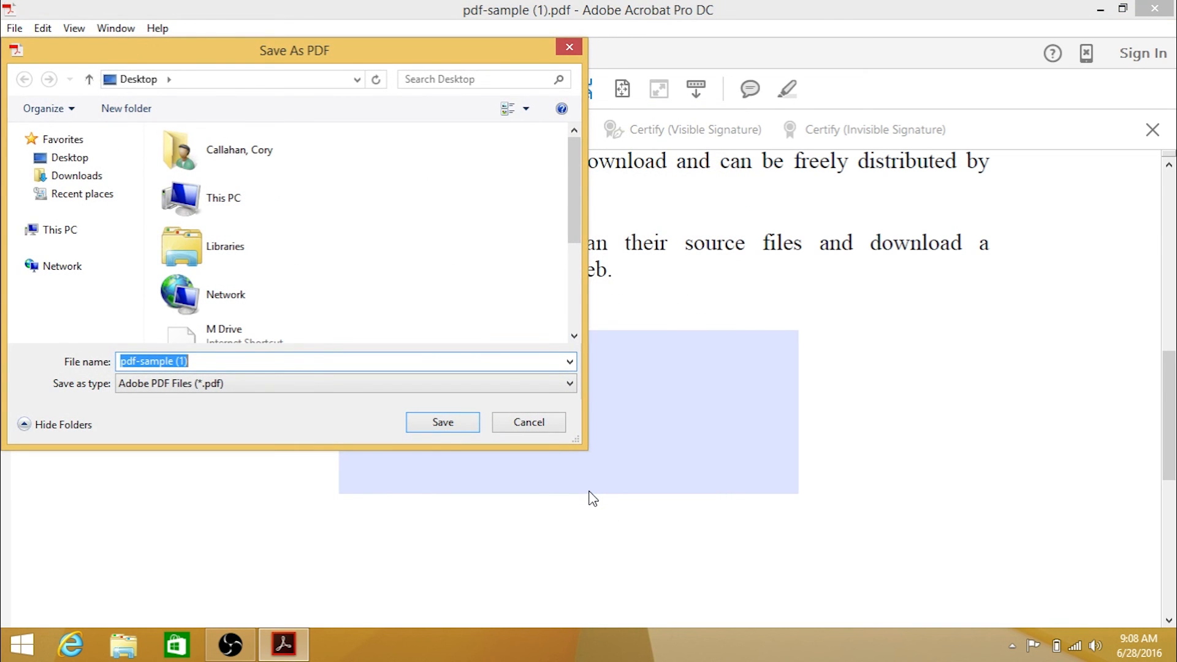
mouse_move(449, 417)
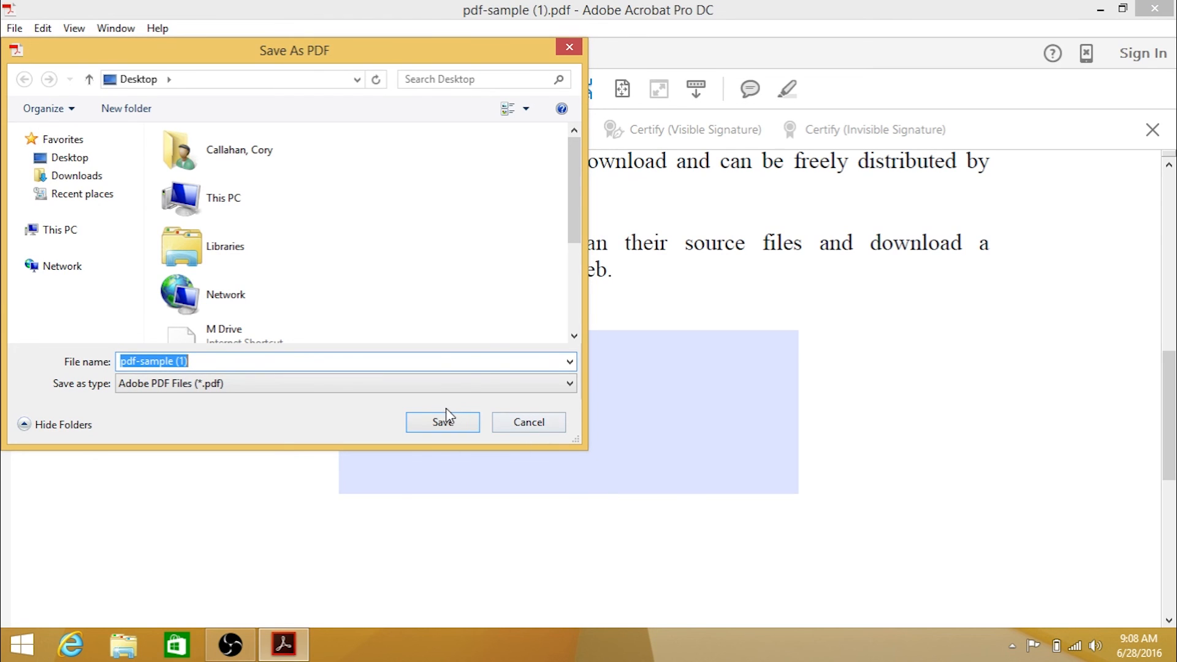
mouse_move(403, 384)
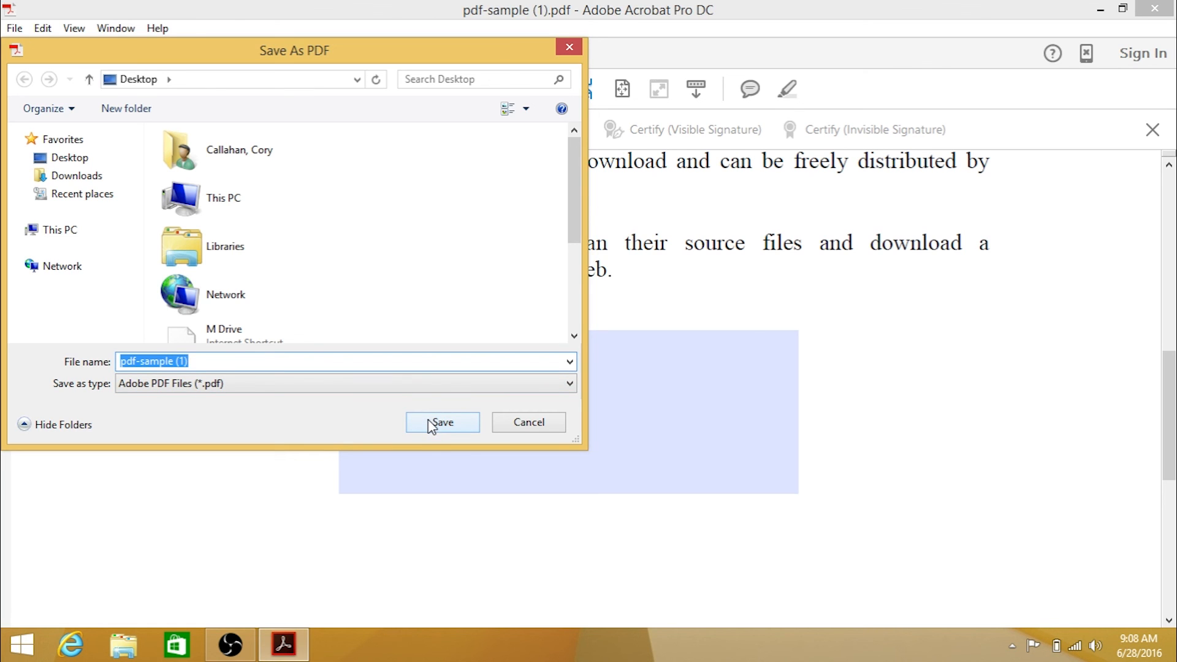
- Save the signed PDF to the Desktop, replacing the existing pdf-sample (1).pdf
click(442, 422)
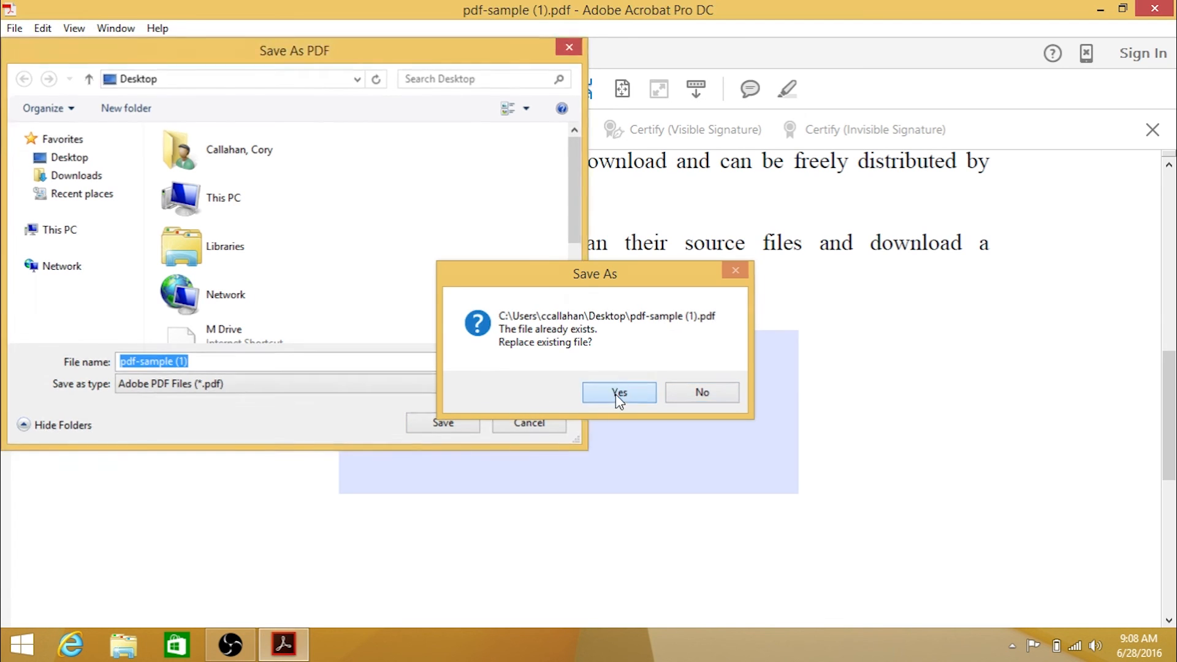
click(620, 392)
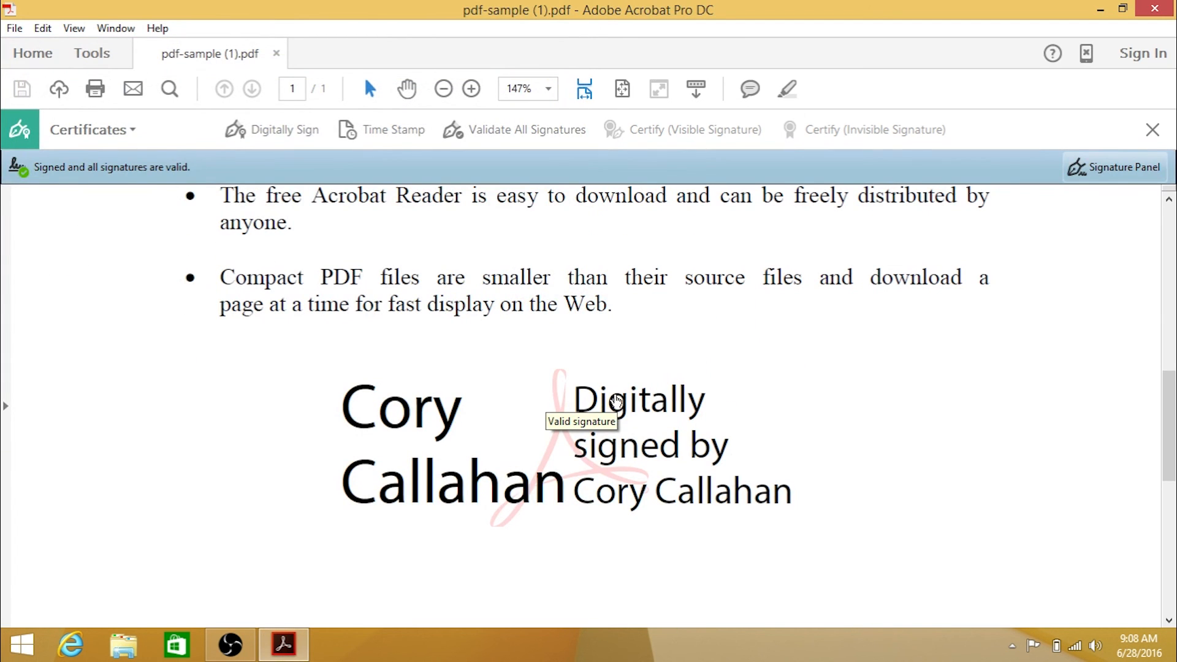